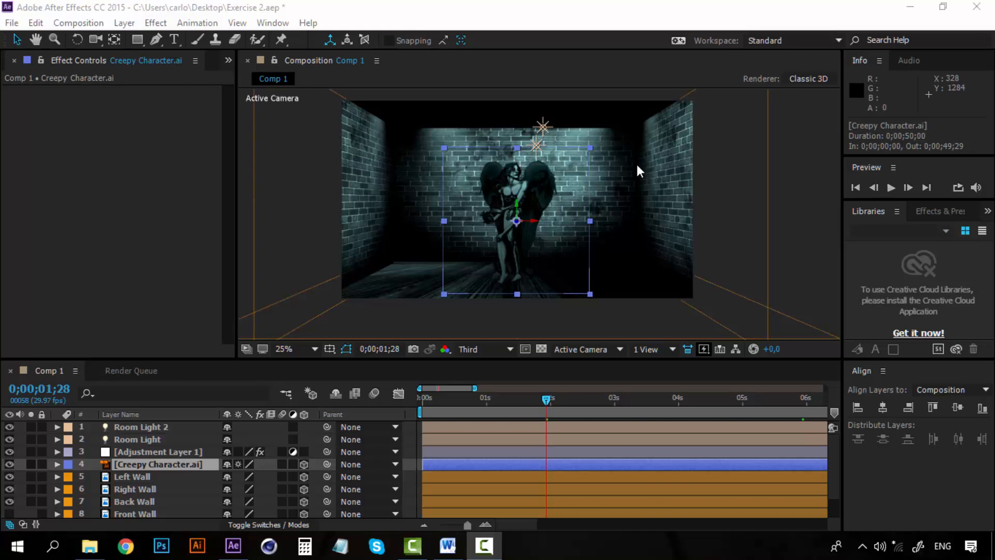
mouse_move(181, 308)
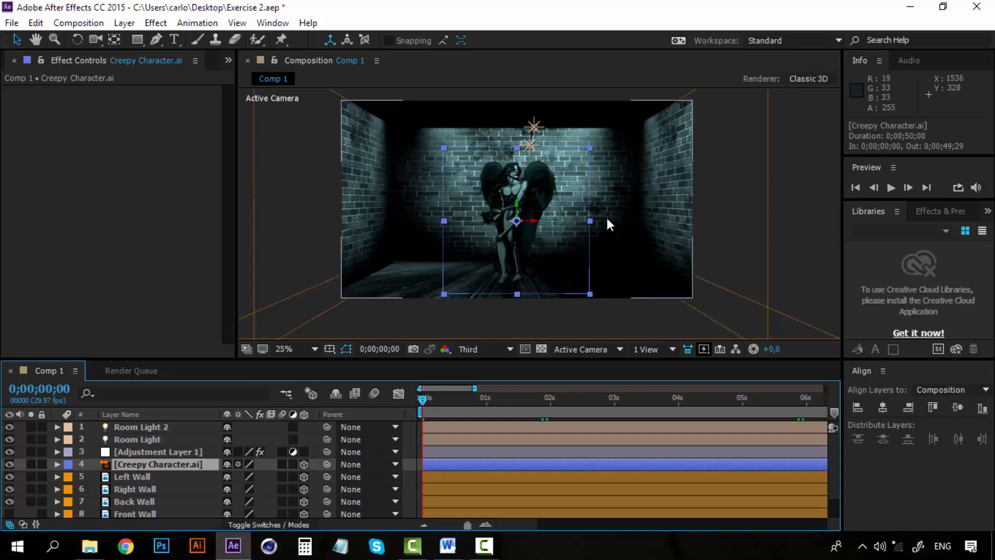
mouse_move(608, 213)
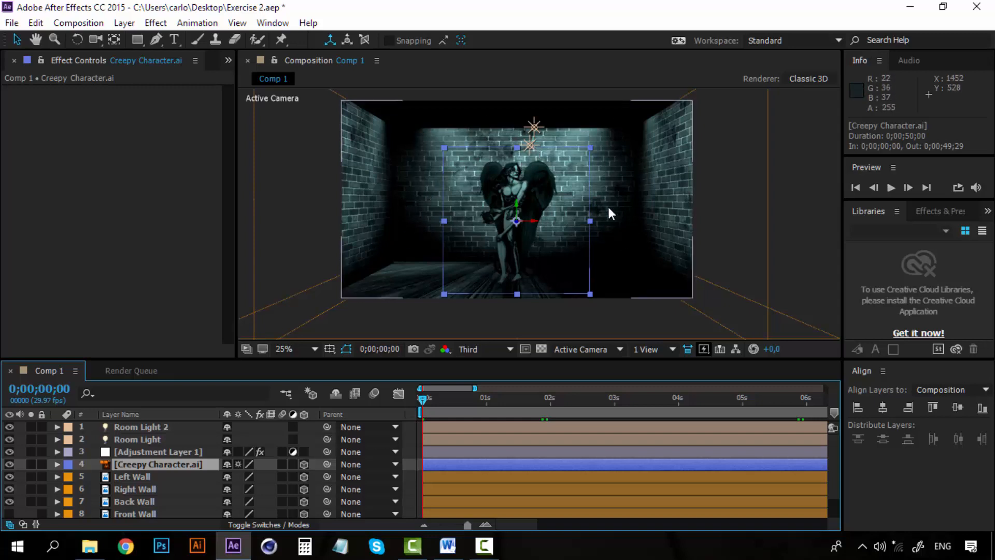
Step: Add a full-comp solid named 'Fireflies' above the Creepy Character layer
left_click(134, 489)
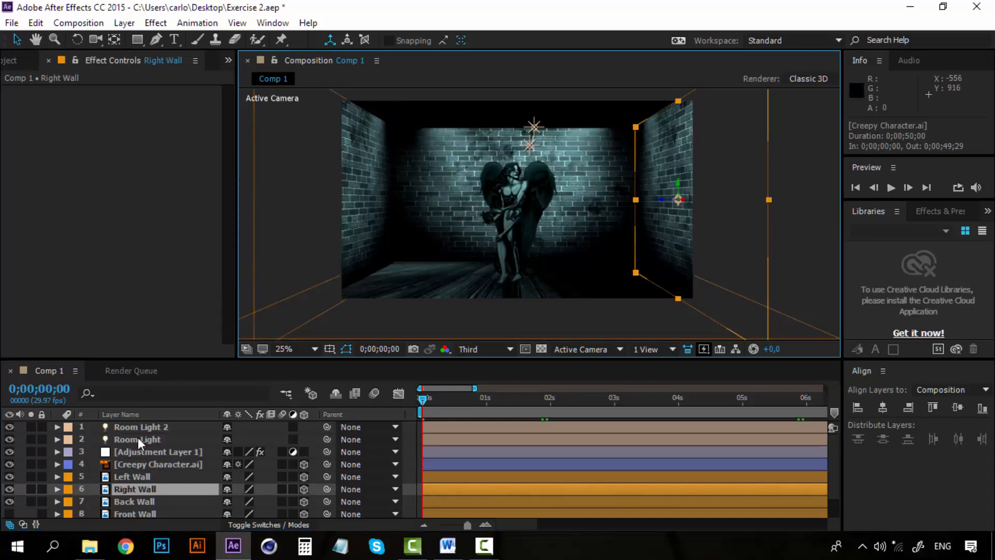
left_click(132, 476)
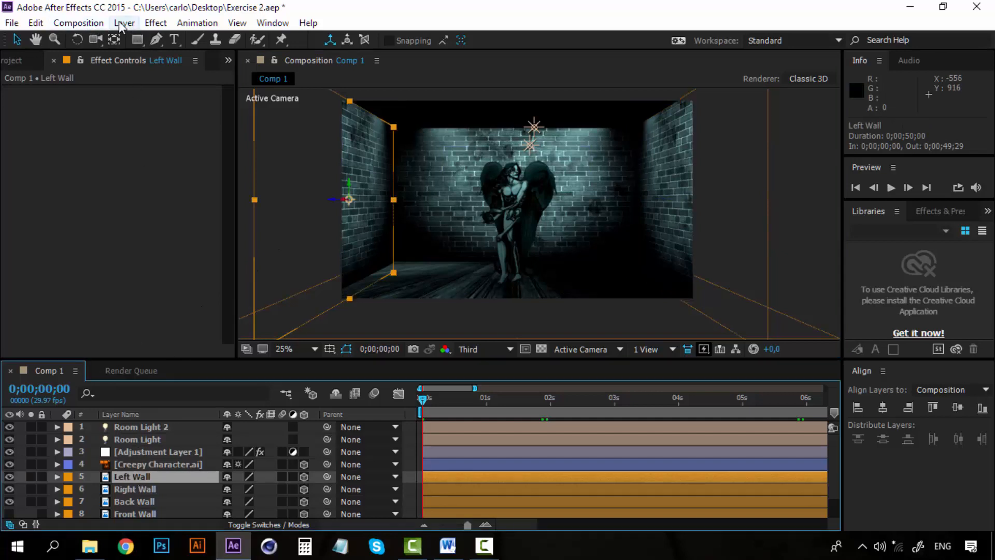
left_click(125, 23)
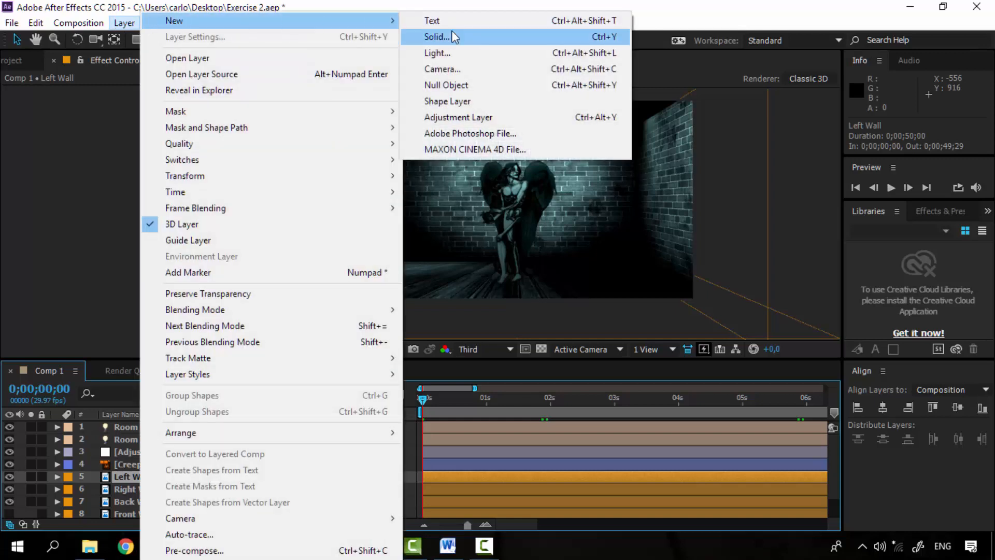
mouse_move(228, 30)
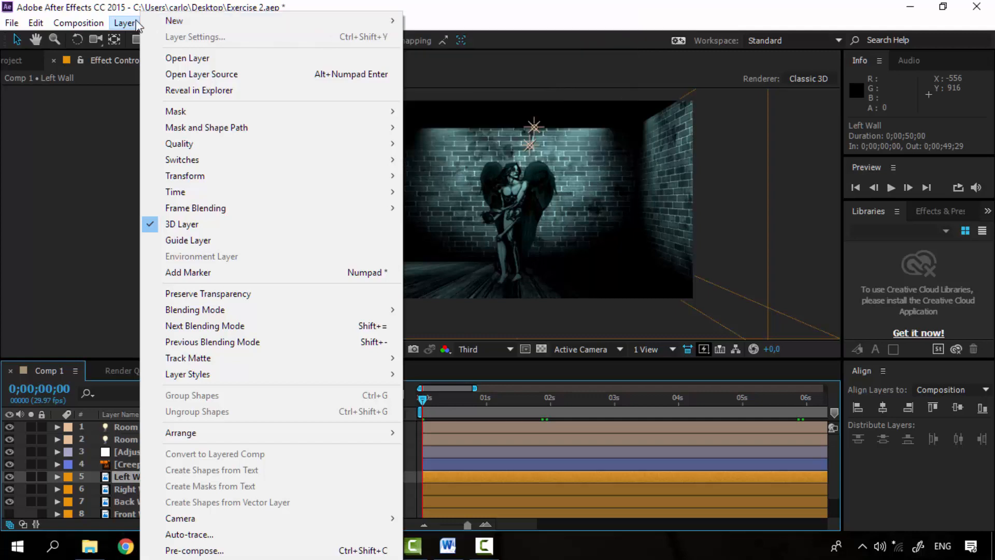
mouse_move(175, 20)
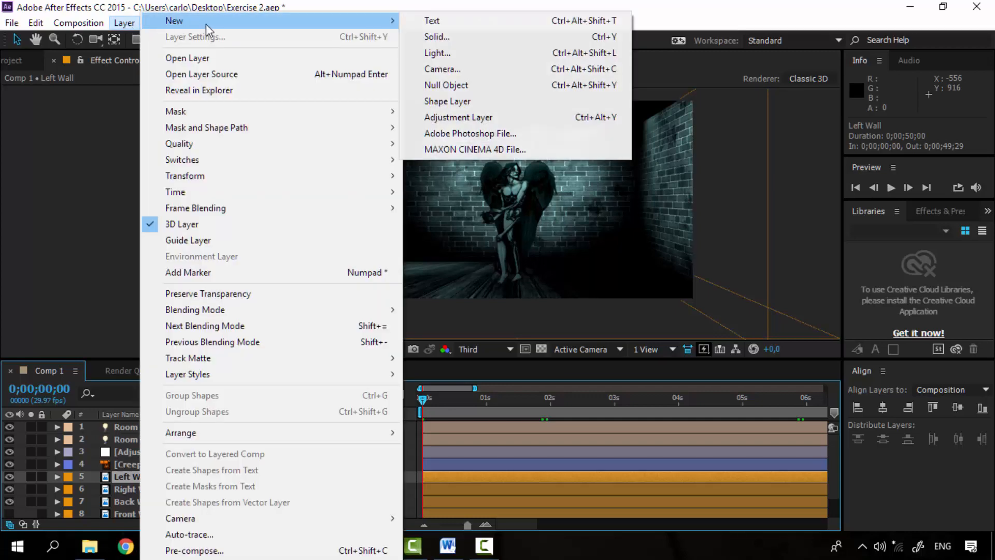
mouse_move(447, 85)
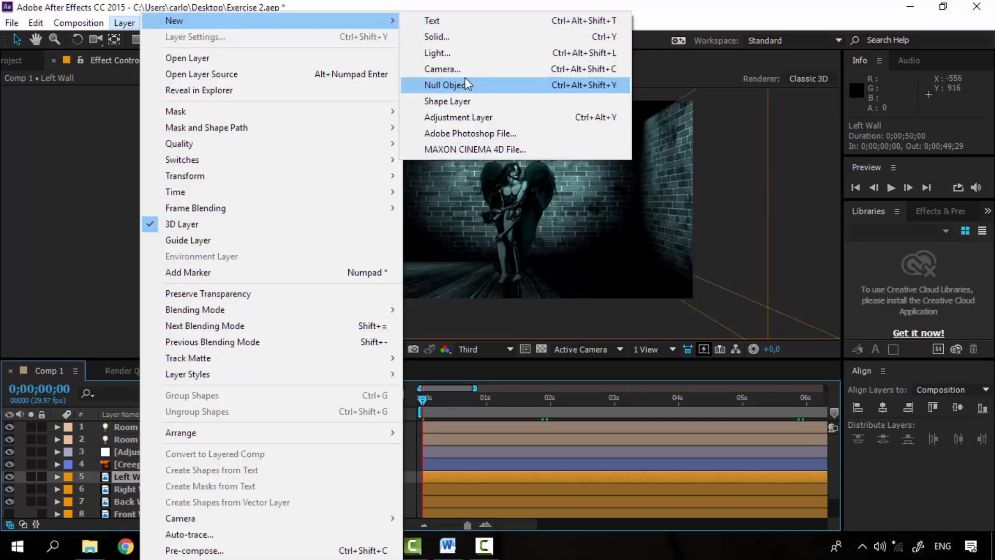
left_click(436, 36)
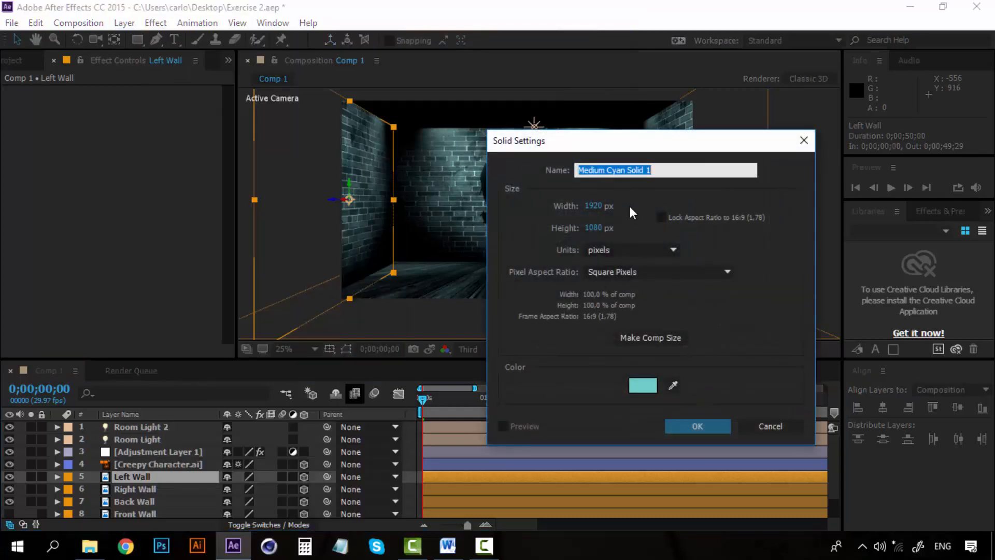
mouse_move(703, 185)
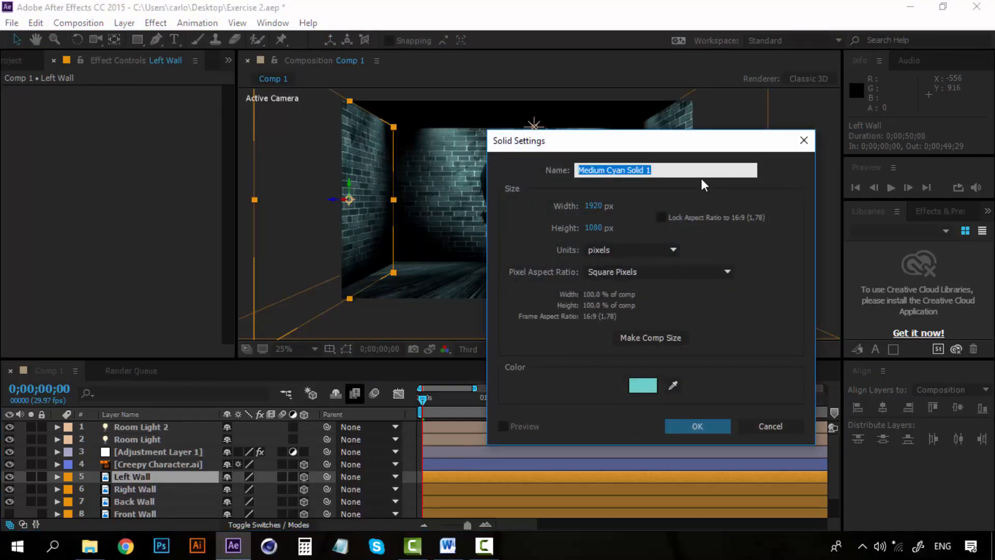
type("Fireflies")
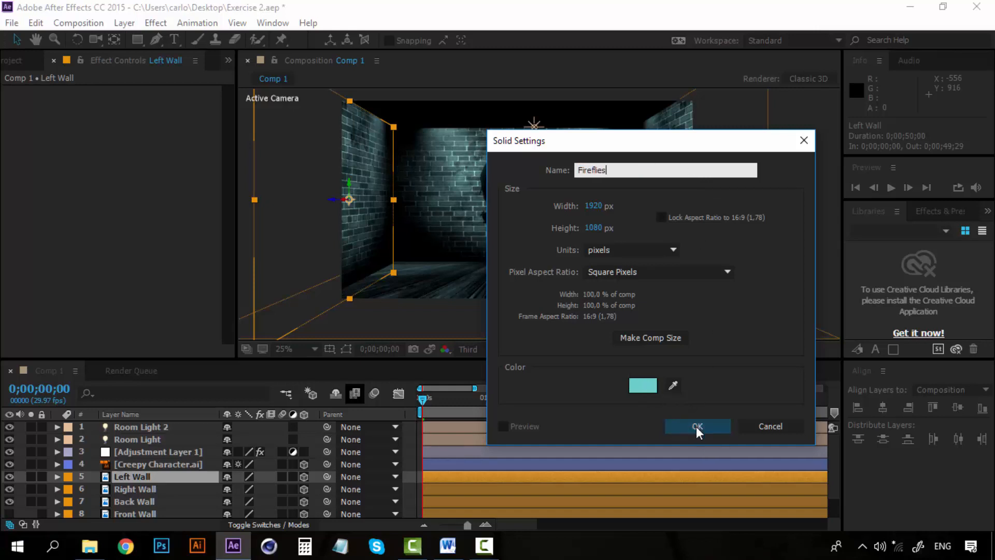
left_click(697, 426)
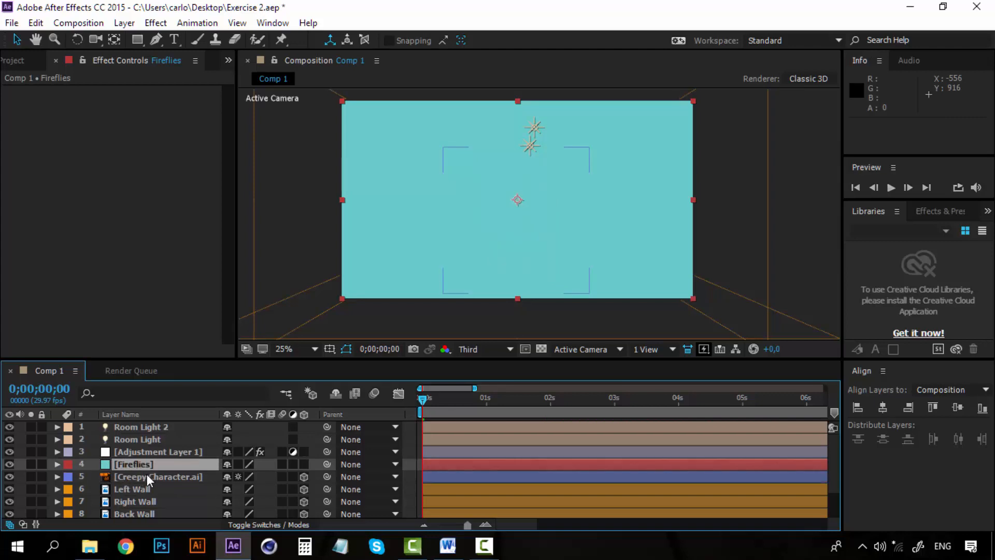
Step: Search Effects & Presets for 'particle' and apply CC Particle World to Fireflies
left_click(133, 464)
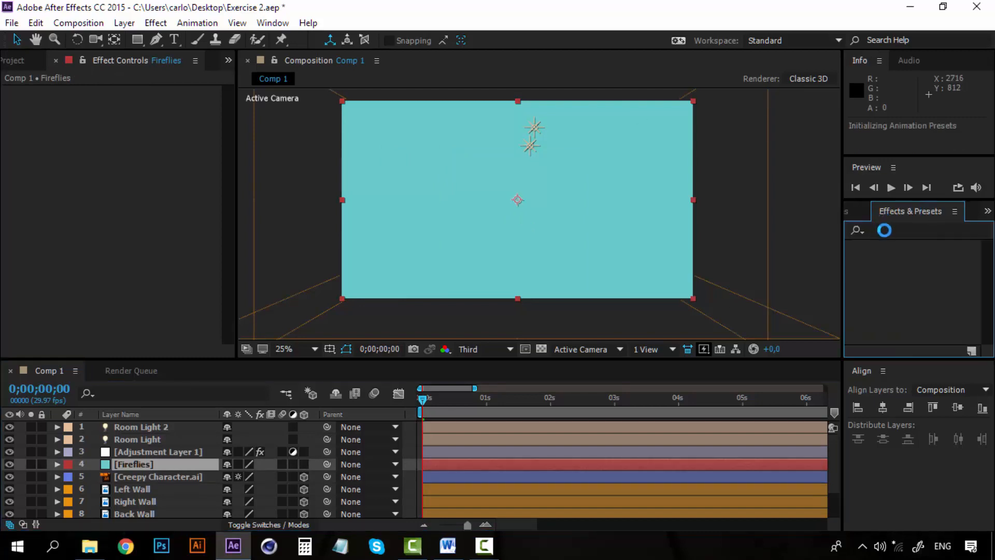
left_click(901, 229)
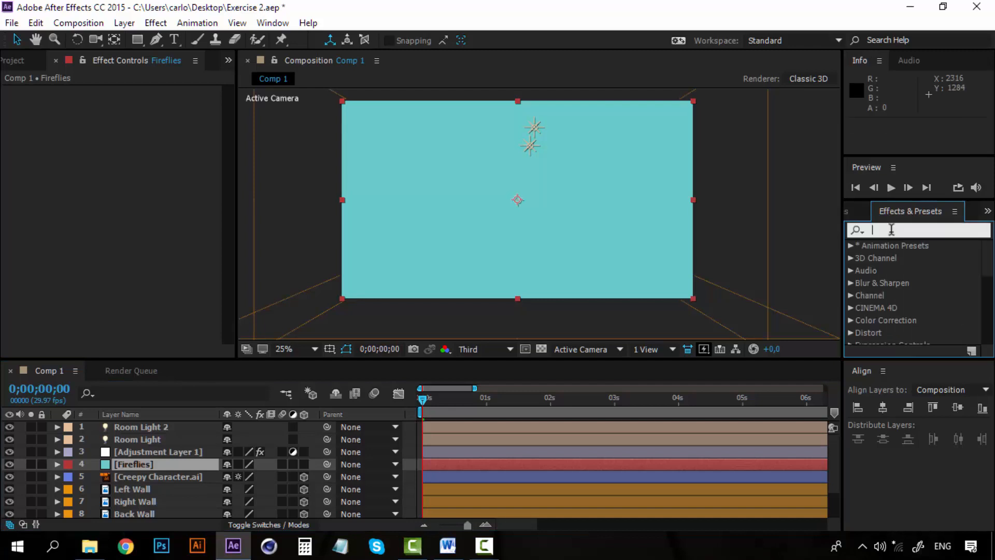
type("particle")
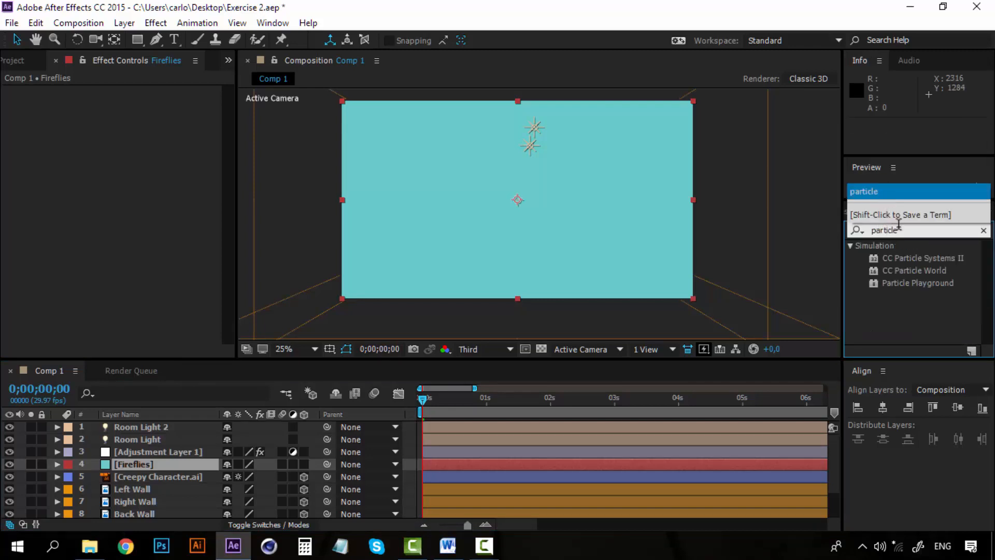
double_click(915, 270)
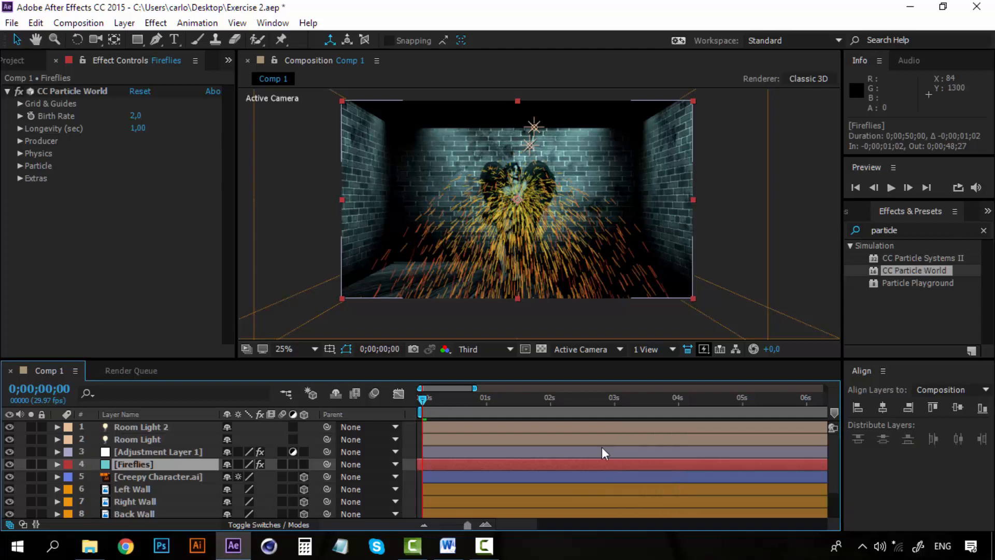
left_click(580, 349)
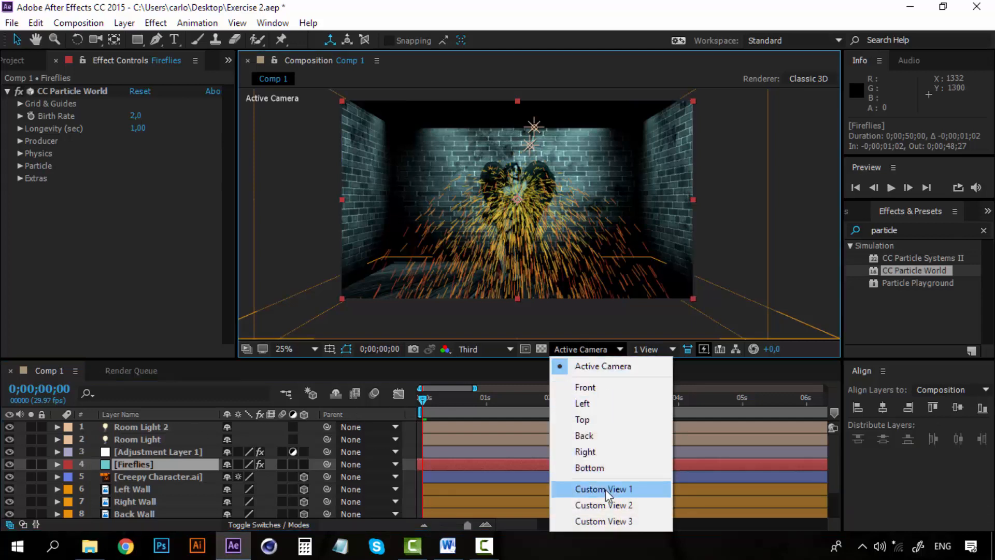
left_click(604, 489)
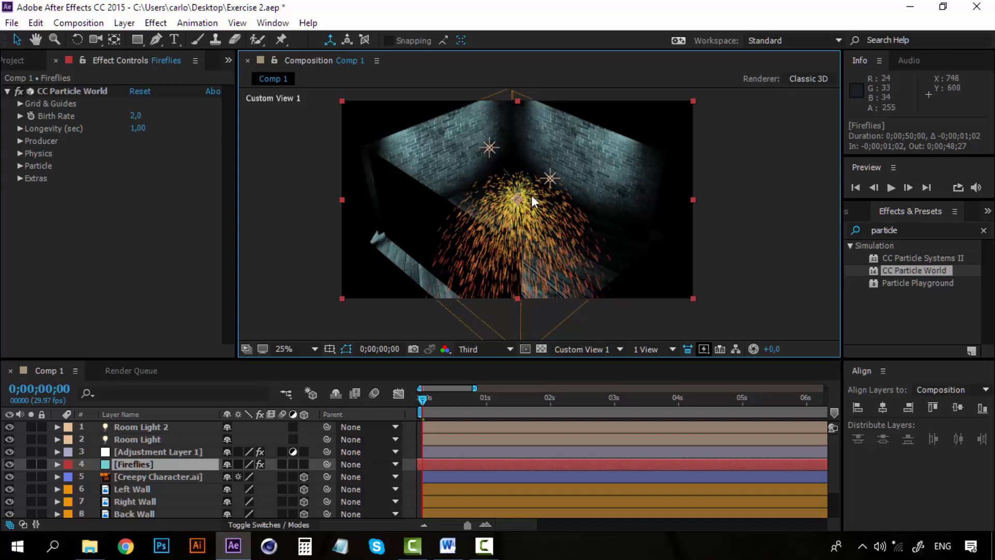
mouse_move(616, 353)
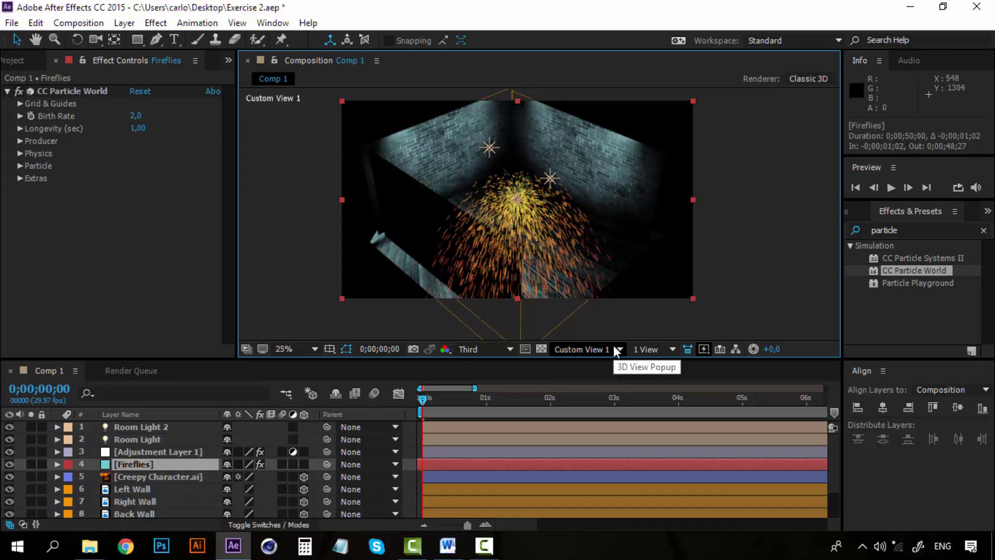
left_click(584, 349)
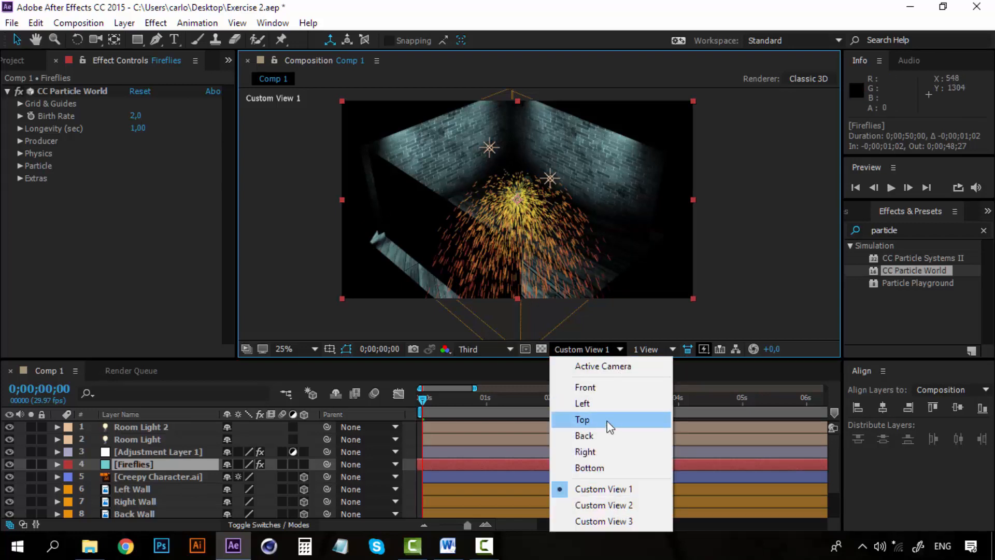
left_click(582, 419)
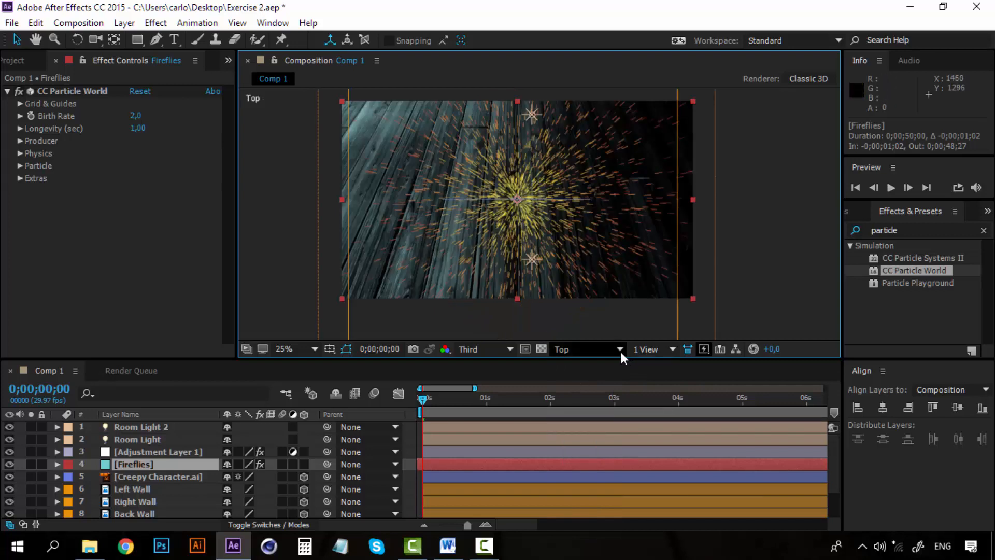
left_click(584, 349)
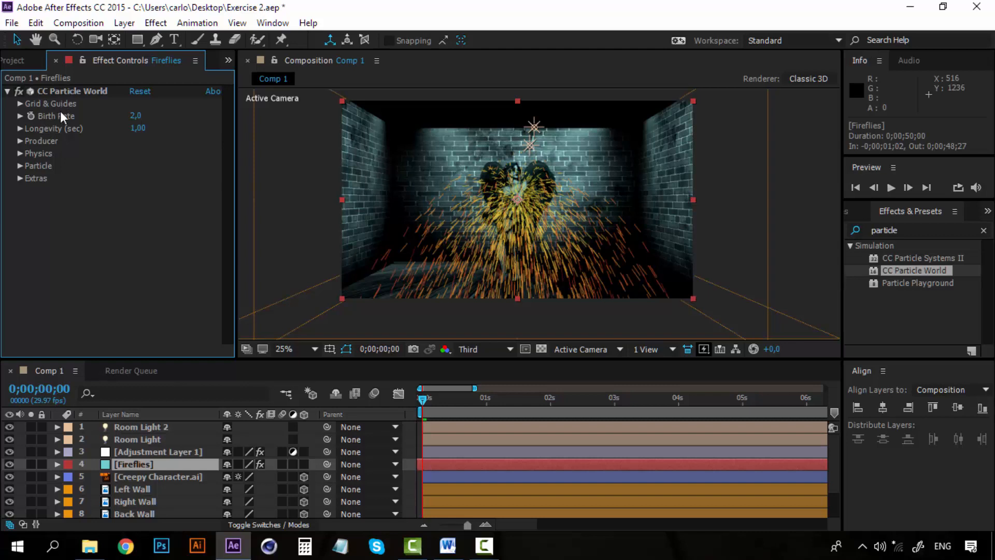
mouse_move(555, 273)
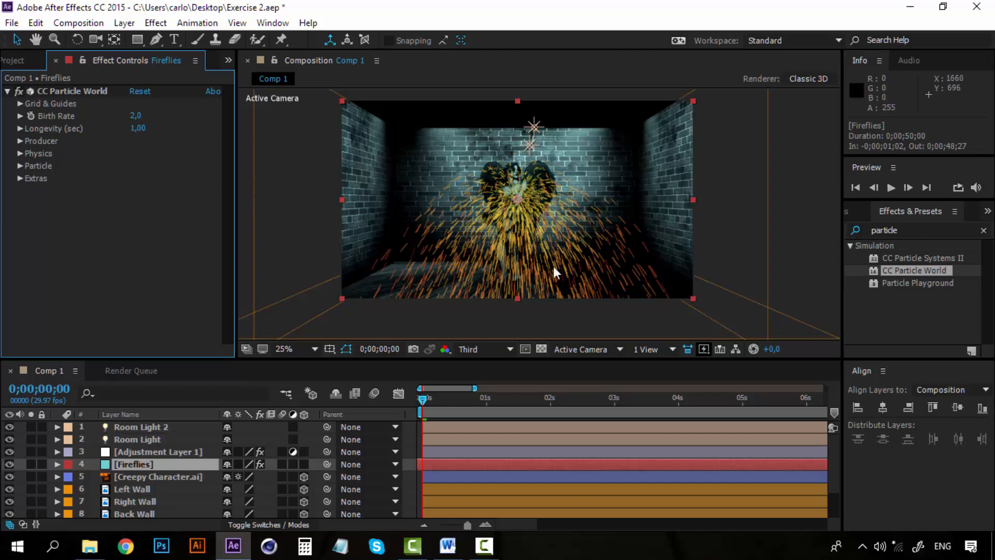
mouse_move(495, 248)
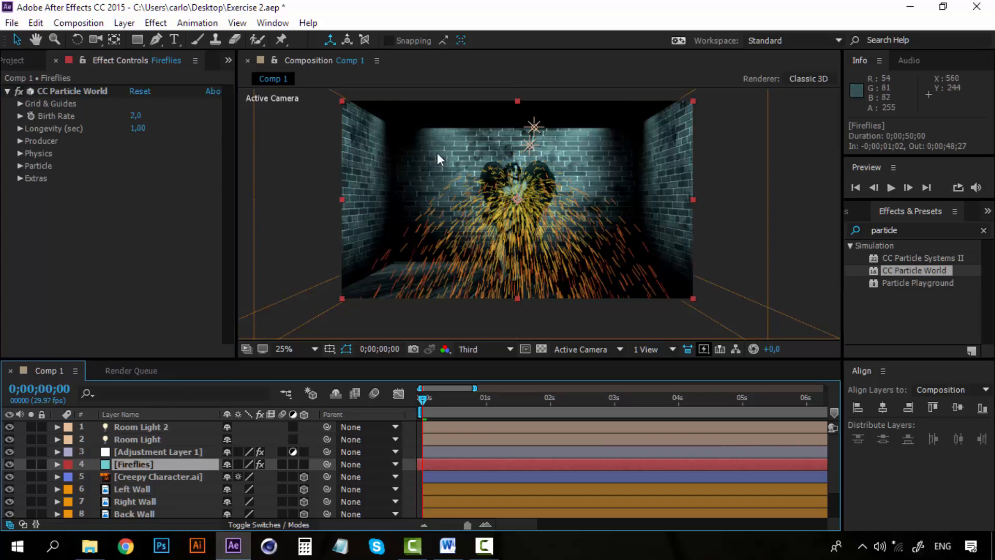
mouse_move(531, 215)
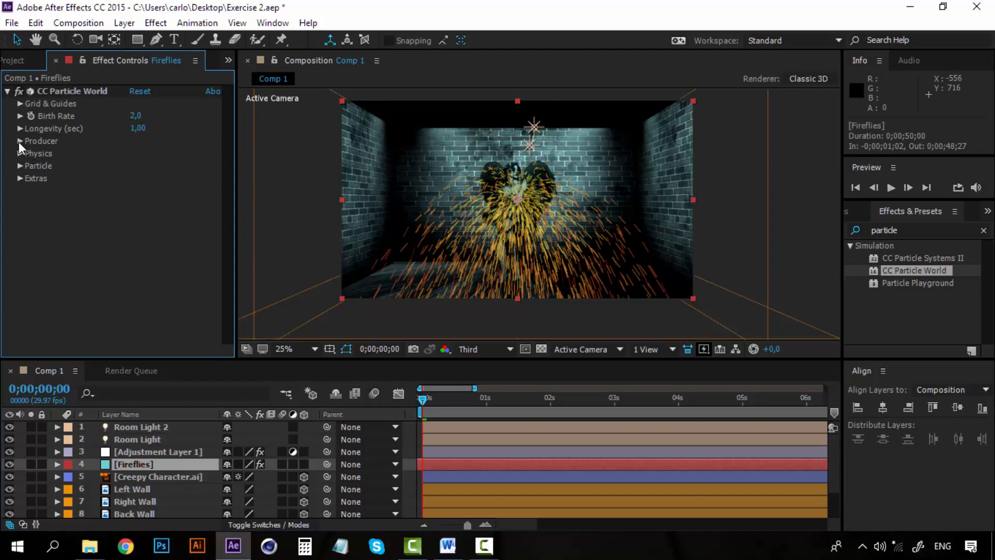
Step: Set the Producer radius to X 1.2, Y 0.385, Z 1.085
left_click(20, 141)
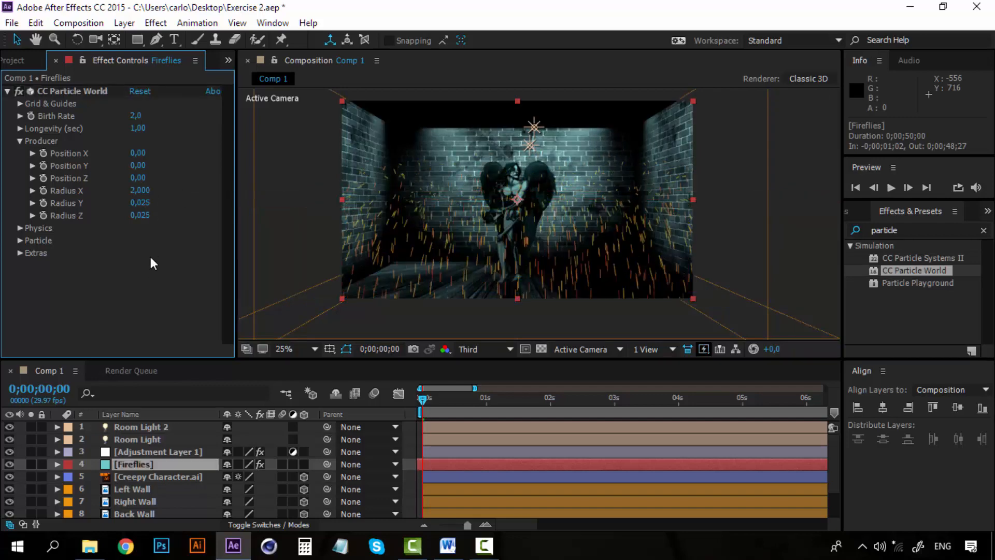
double_click(138, 190)
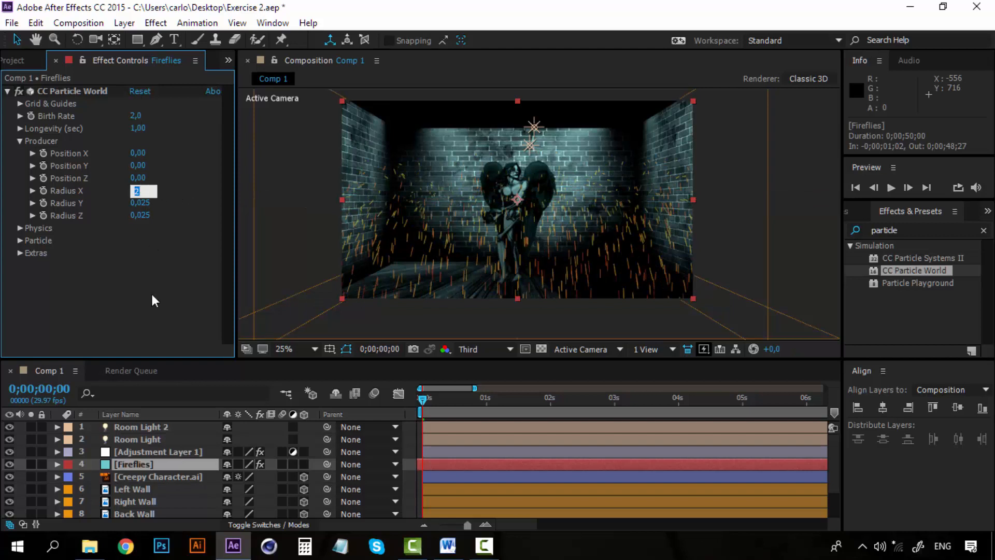
type("1,")
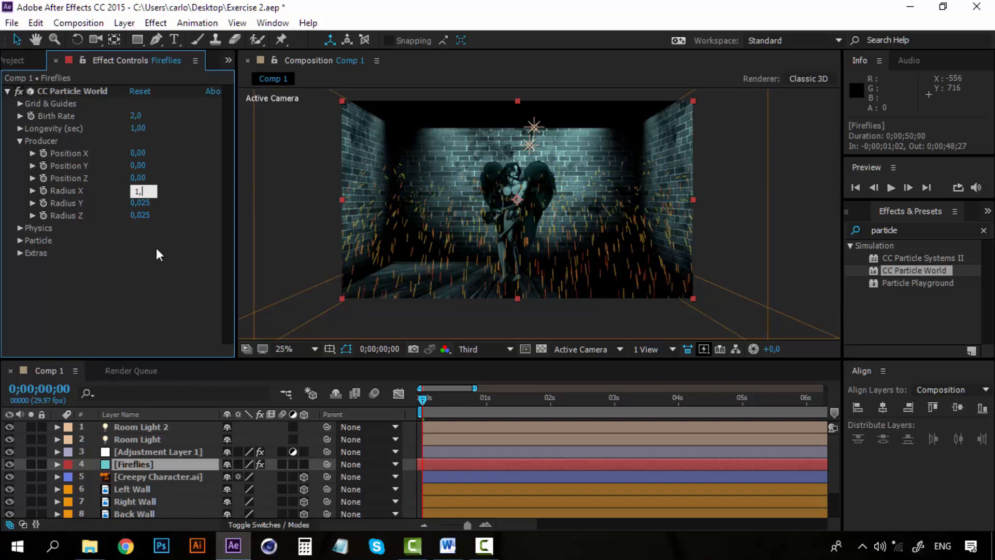
type("1,200")
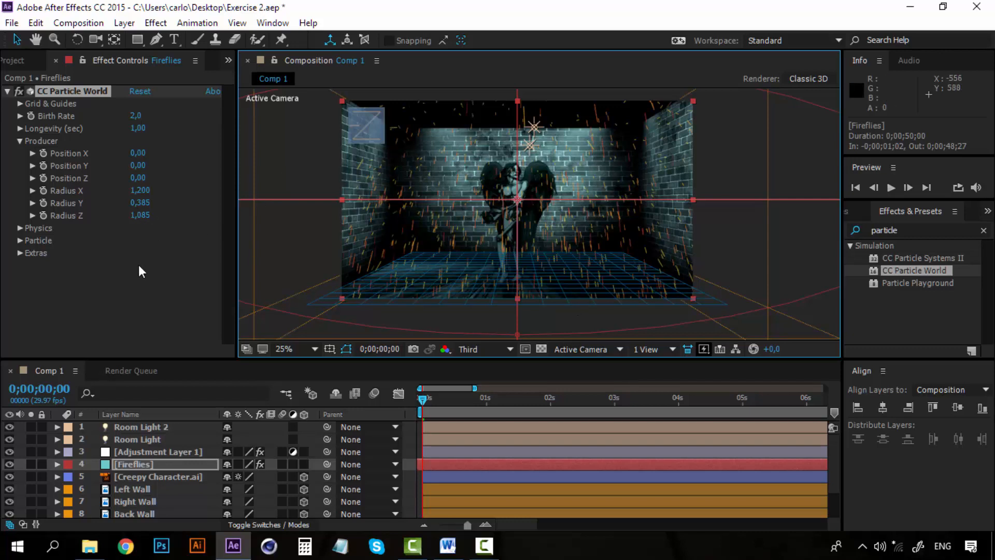
left_click(20, 141)
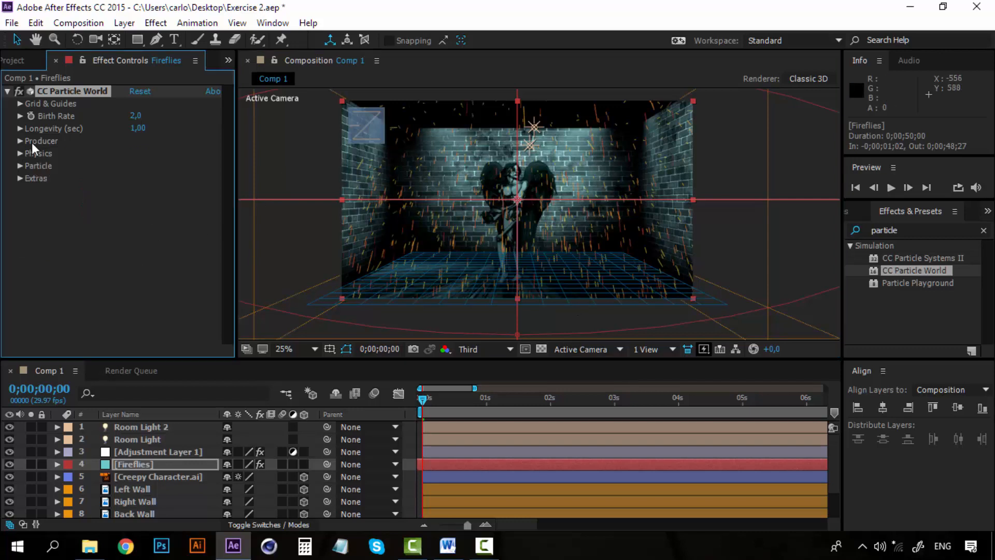
mouse_move(26, 157)
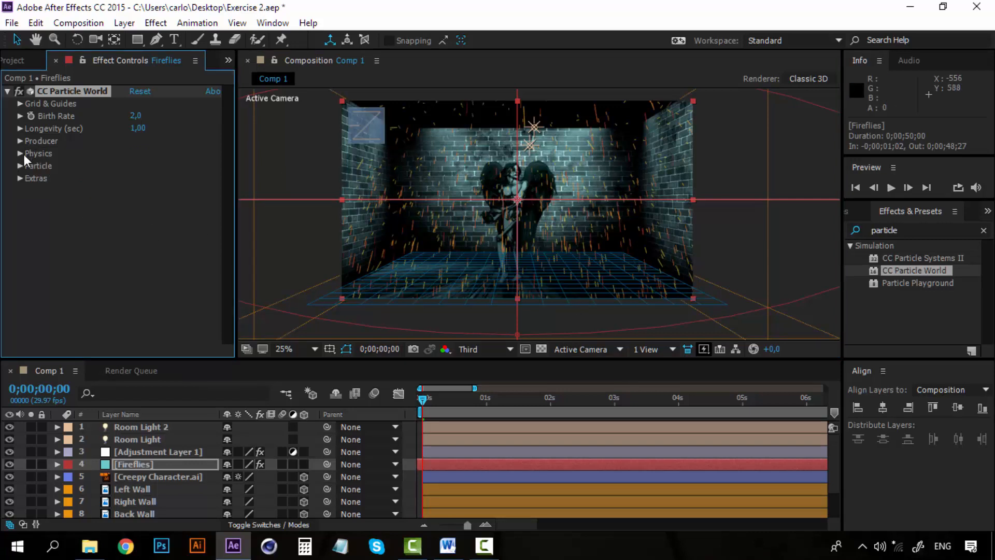
Step: Expand the Particle group and show the Particle Type list, with Line still selected
left_click(20, 166)
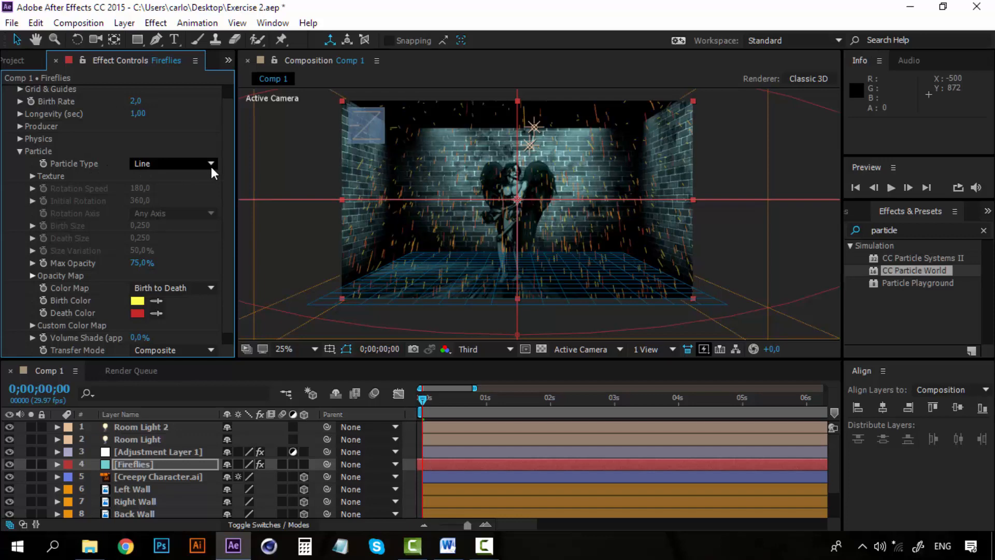
mouse_move(514, 265)
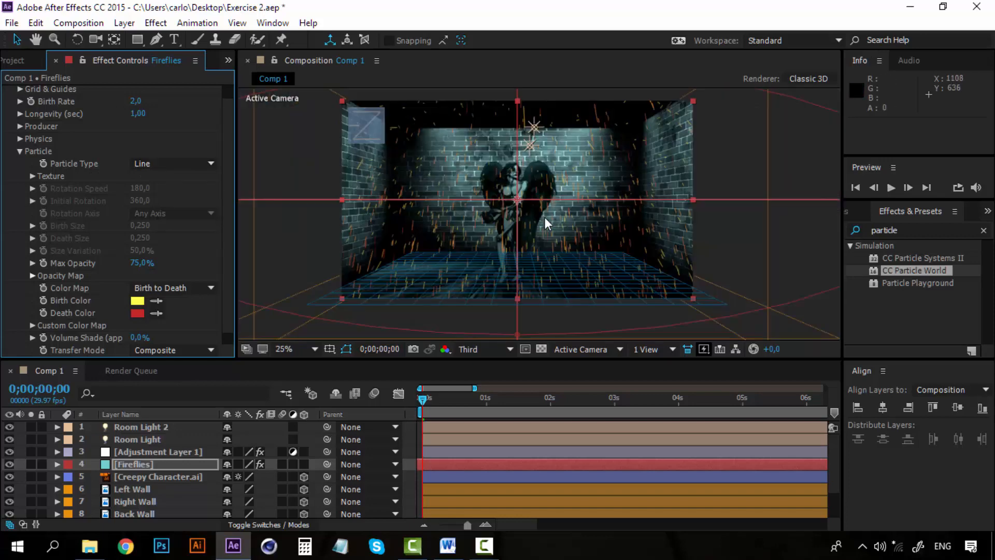
mouse_move(16, 92)
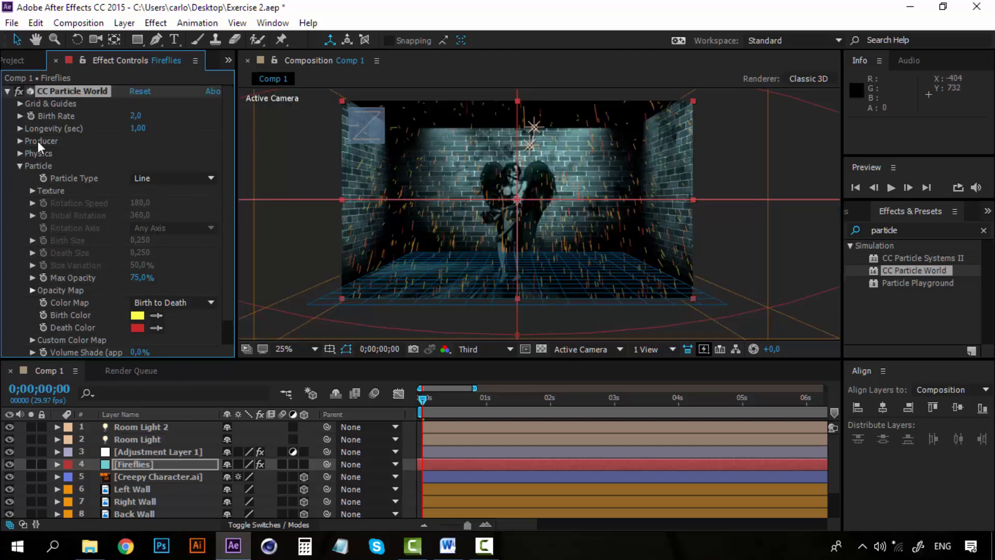
left_click(21, 103)
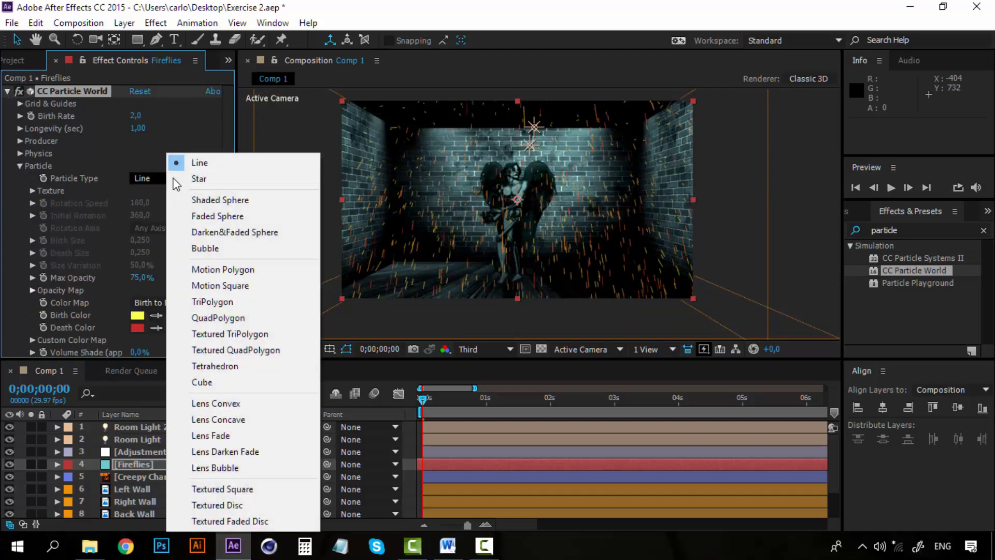
mouse_move(238, 201)
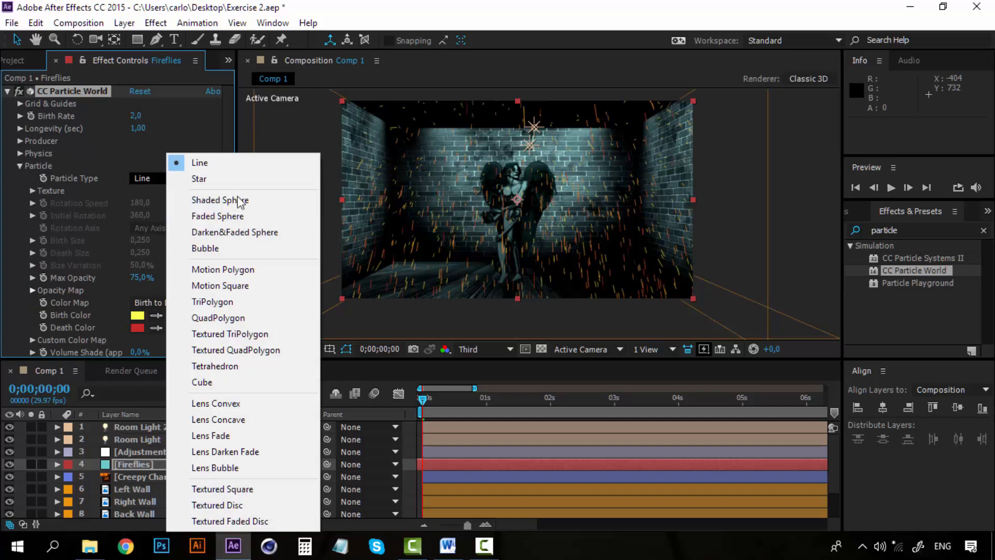
Step: Make particles Faded Spheres with a light green birth color and darker green death color
left_click(217, 216)
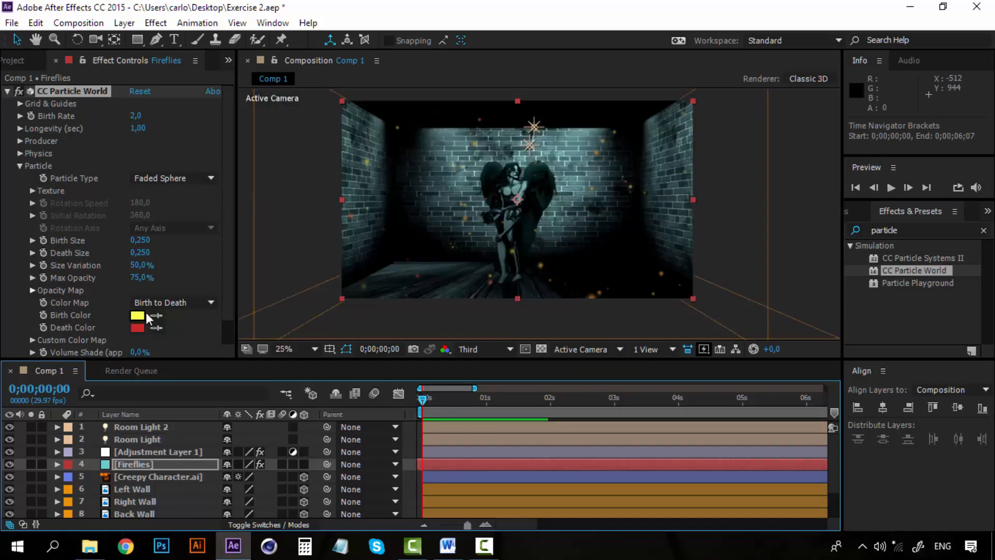
left_click(283, 348)
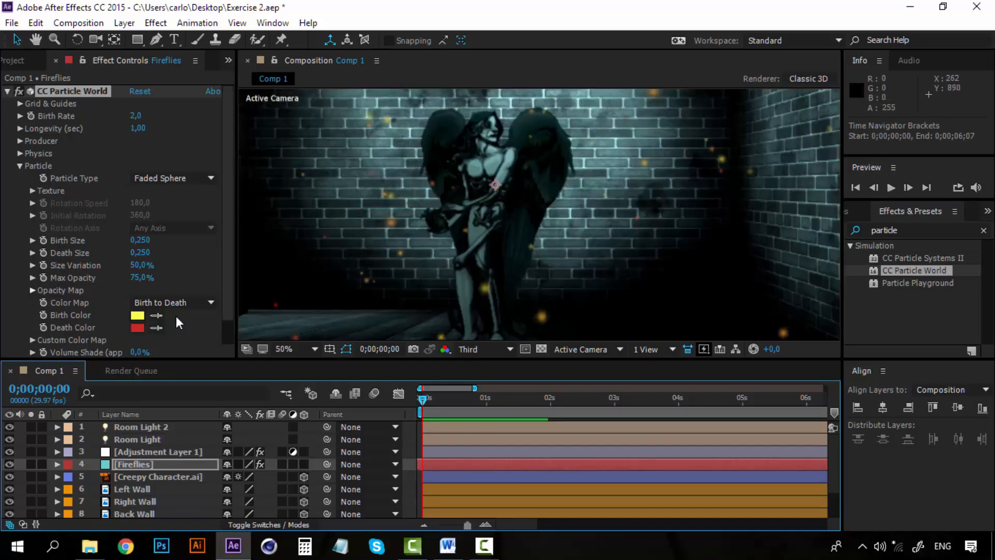
left_click(136, 316)
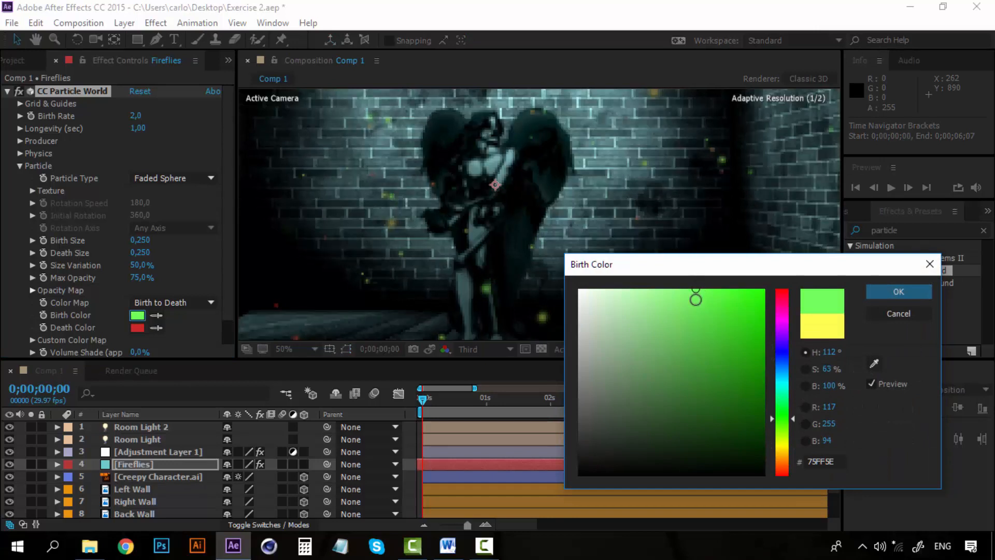
left_click(897, 291)
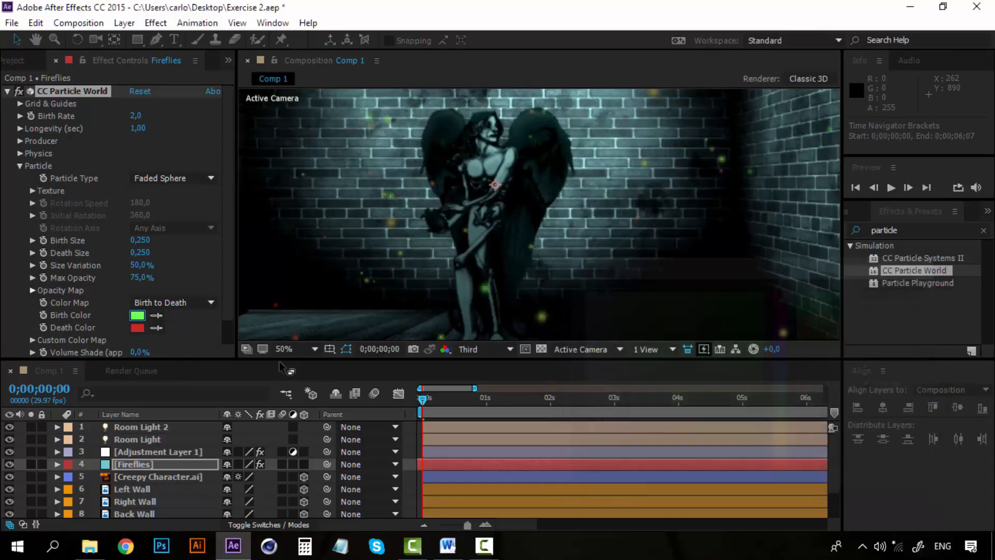
left_click(137, 328)
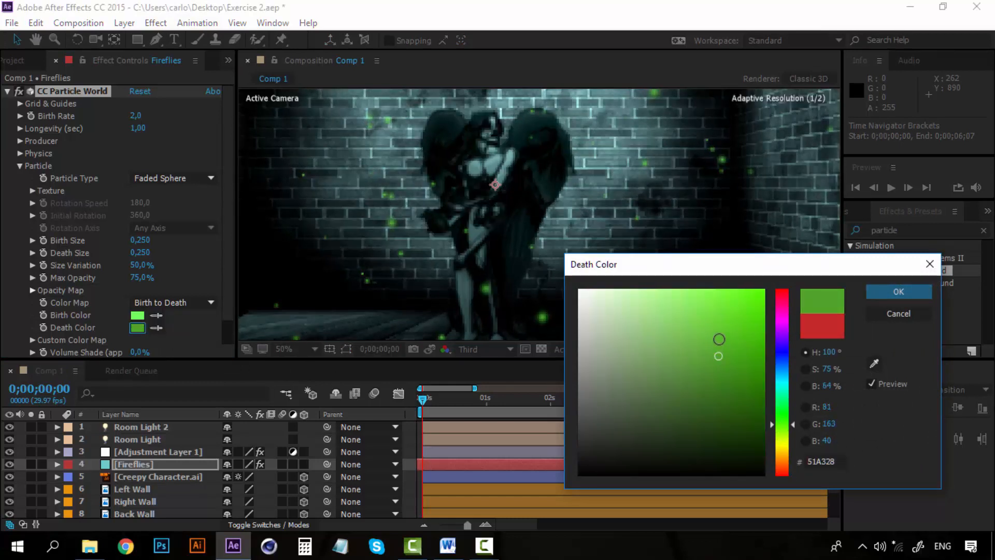
left_click(732, 342)
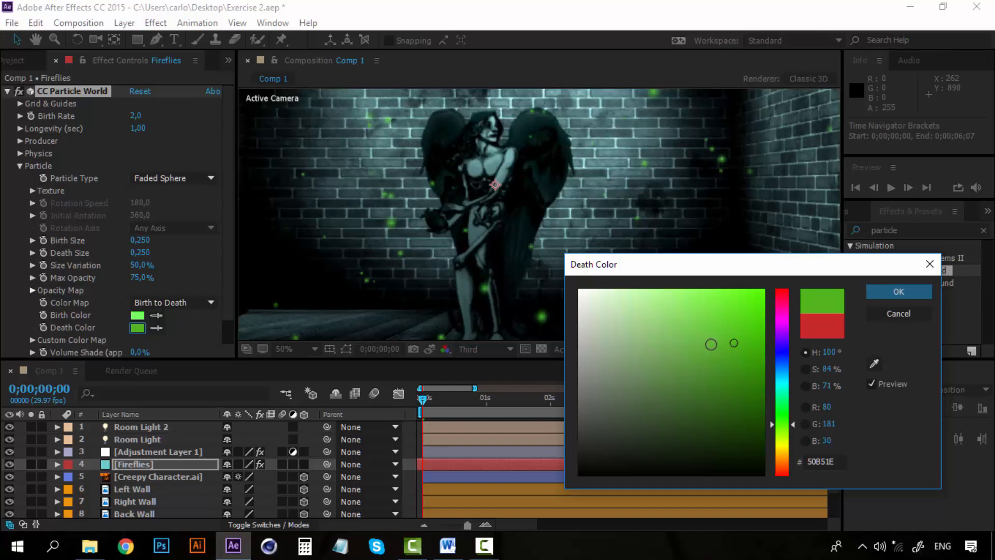
left_click(898, 291)
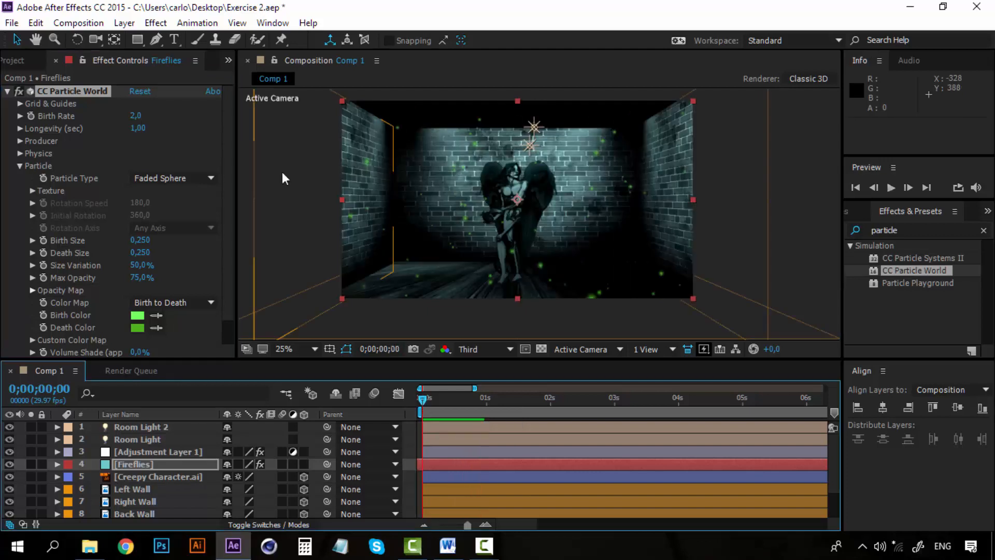
mouse_move(454, 227)
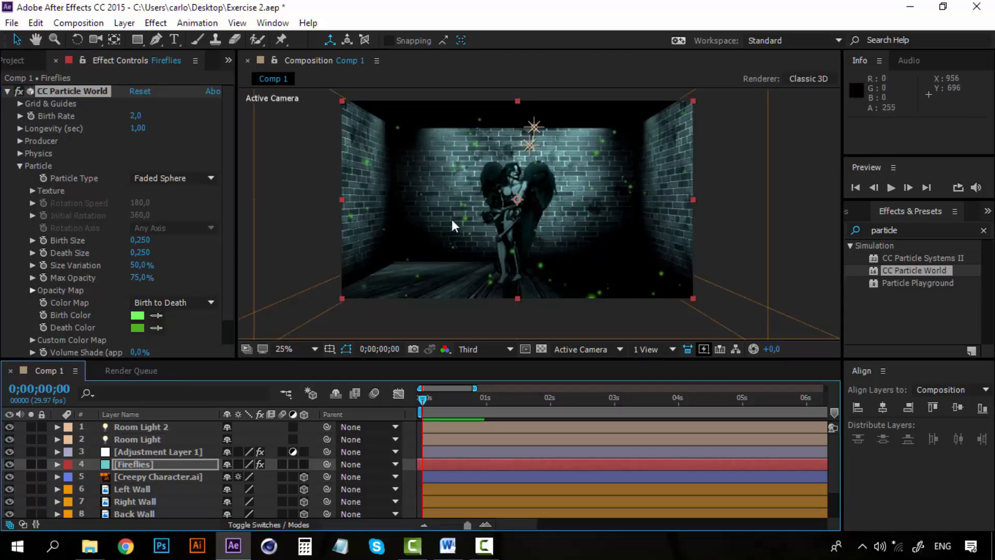
Step: Set particle Death Size to 0.1 and Size Variation to 75%
left_click(283, 349)
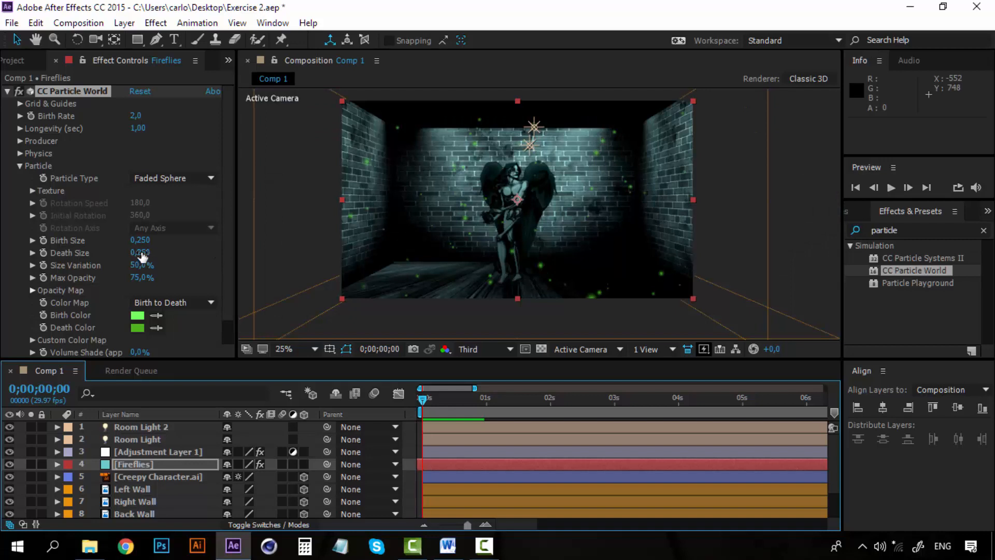
left_click_drag(140, 253, 127, 253)
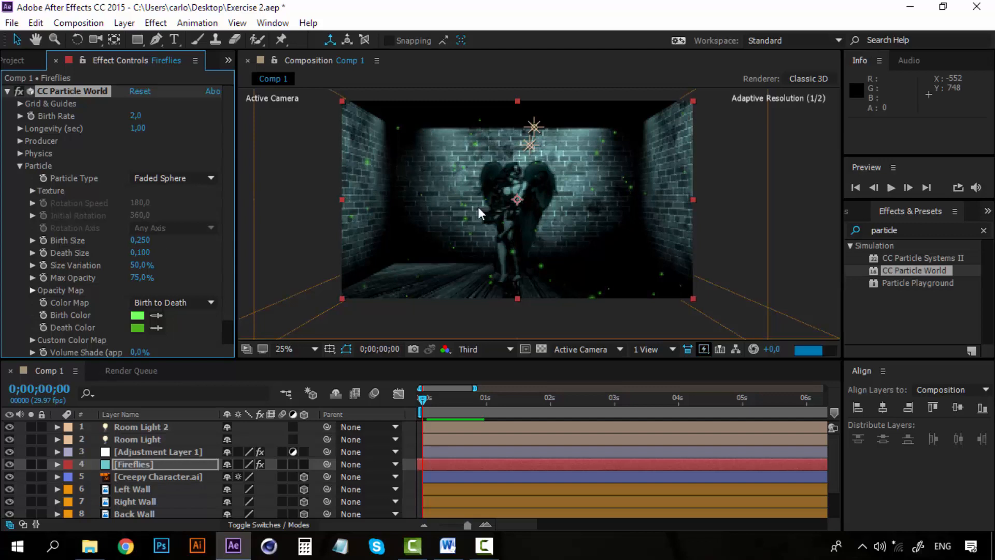
left_click(284, 349)
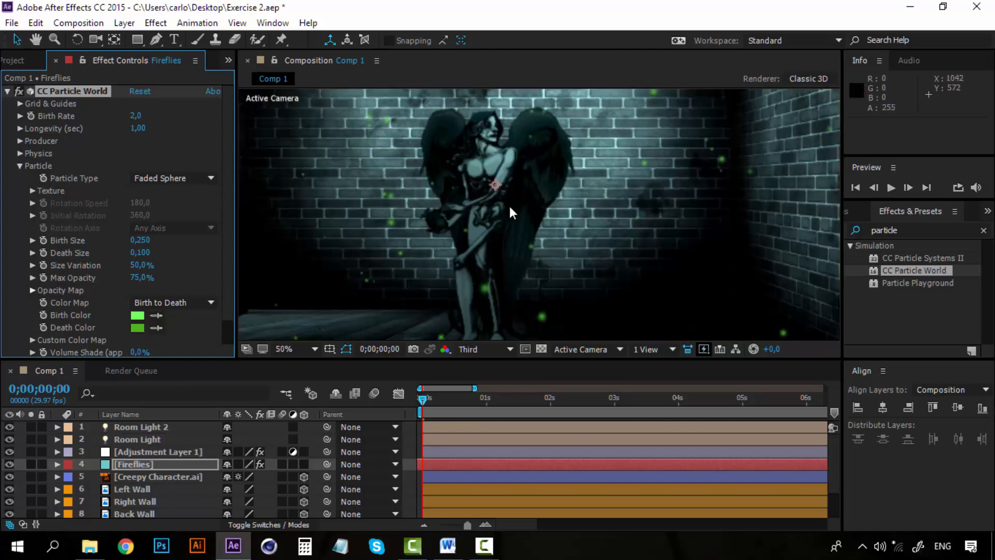
mouse_move(695, 167)
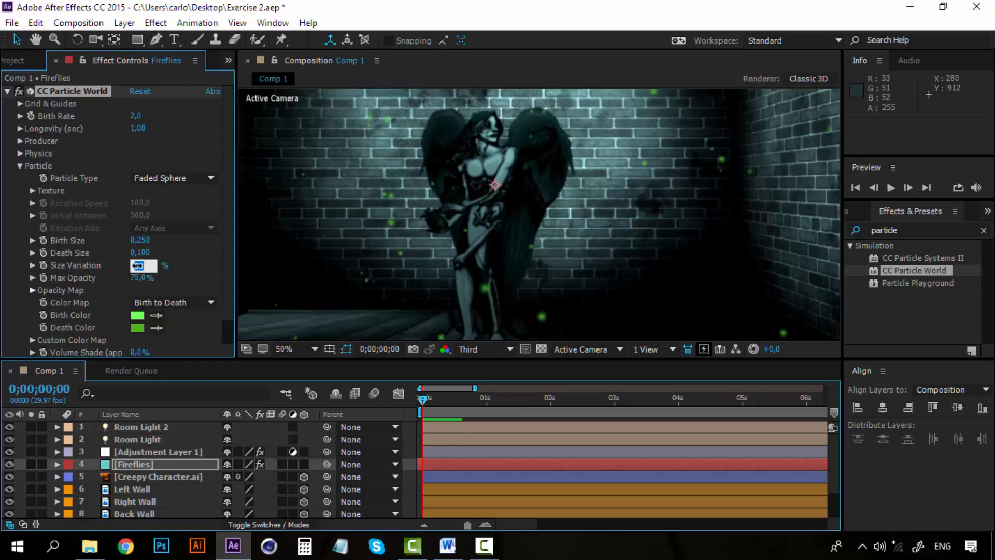
left_click(143, 266)
type("75")
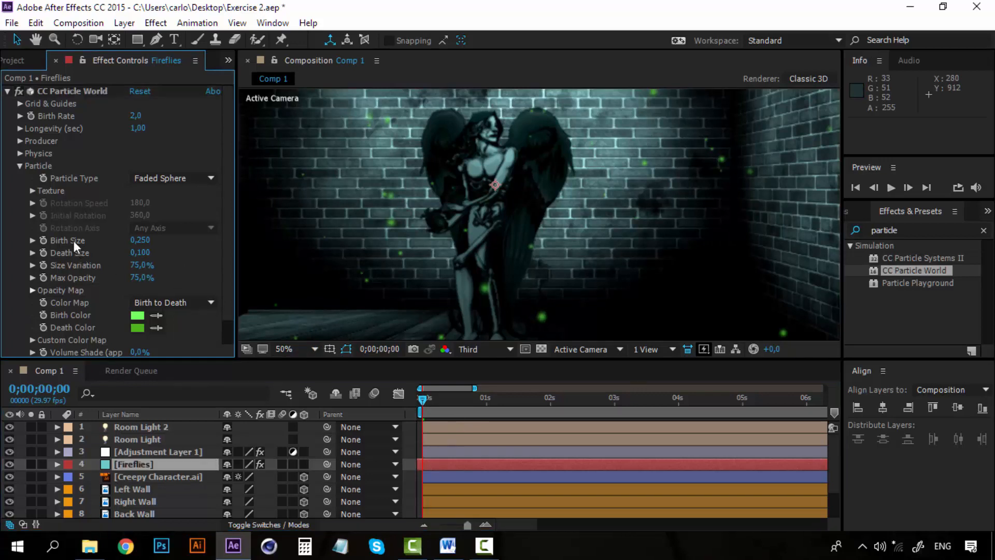
mouse_move(22, 176)
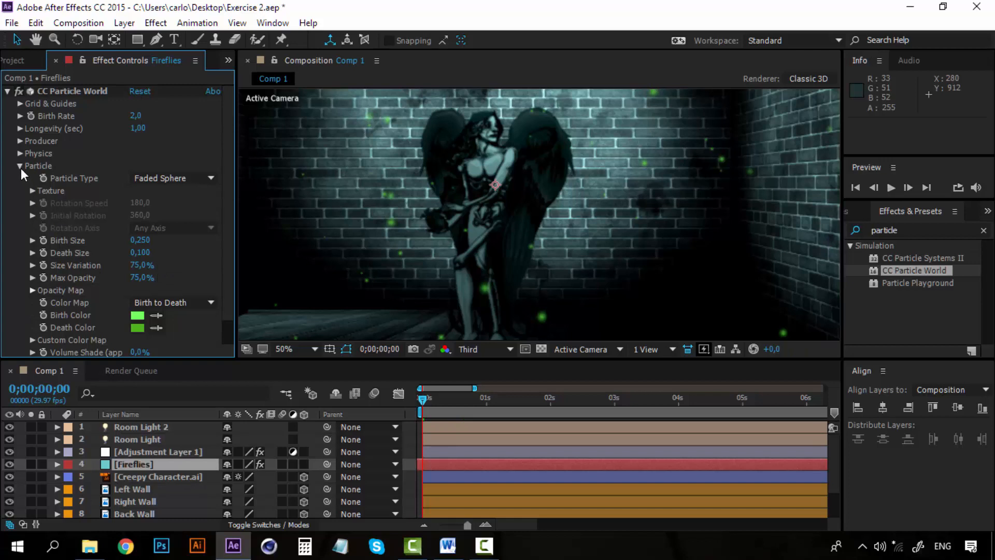
left_click(20, 166)
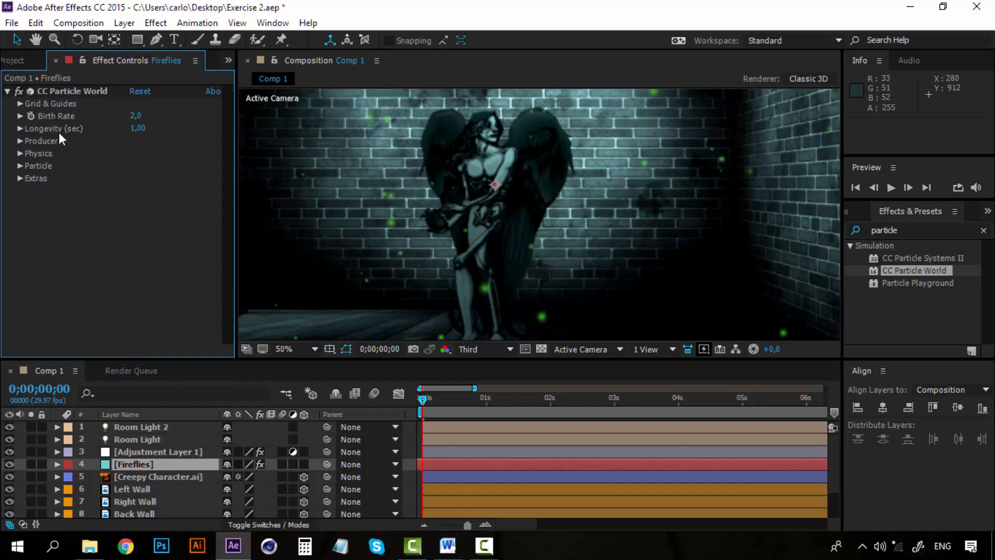
mouse_move(139, 133)
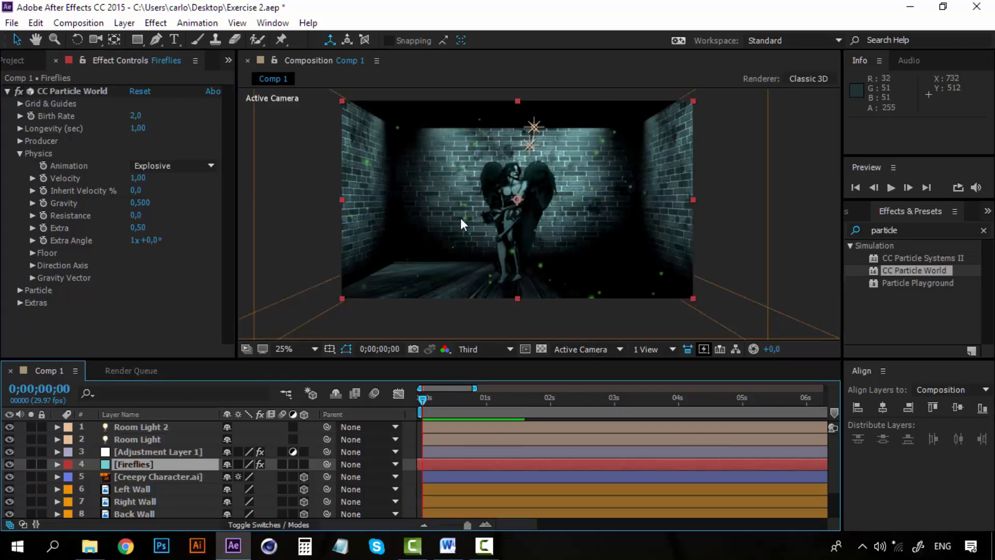
mouse_move(481, 206)
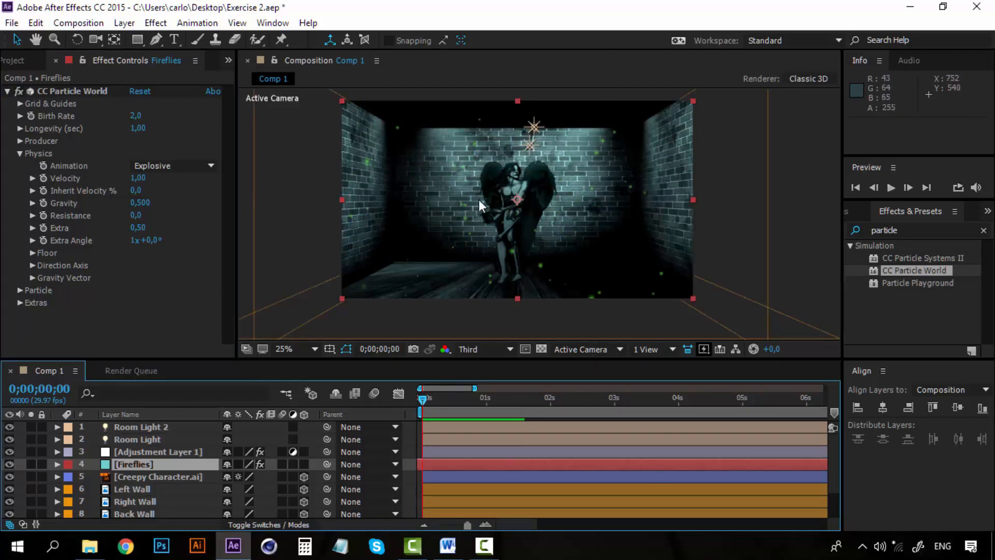
mouse_move(140, 253)
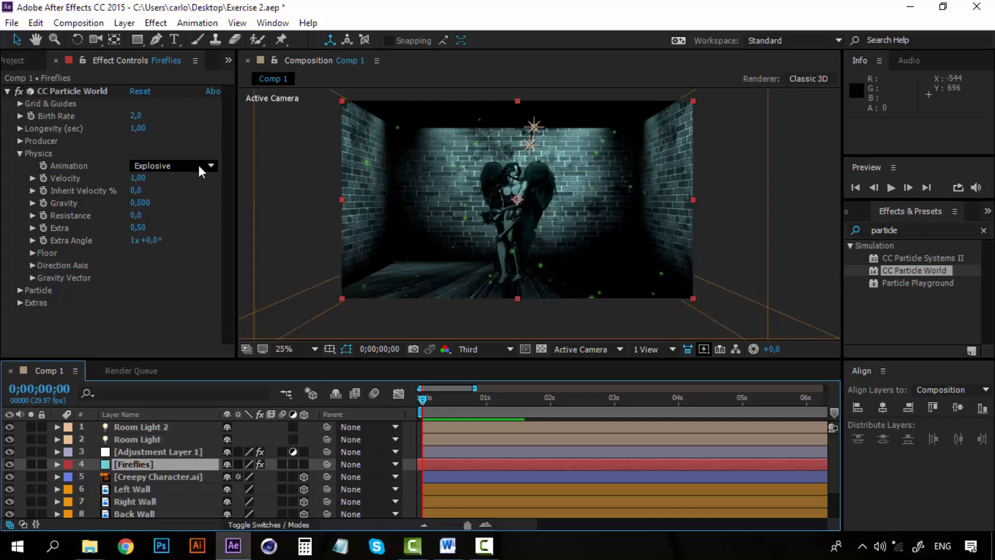
Step: Switch the Physics Animation type from Explosive to Fire
left_click(172, 166)
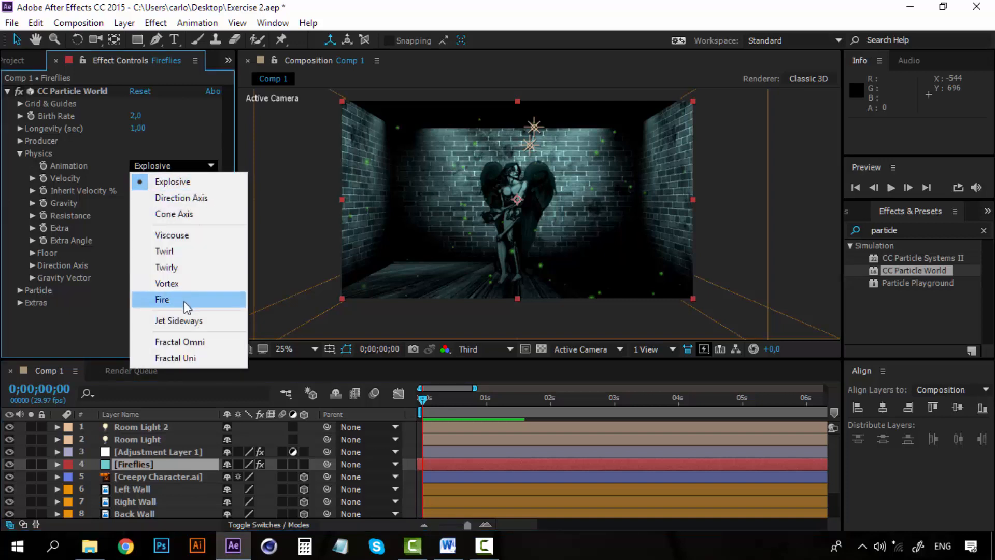
mouse_move(172, 306)
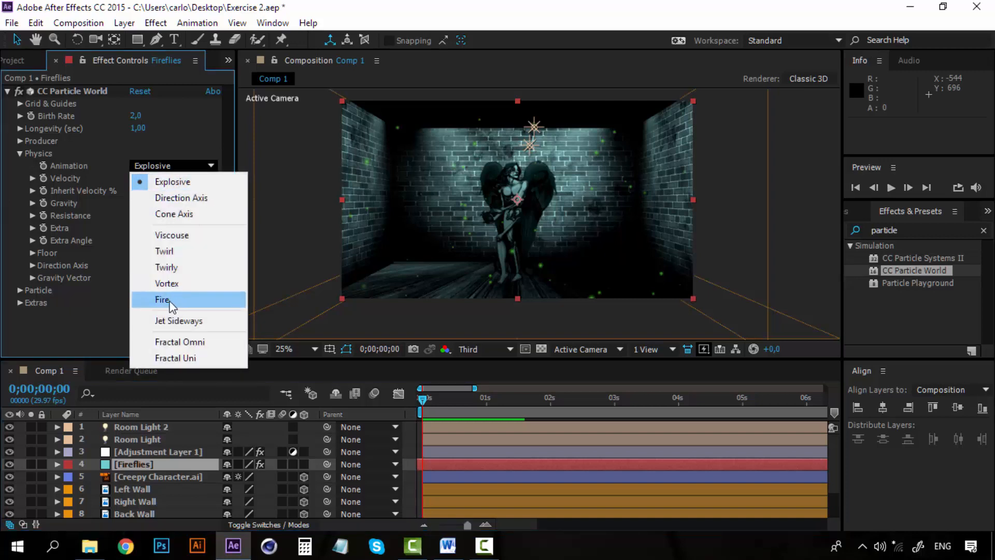
left_click(163, 299)
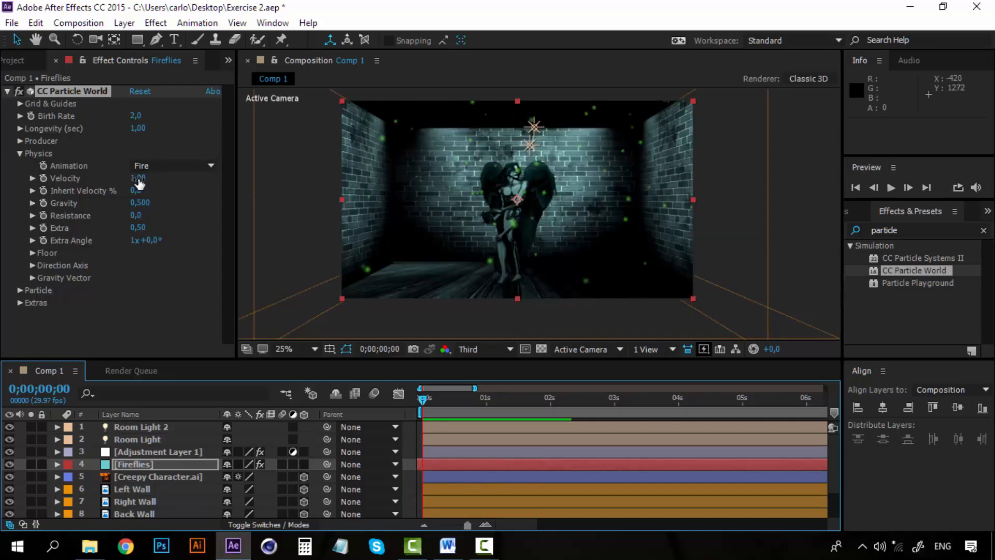
Step: Set physics Velocity to 0.39, Resistance to 50 and Gravity to 0, previewing the drift
left_click_drag(138, 178, 117, 178)
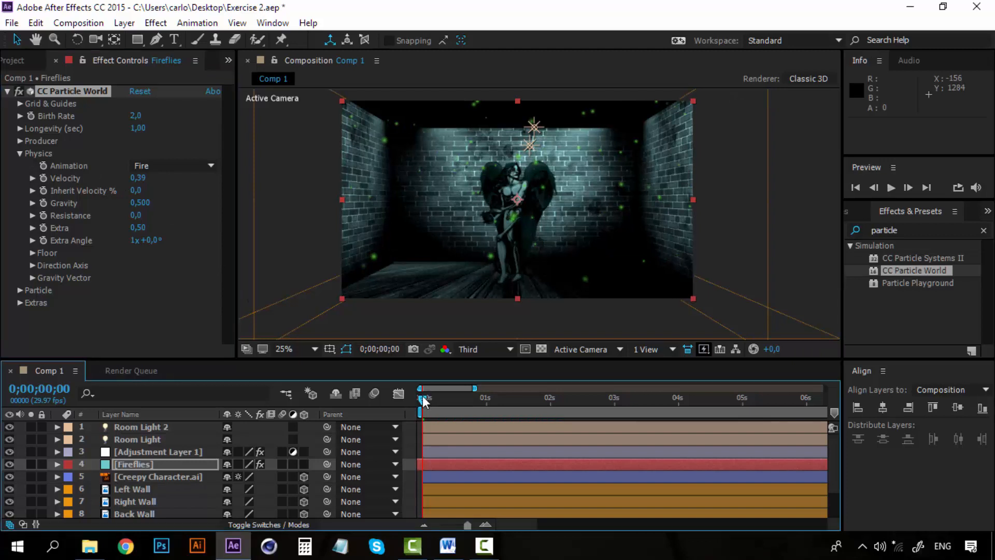
mouse_move(421, 398)
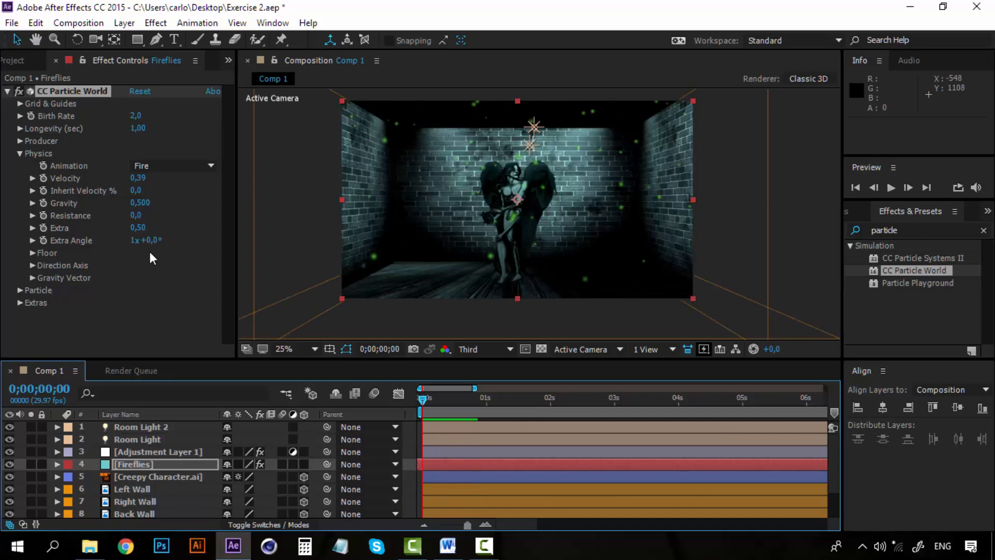
mouse_move(143, 212)
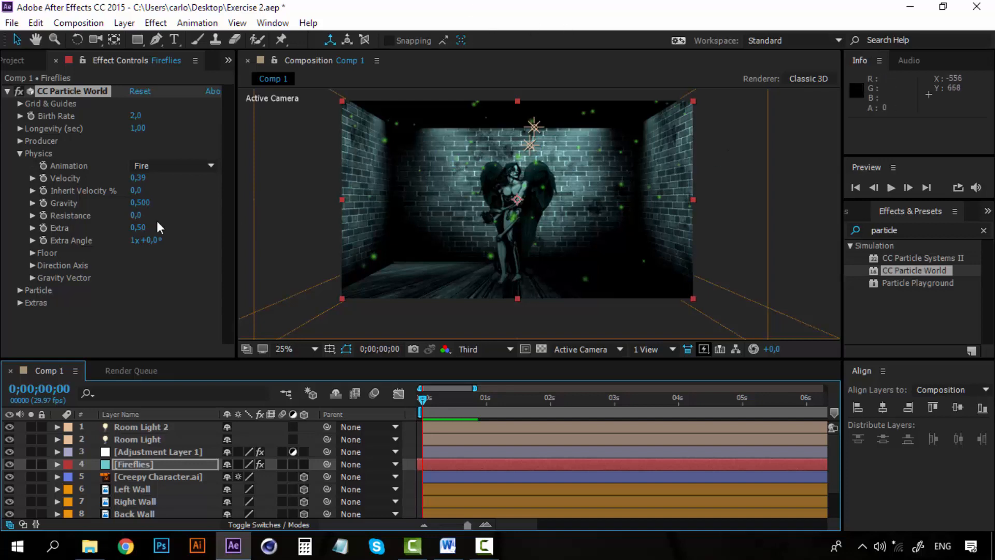
left_click_drag(138, 215, 165, 215)
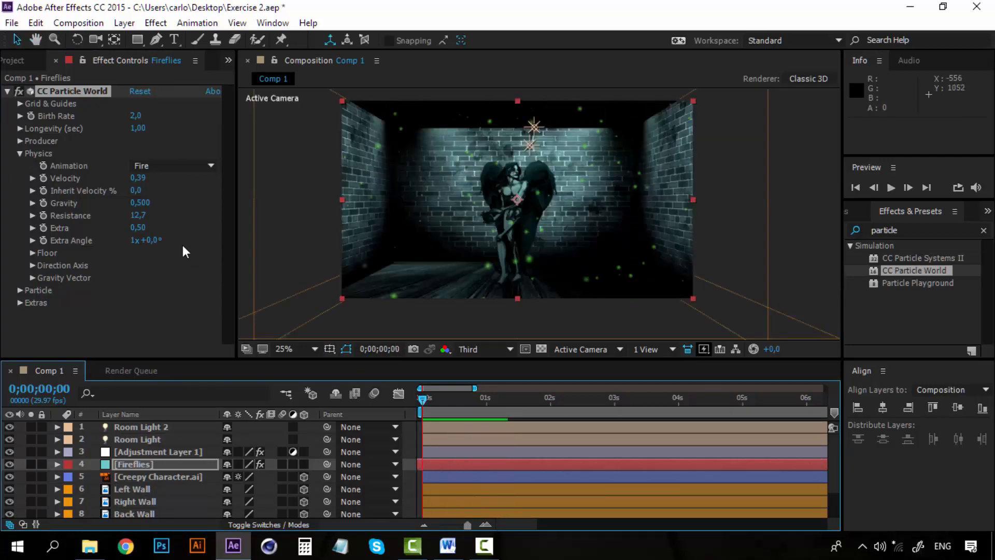
double_click(138, 215)
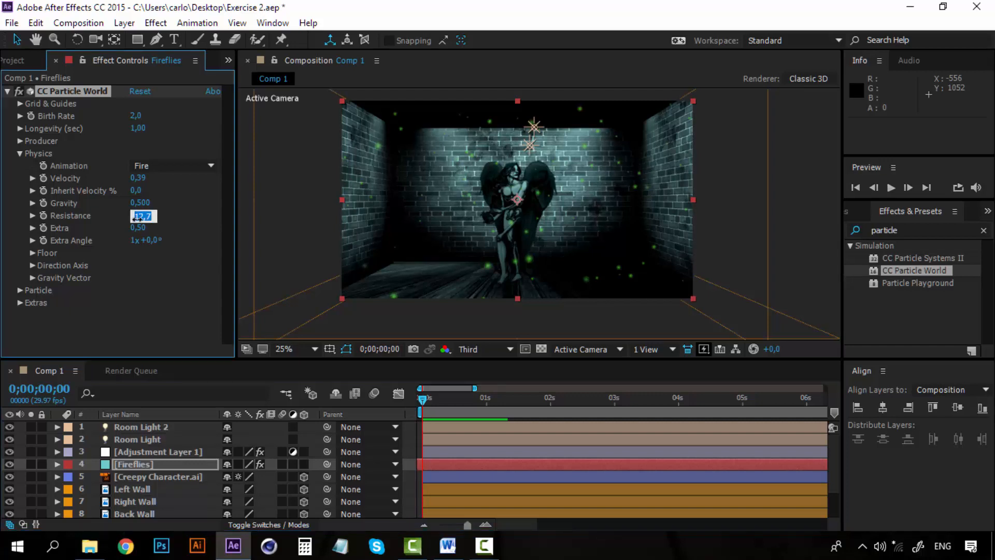
type("24")
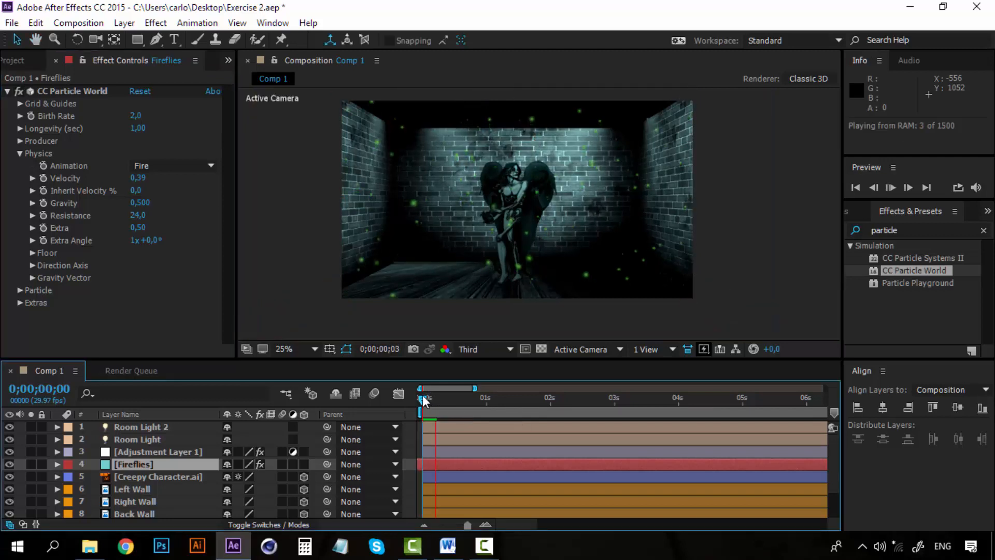
left_click(890, 187)
type("0,910")
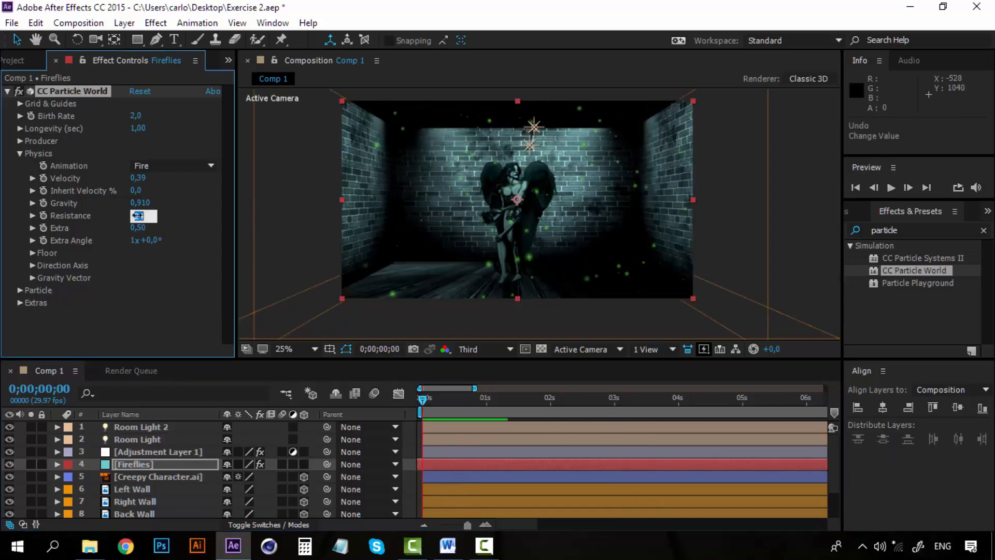
type("24")
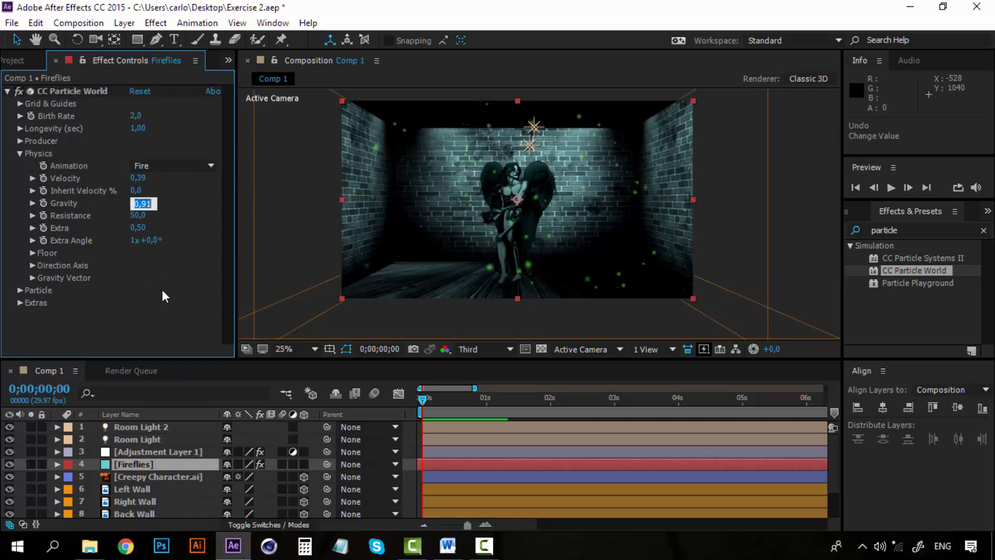
type("000")
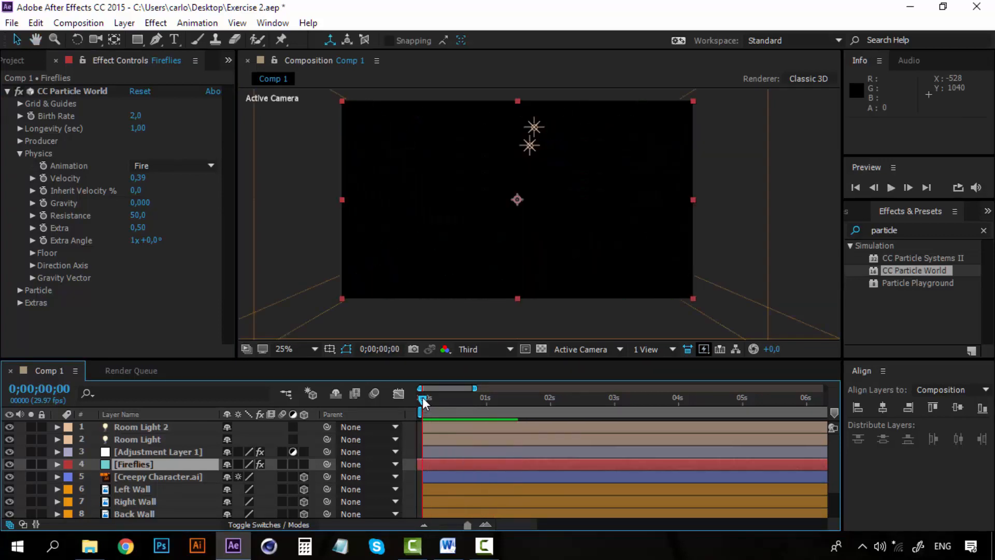
left_click(890, 187)
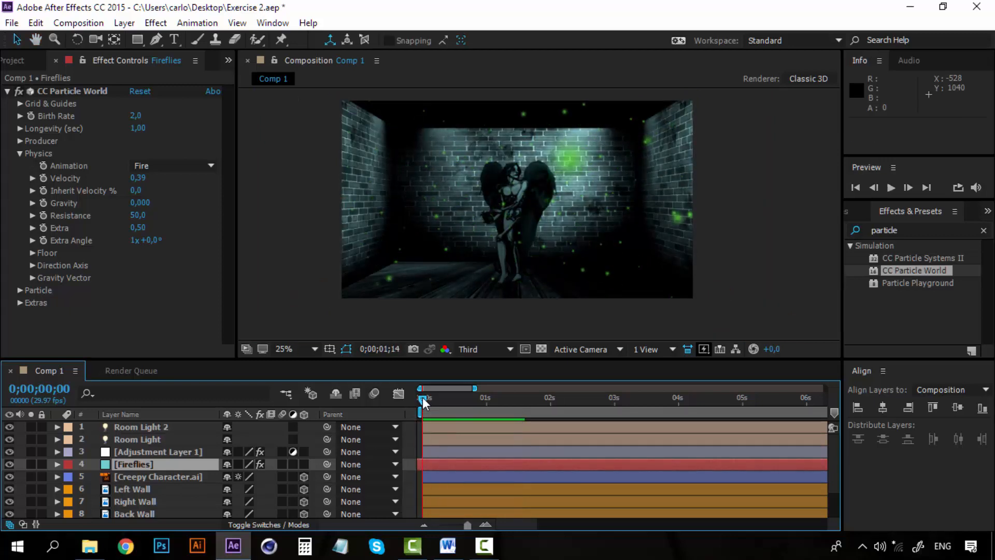
left_click(890, 187)
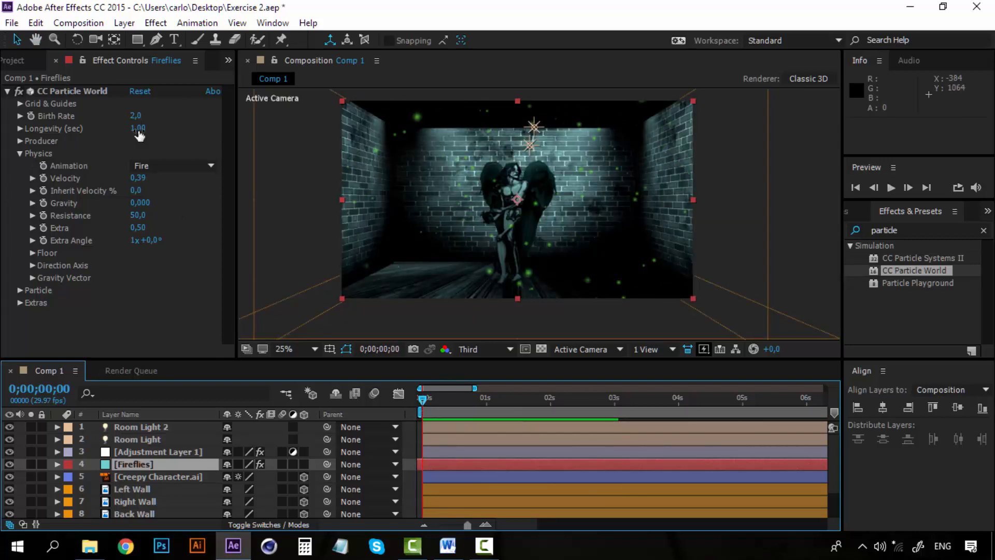
Step: Set particle Longevity to 5 seconds, Birth Rate to 0.2 and Resistance to 30.5
left_click(138, 129)
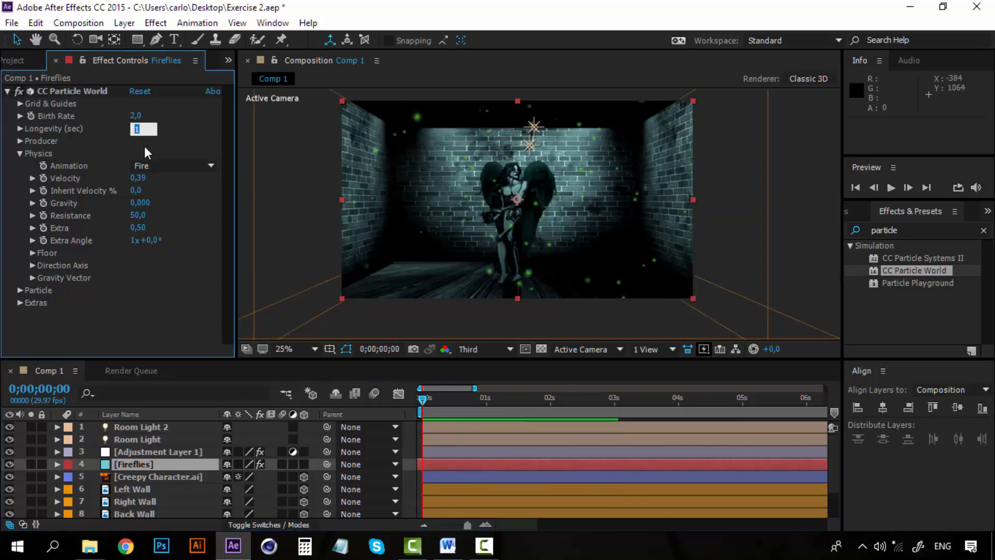
type("5,00")
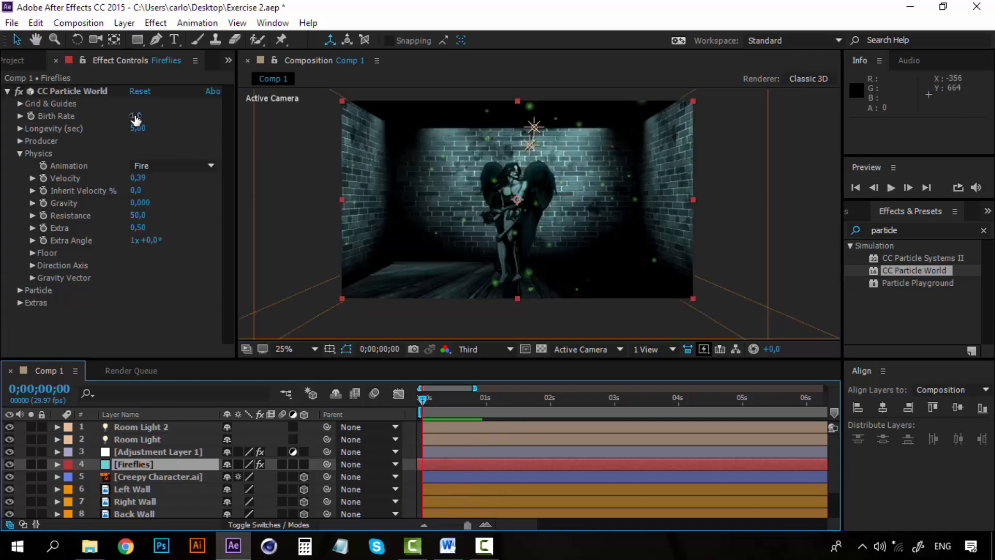
left_click(138, 116)
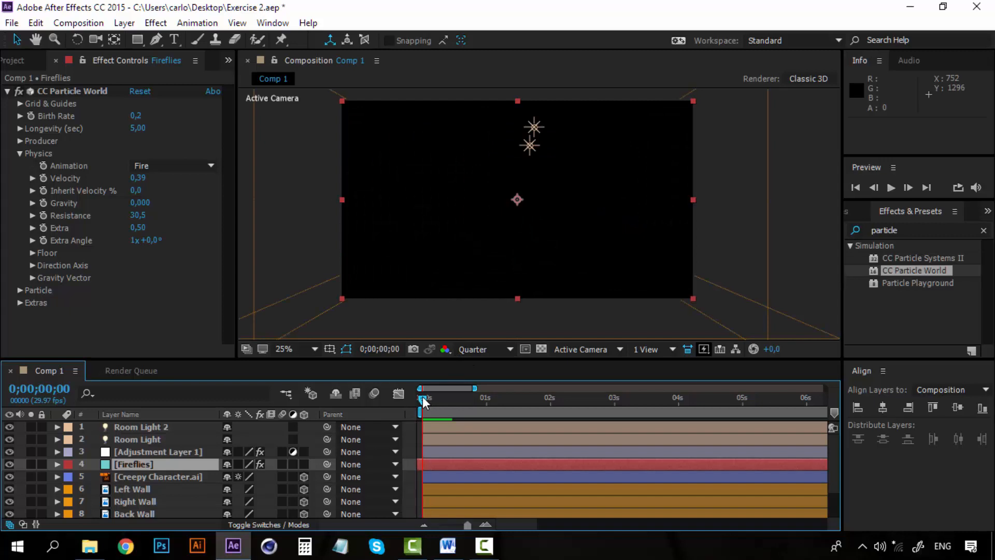
Step: Refresh the first-frame preview of the brick room with green fireflies
left_click(891, 186)
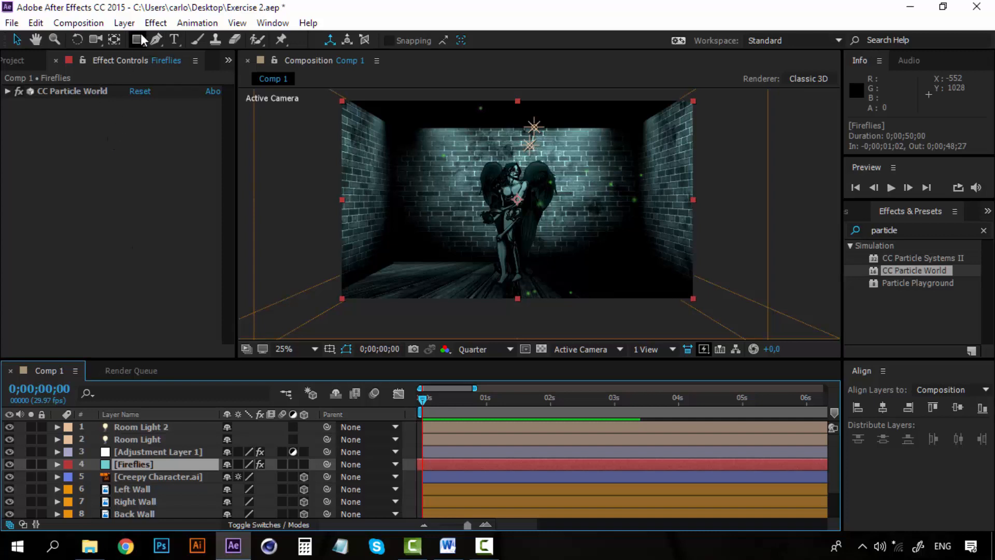
Step: Apply Stylize > Glow to the Fireflies layer and set Glow Colors to A & B Colors
left_click(155, 23)
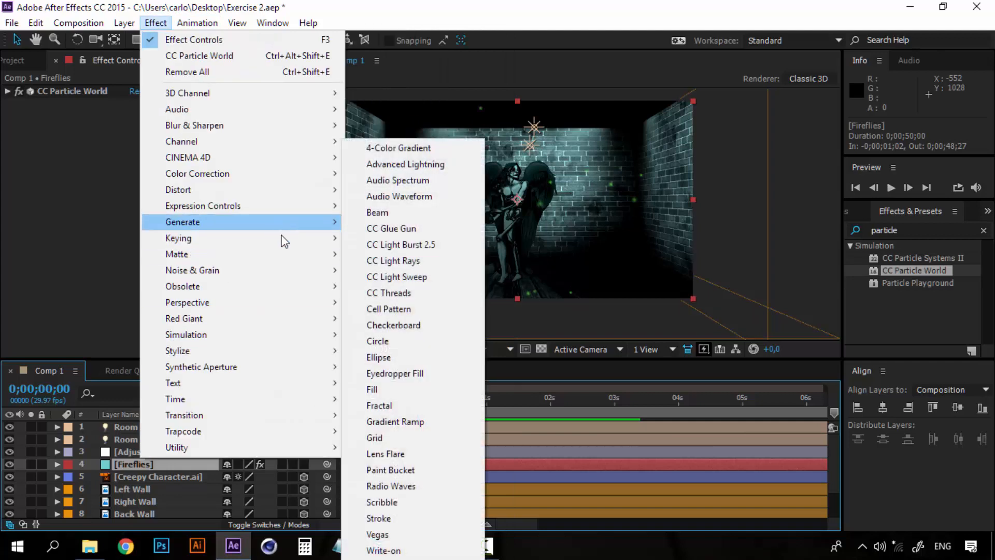
mouse_move(177, 350)
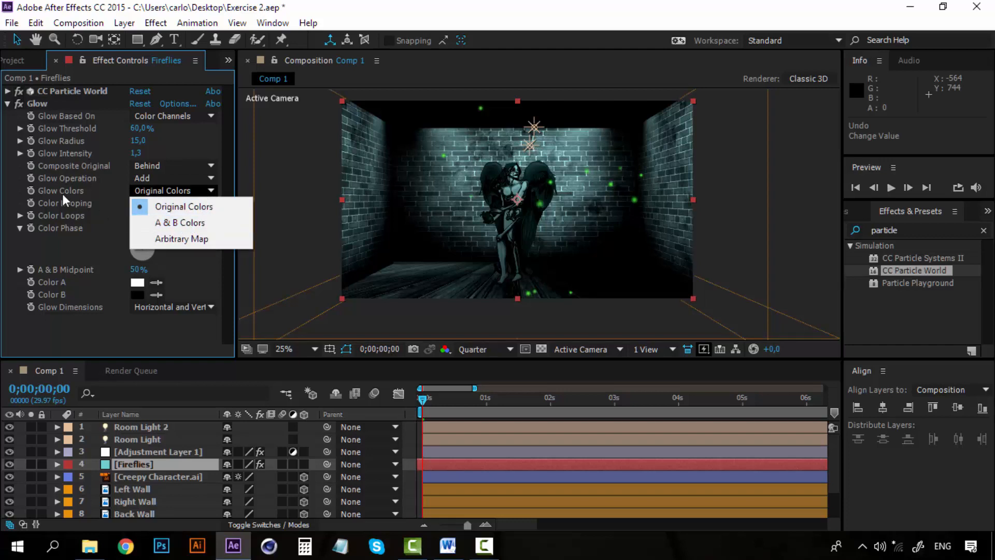
mouse_move(179, 223)
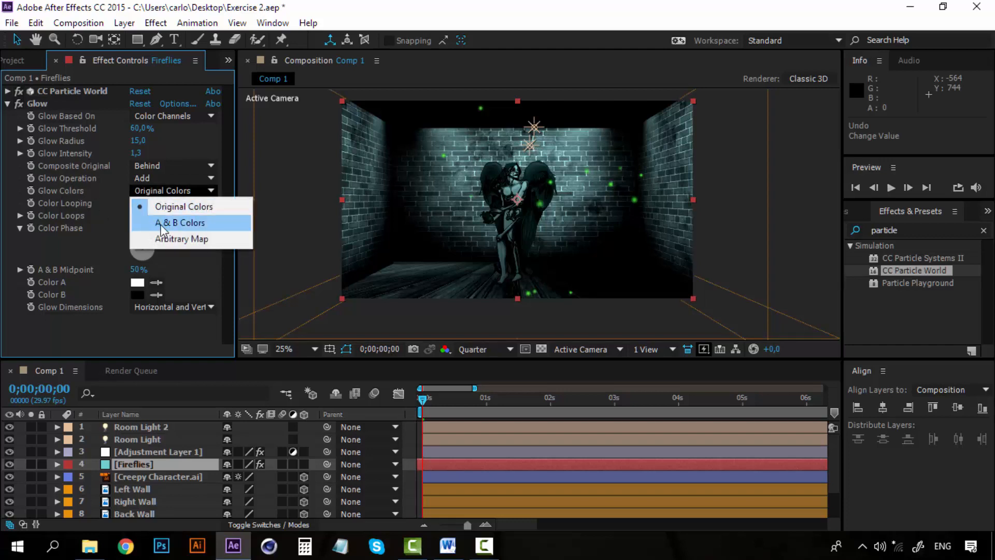
left_click(180, 222)
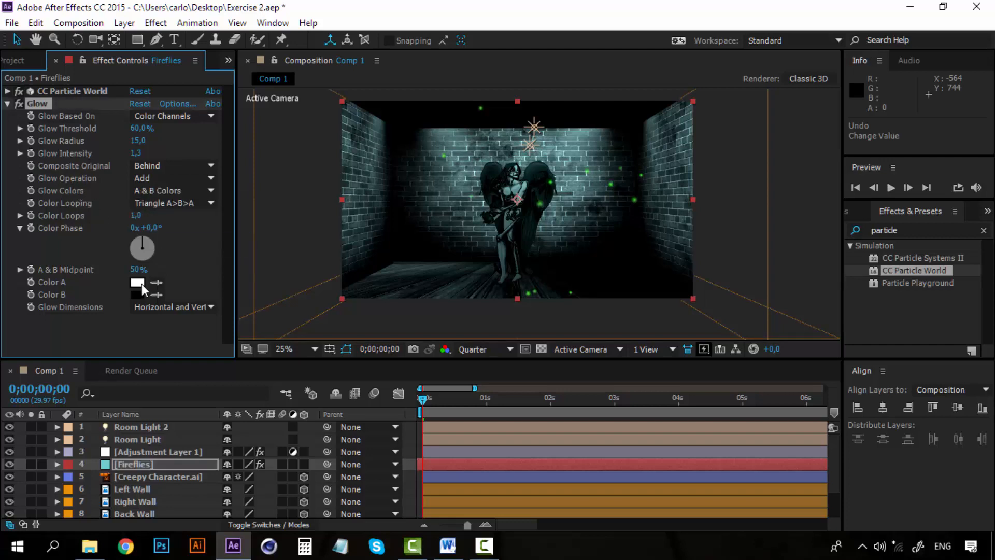
Step: Set Glow Color A to light green and Color B to darker green, then collapse Glow
left_click(137, 283)
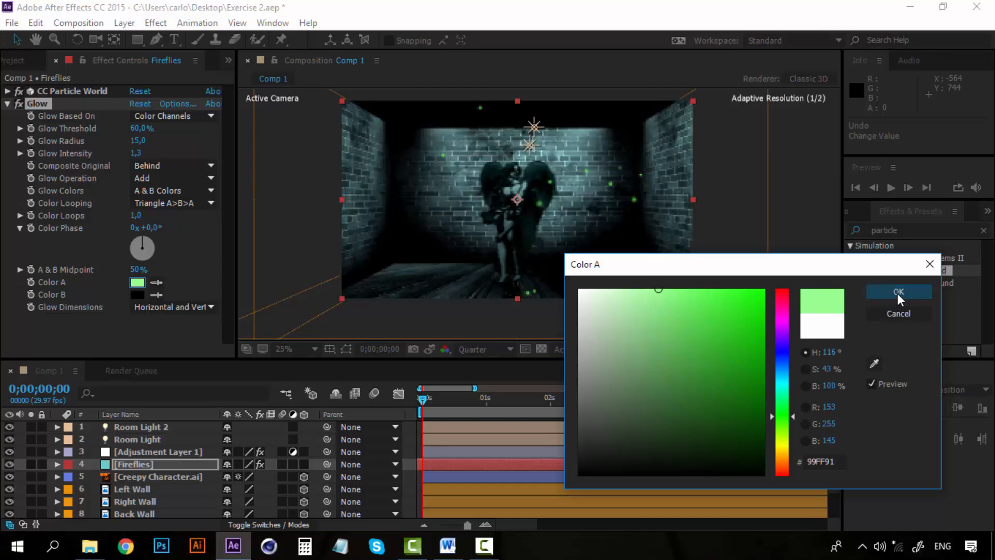
left_click(899, 291)
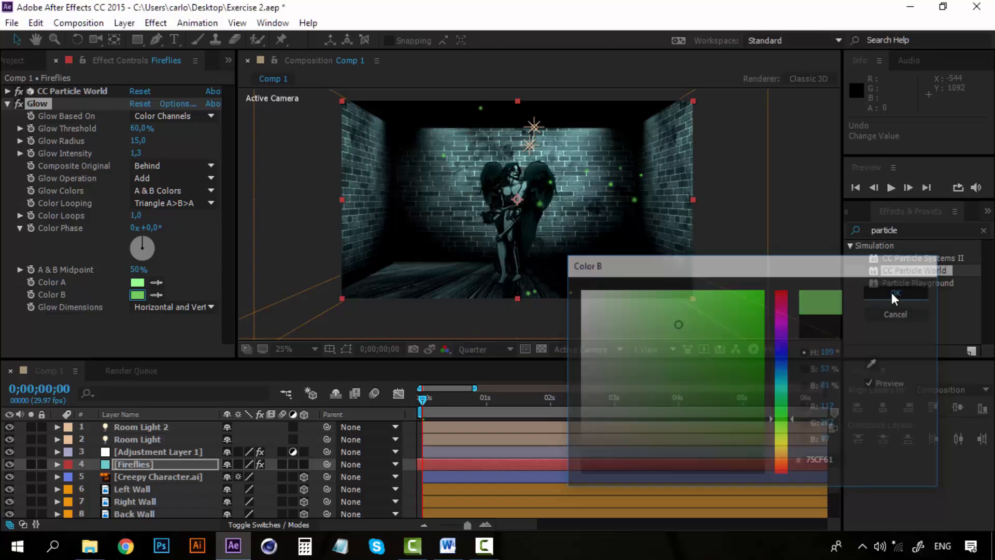
left_click(894, 292)
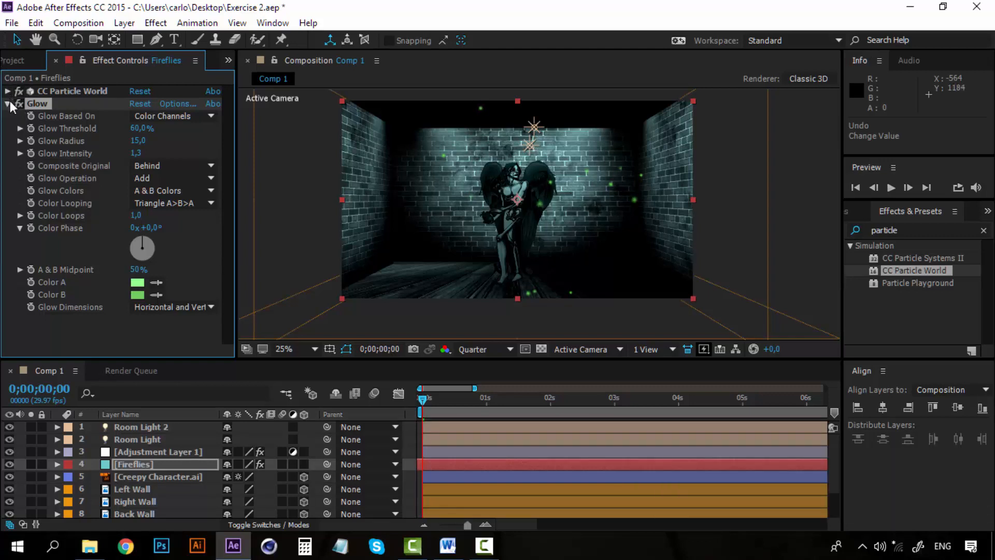
left_click(11, 103)
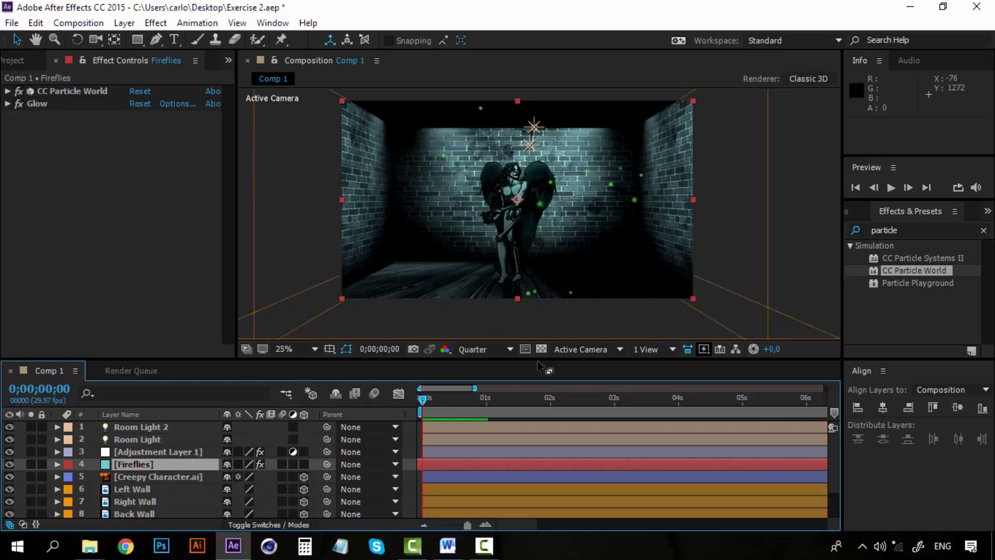
mouse_move(387, 284)
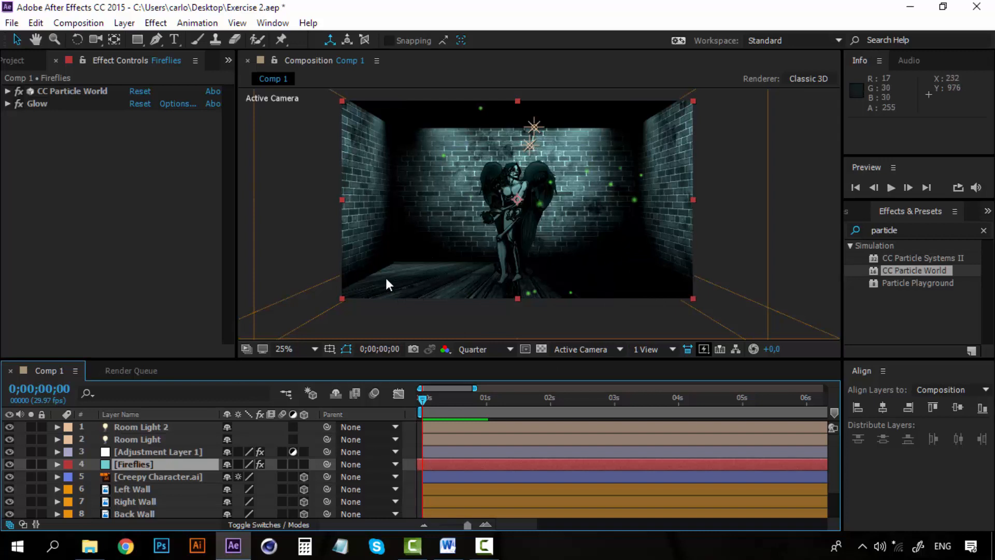
mouse_move(383, 278)
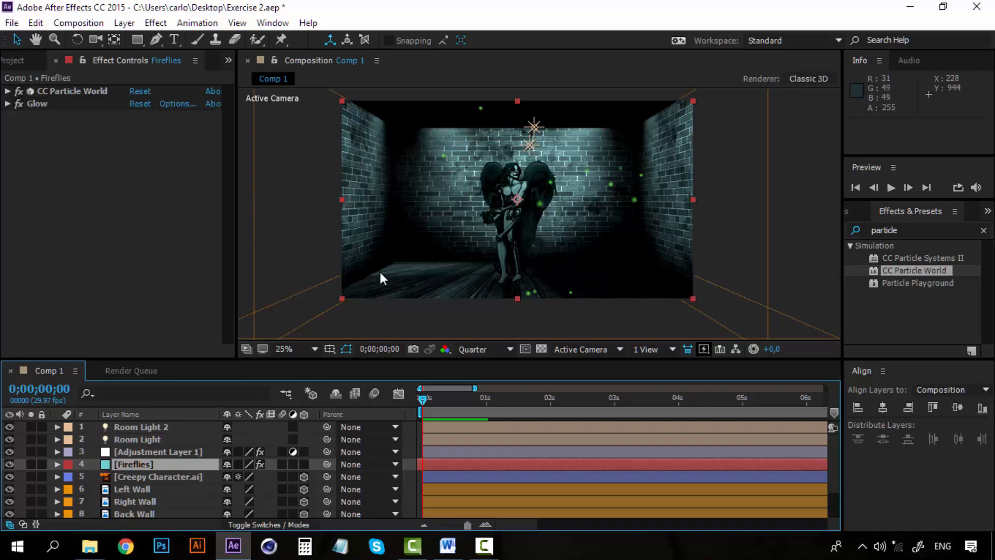
mouse_move(611, 283)
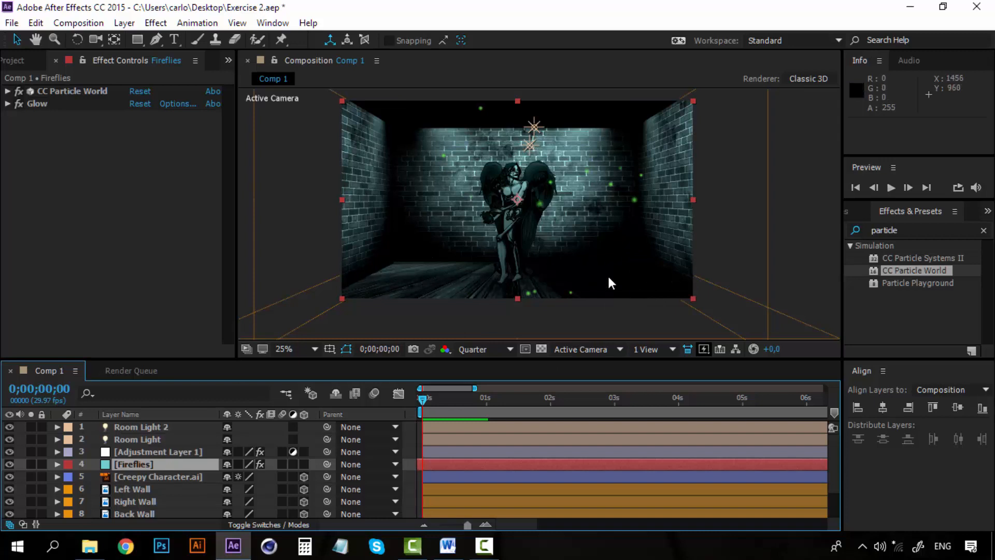
mouse_move(526, 215)
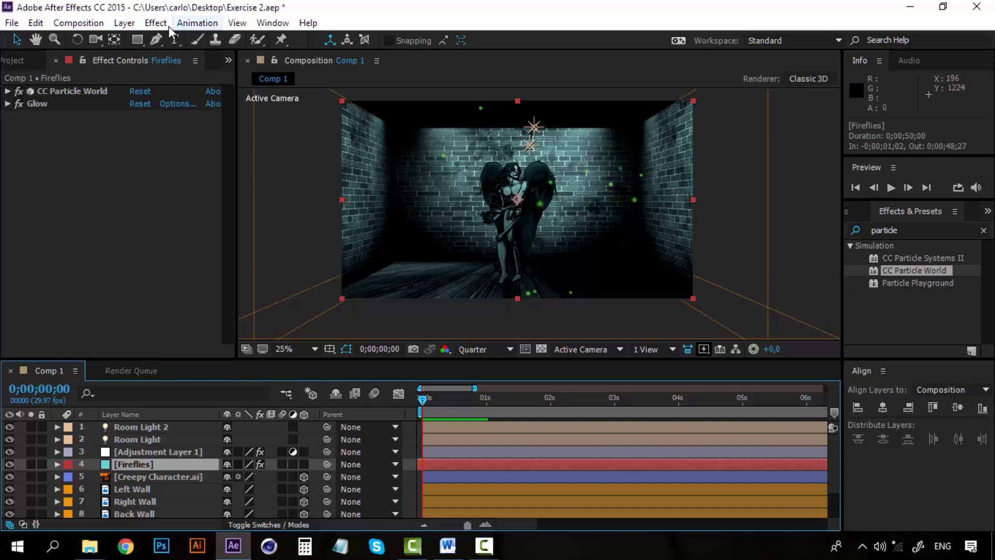
Step: Create Light 1 as a bright green point light with Casts Shadows enabled
left_click(125, 23)
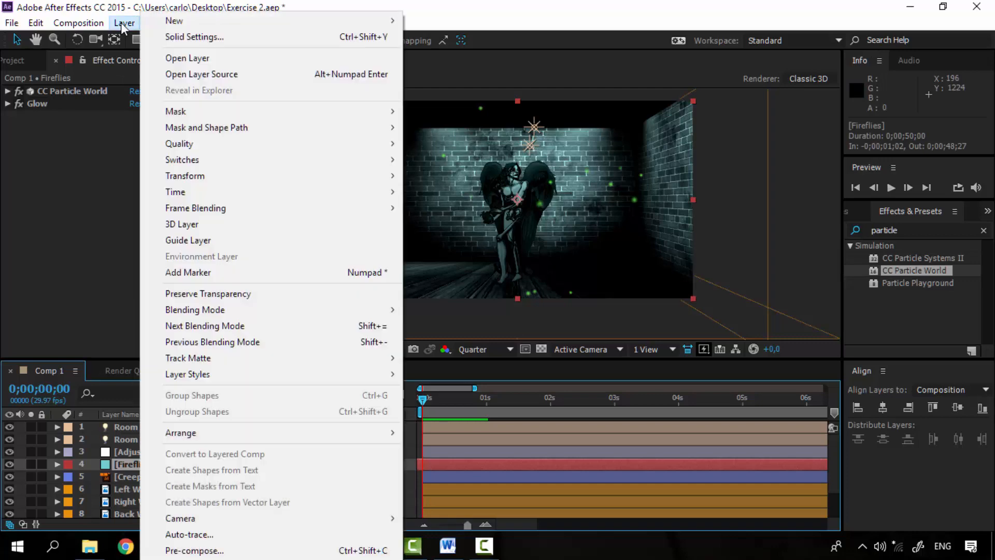
mouse_move(175, 20)
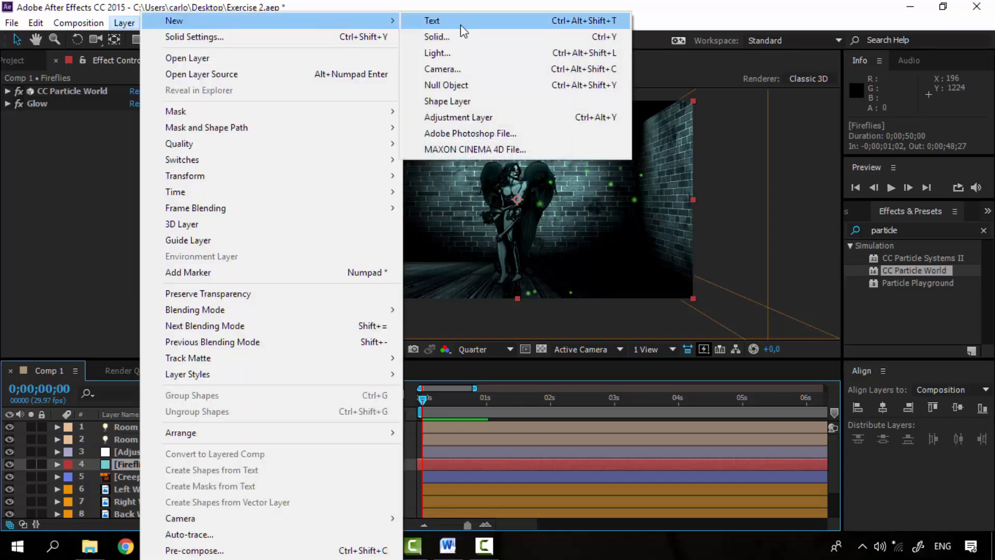
left_click(436, 53)
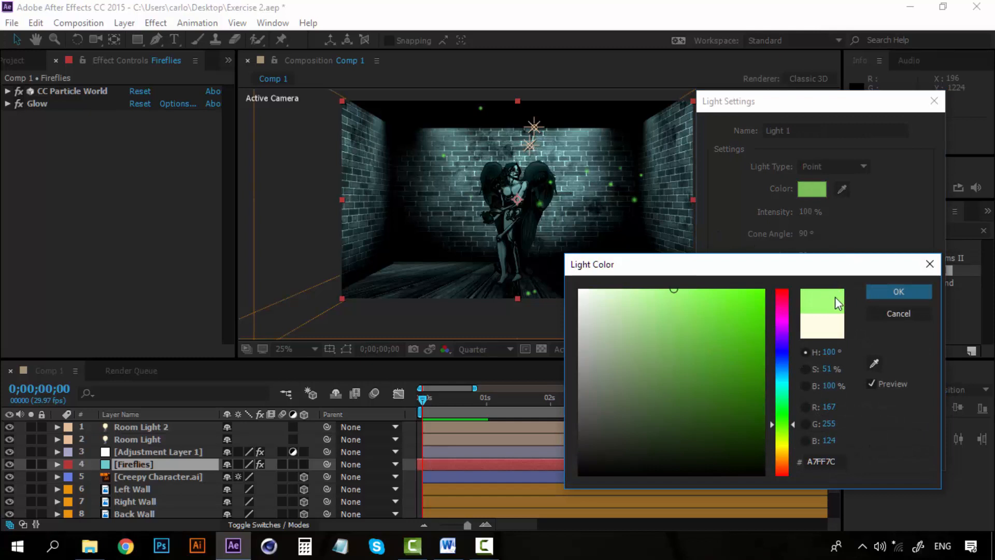
left_click(703, 289)
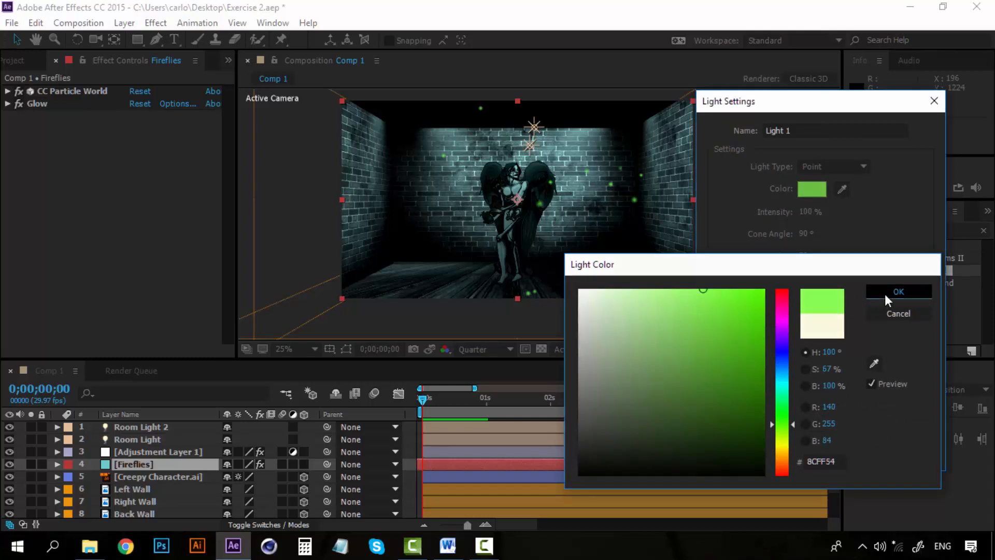
left_click(898, 291)
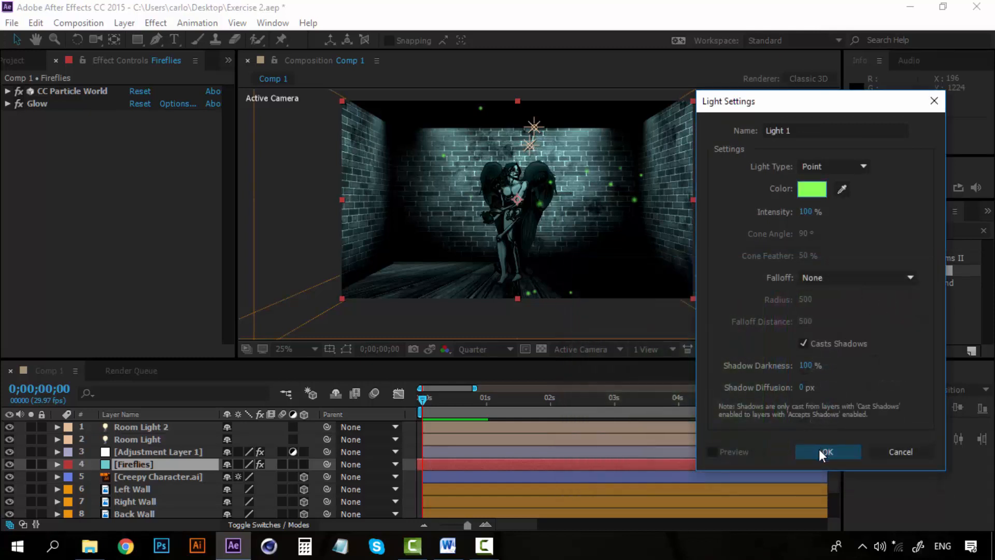
left_click(826, 451)
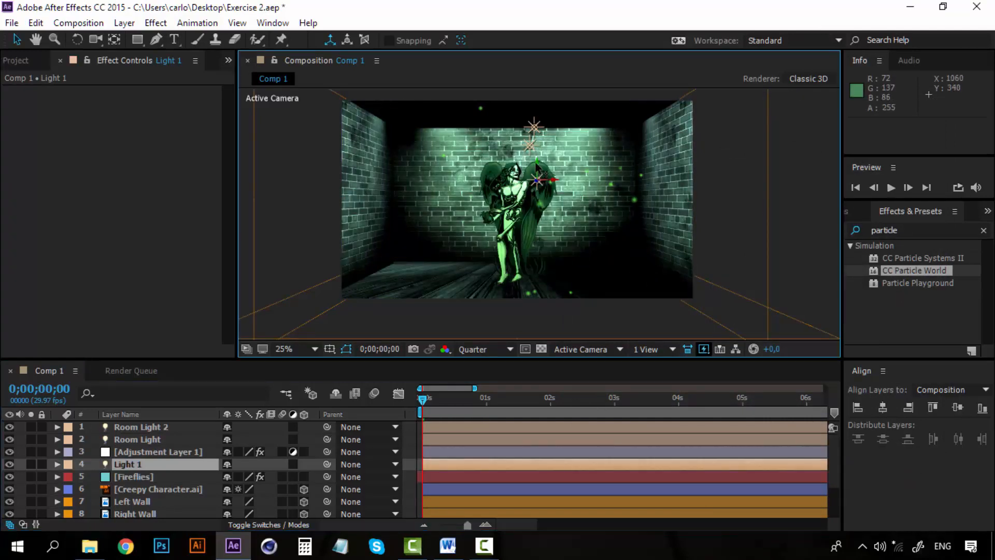
Step: Drag Light 1 down to the floor left of the character
left_click_drag(538, 180, 537, 283)
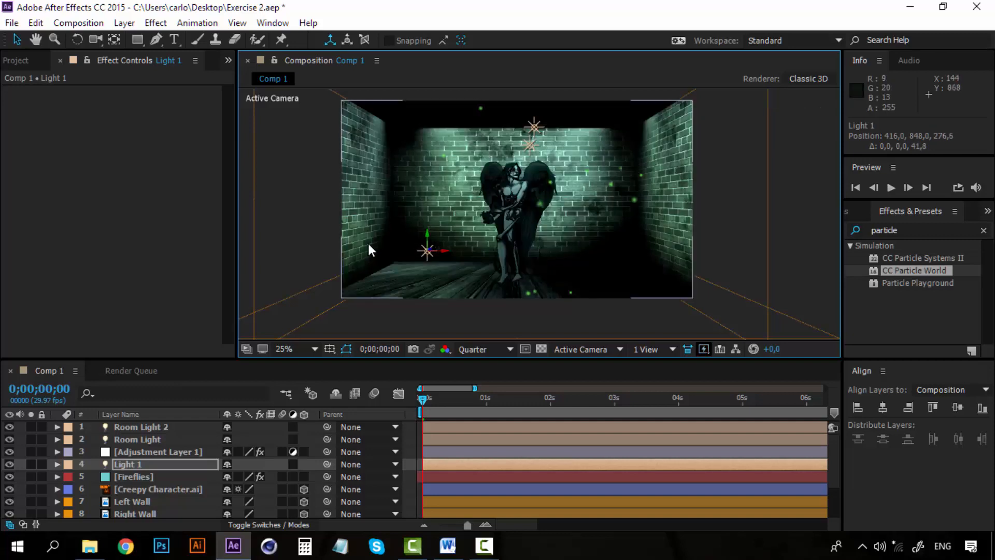
mouse_move(435, 252)
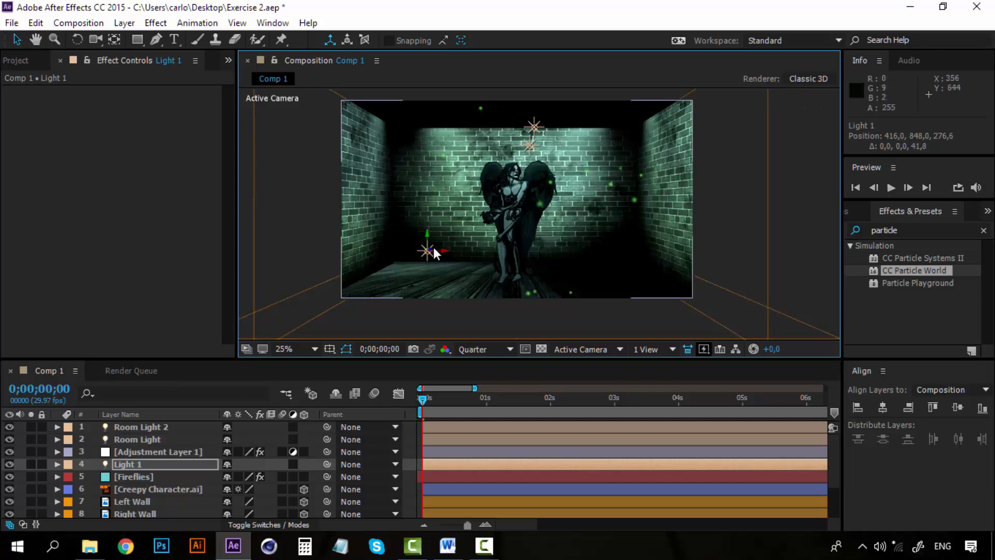
mouse_move(444, 260)
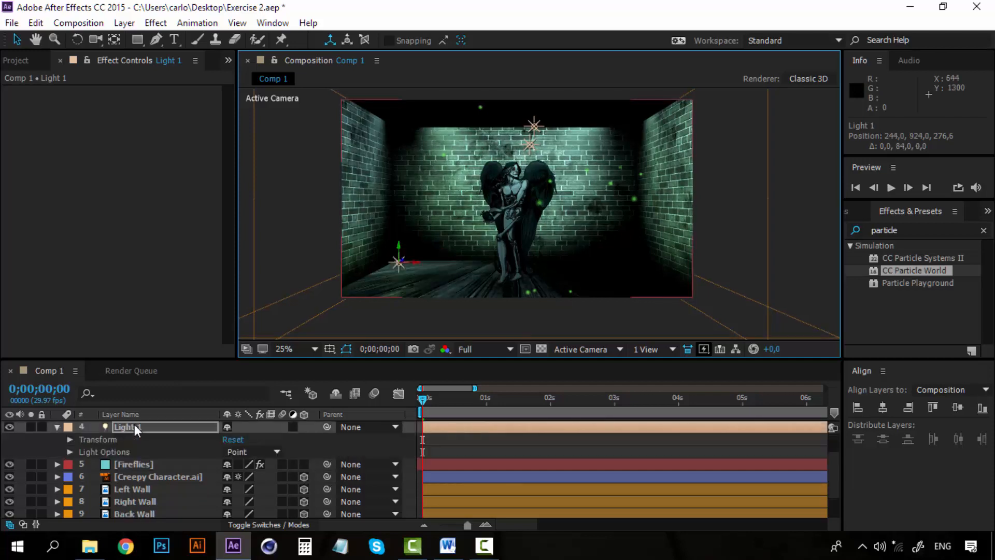
Step: Rename the Light 1 layer to 'Particle light'
right_click(133, 427)
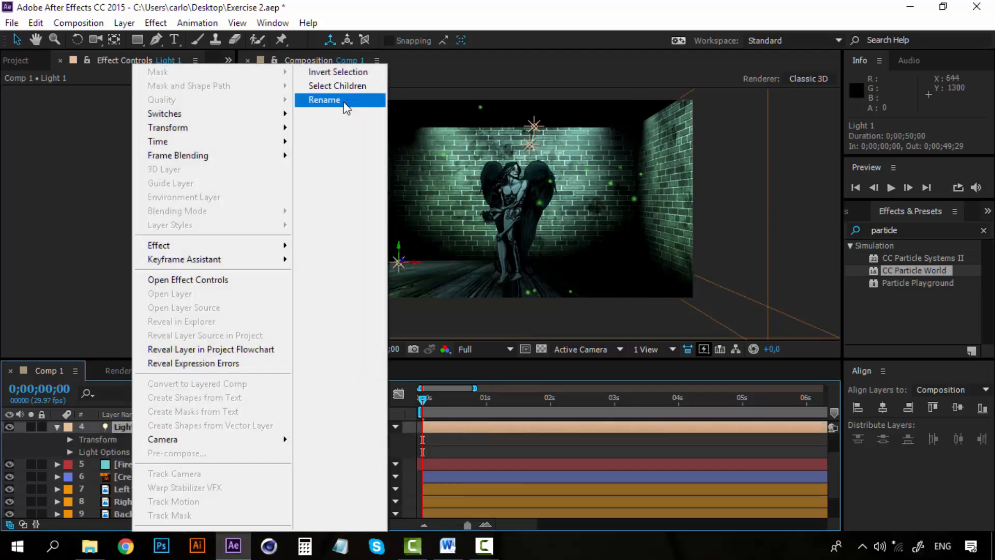
left_click(323, 99)
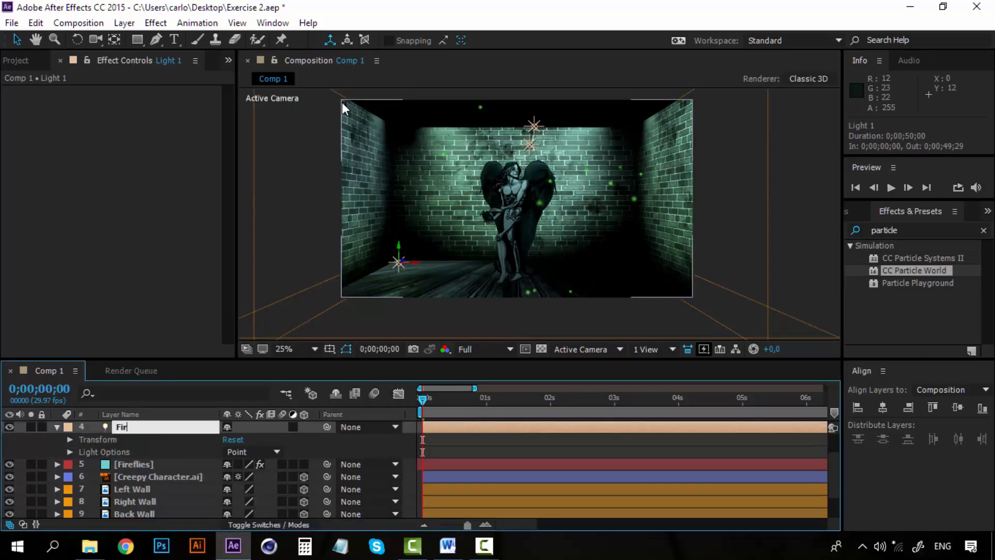
type("Particle light")
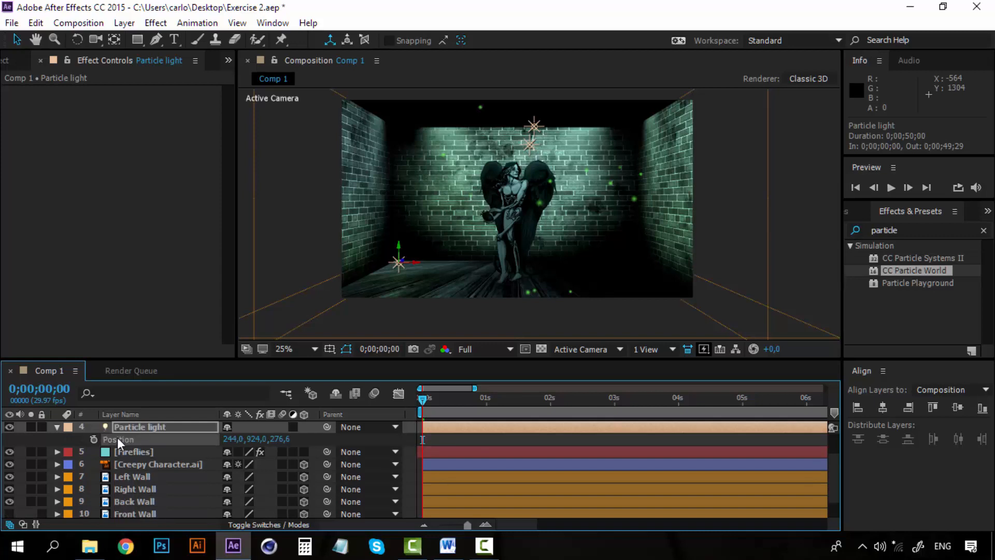
Step: Keyframe Particle light's position at 0, 1, 2 and 3 seconds, sweeping it along the floor
left_click(94, 439)
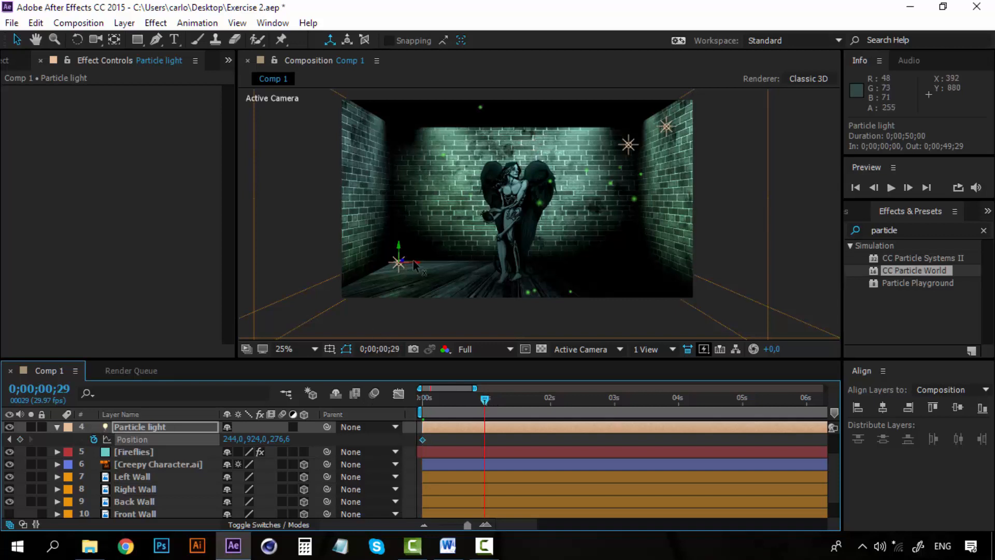
left_click_drag(396, 262, 432, 262)
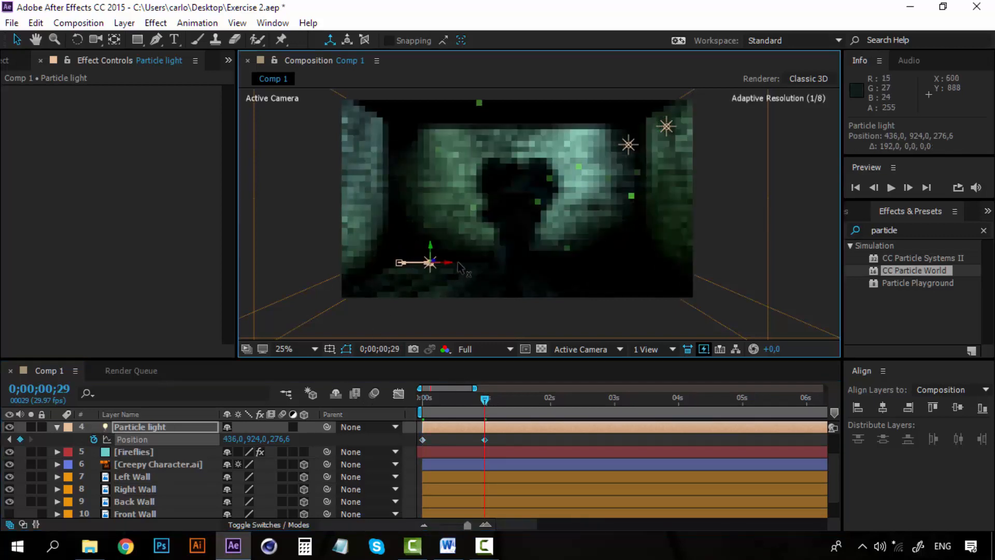
left_click_drag(430, 262, 467, 262)
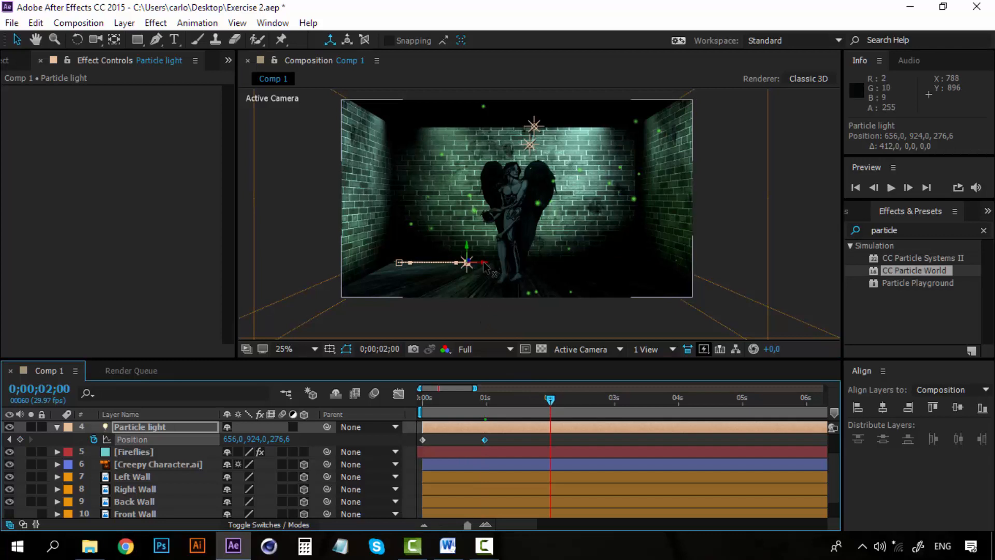
left_click_drag(466, 262, 391, 262)
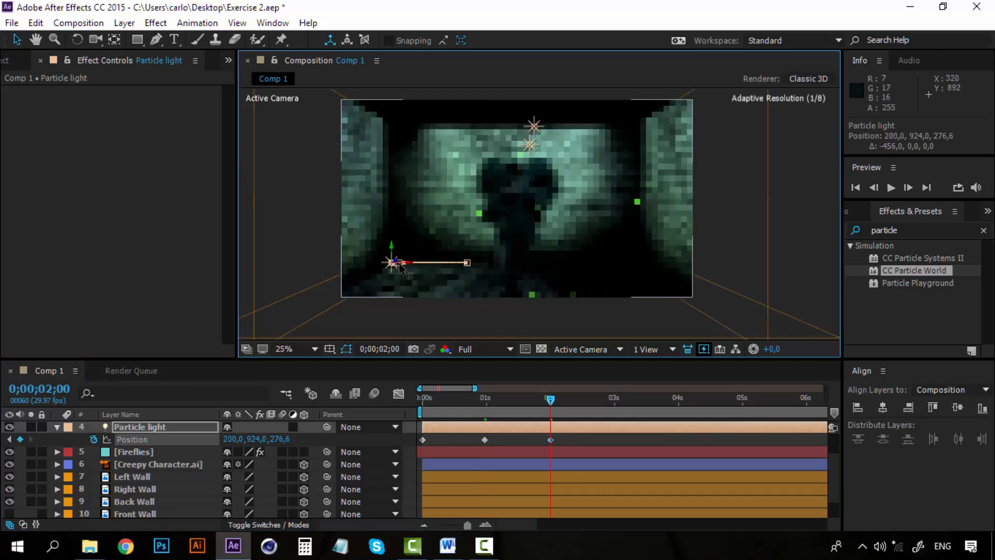
left_click_drag(393, 262, 368, 262)
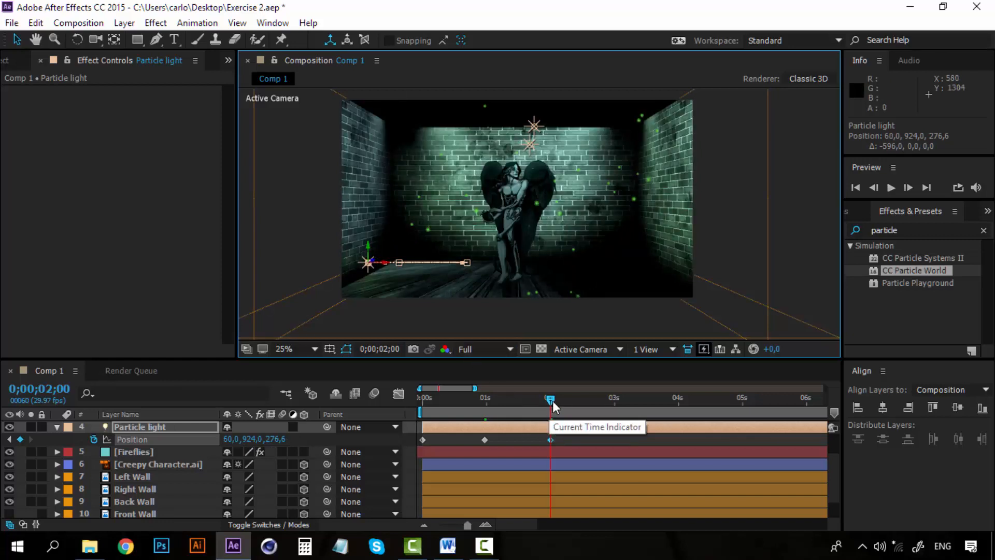
left_click_drag(550, 398, 614, 398)
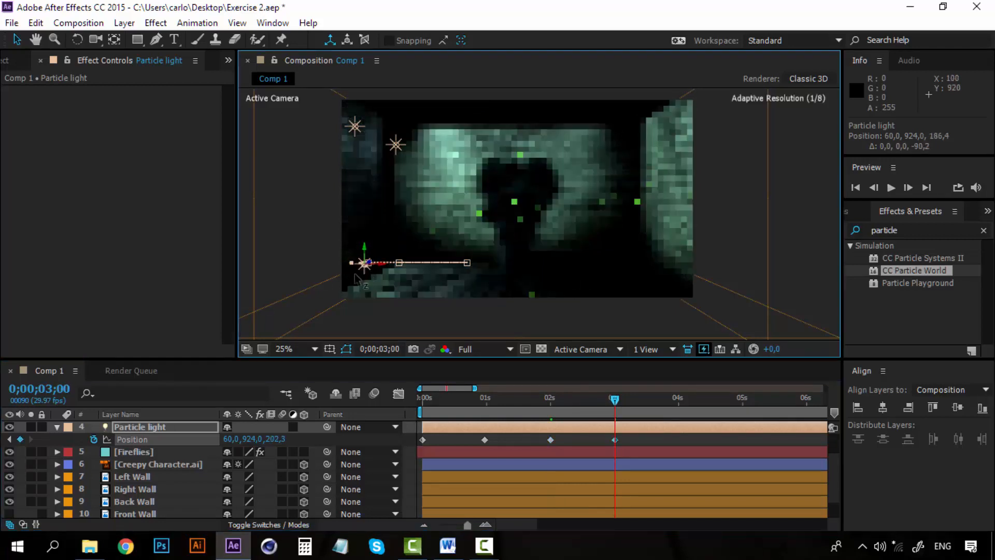
left_click_drag(363, 263, 341, 274)
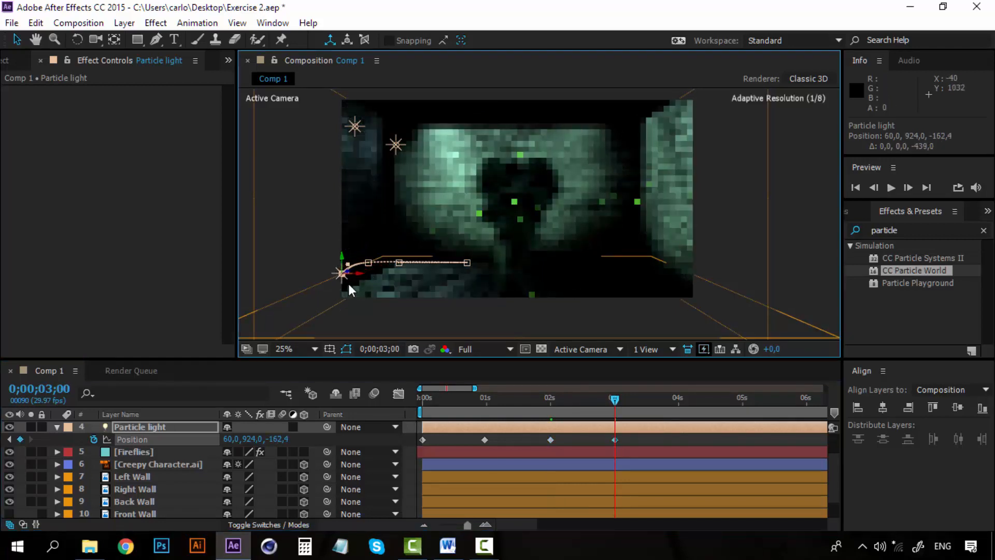
left_click_drag(343, 273, 457, 273)
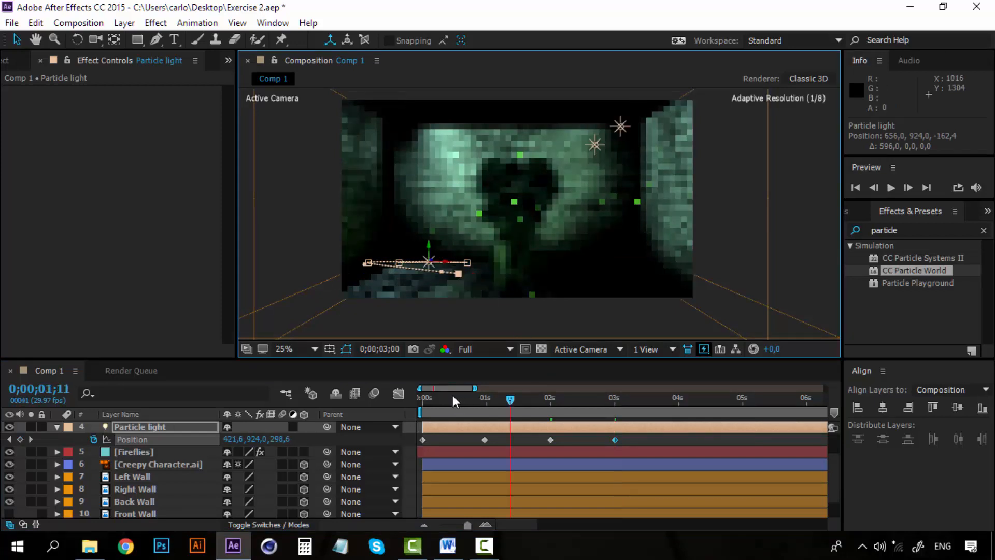
left_click(484, 348)
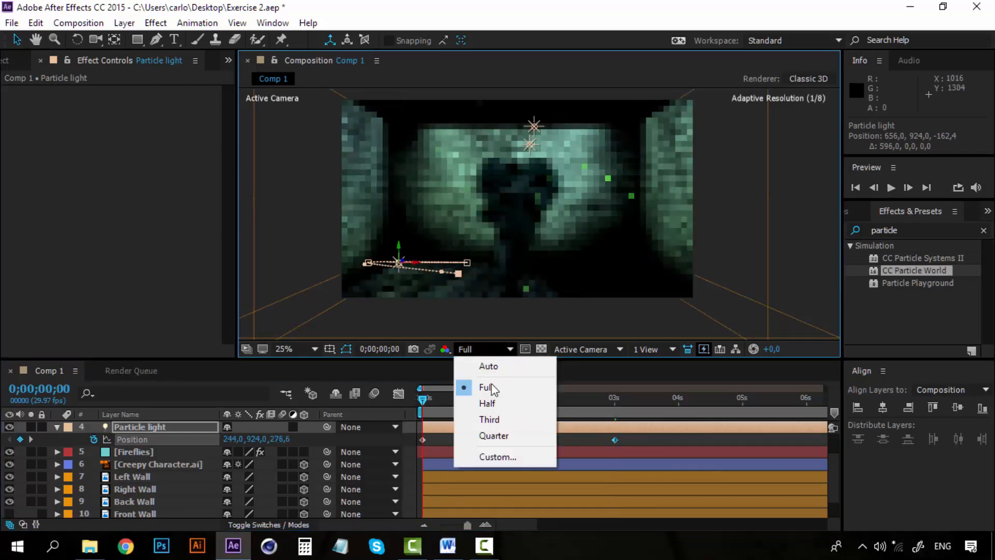
Step: Preview the scene at Third resolution, then return to the timeline start
left_click(488, 419)
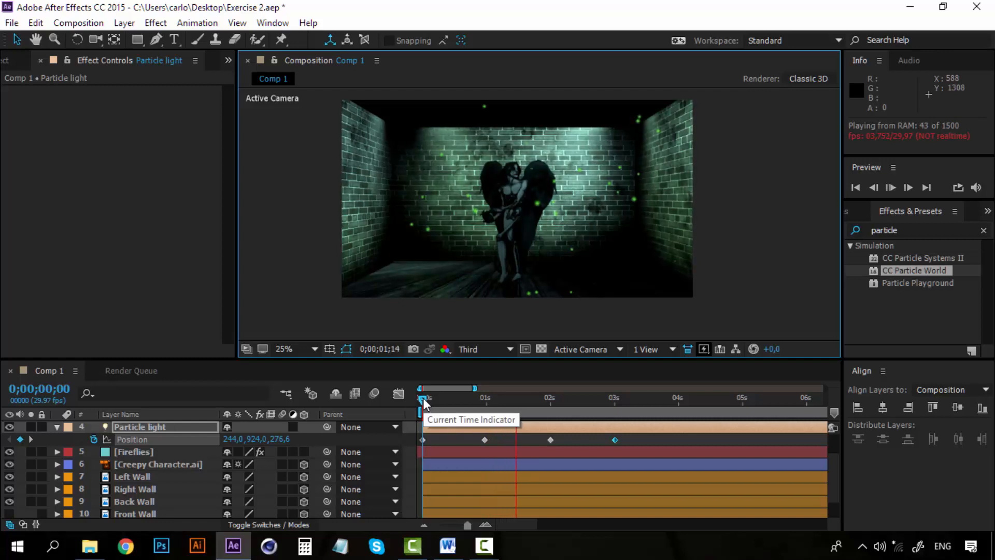
left_click(139, 427)
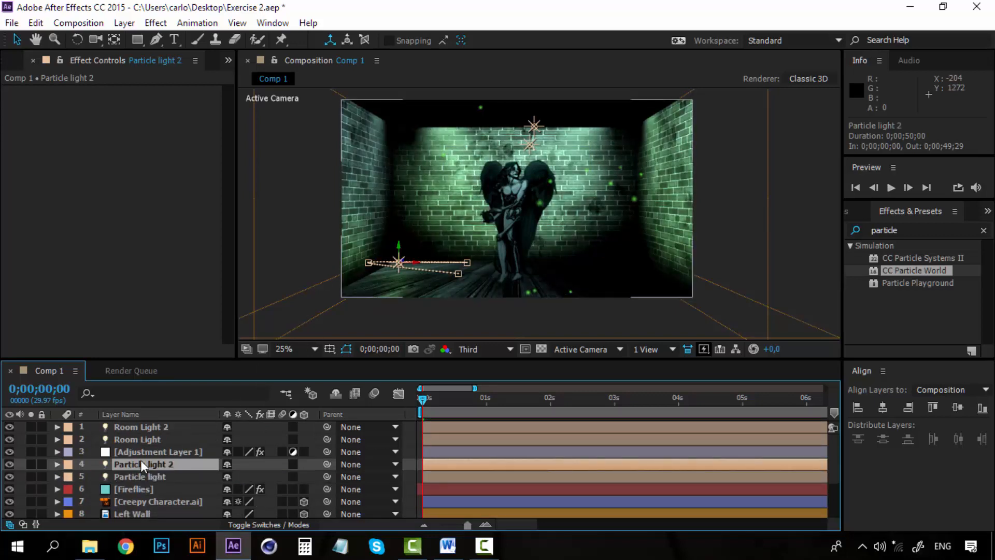
Step: Select Particle light 2 and shift its motion path to the right side of the floor
left_click(56, 464)
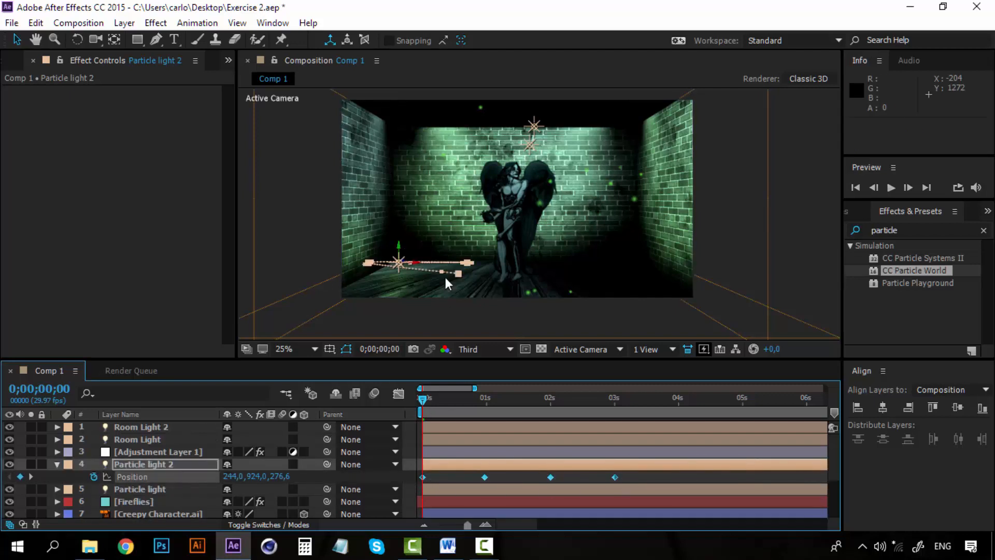
left_click_drag(399, 262, 424, 263)
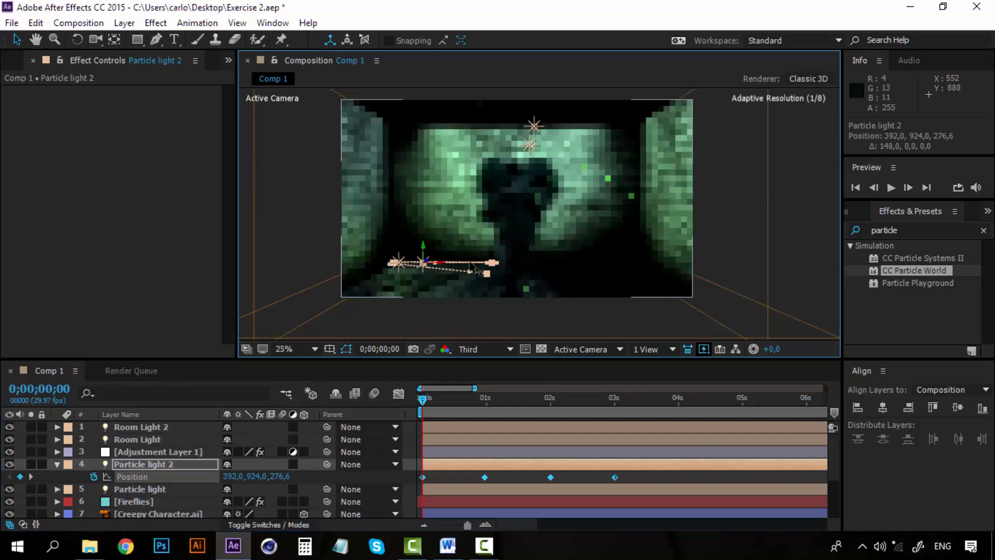
left_click_drag(422, 262, 594, 263)
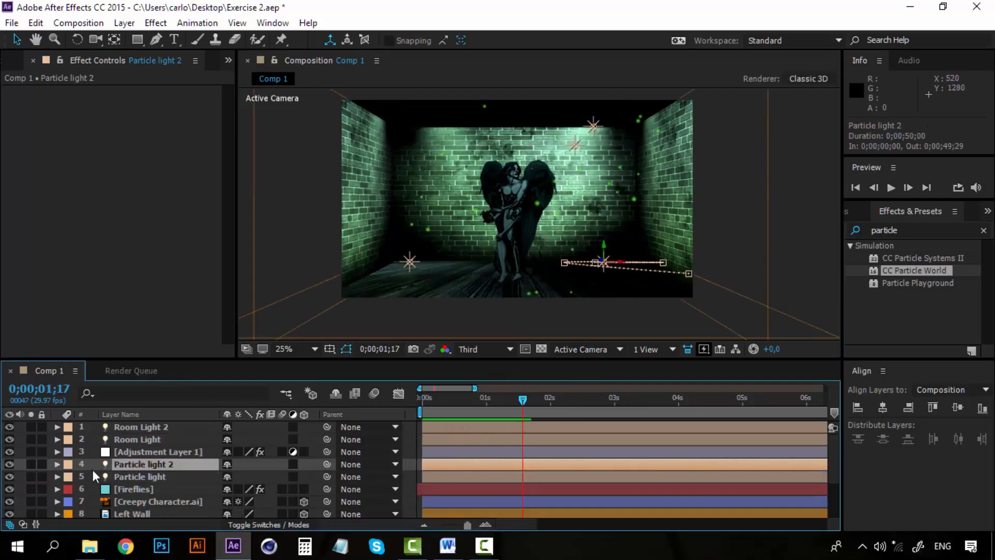
left_click(56, 464)
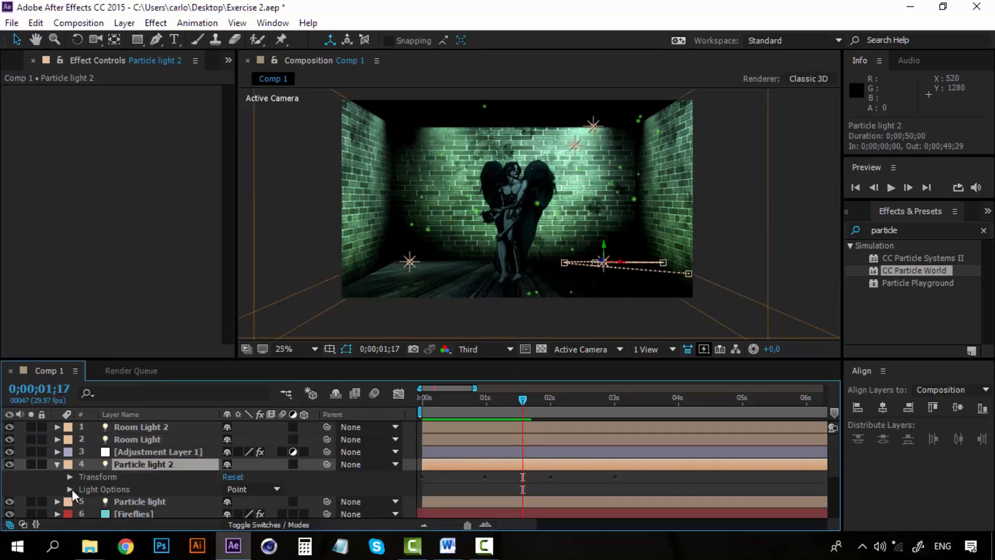
left_click(68, 489)
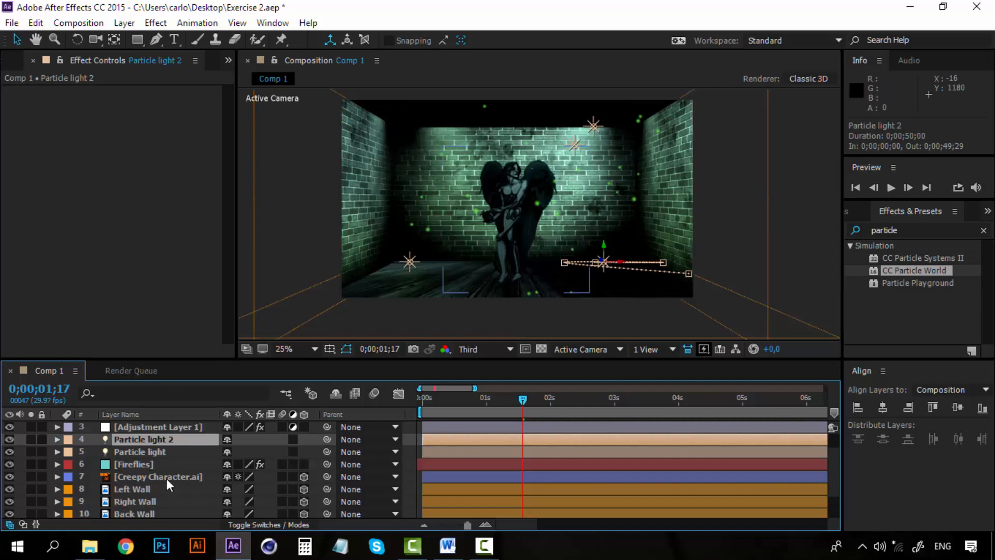
Step: Apply Color Correction > Levels to Creepy Character and set gamma to 1.42
left_click(158, 476)
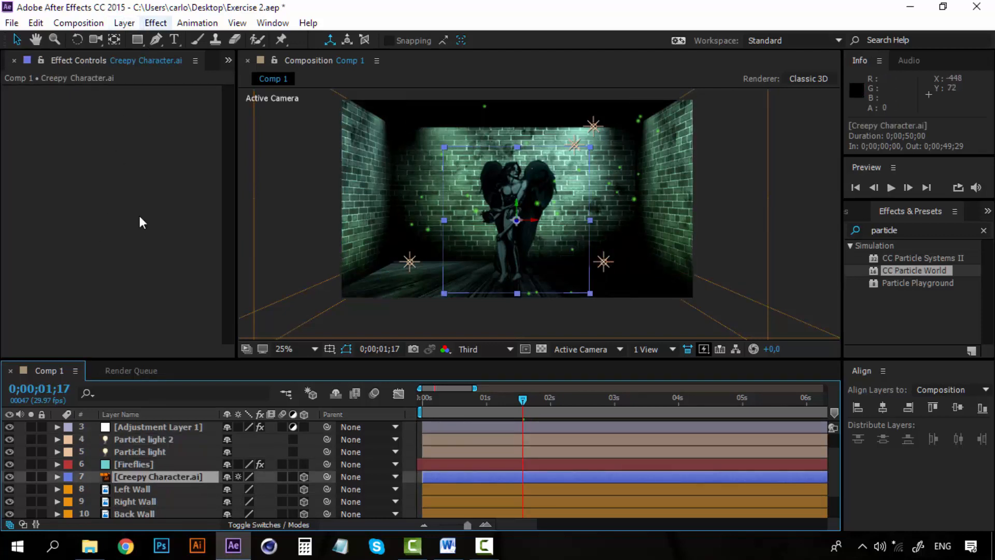
left_click(156, 23)
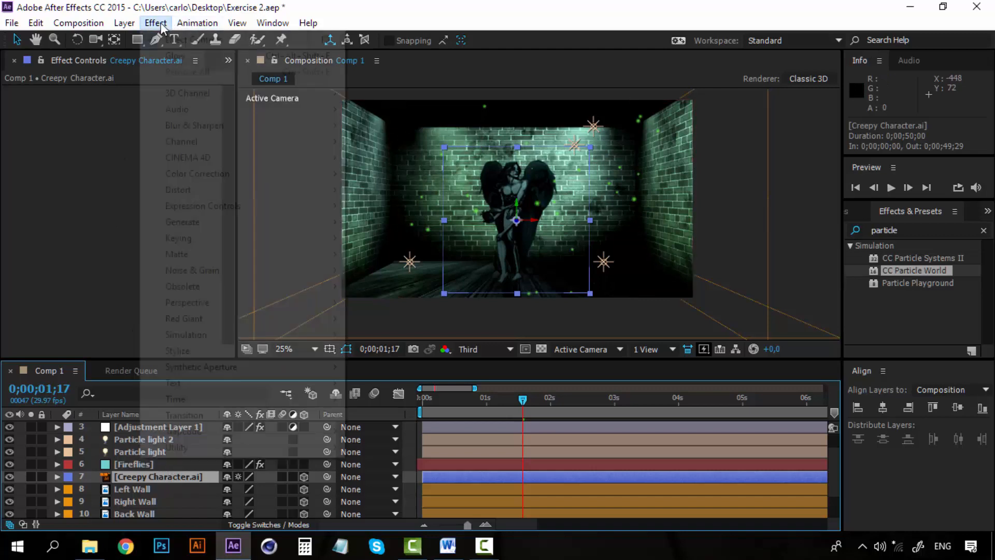
left_click(155, 23)
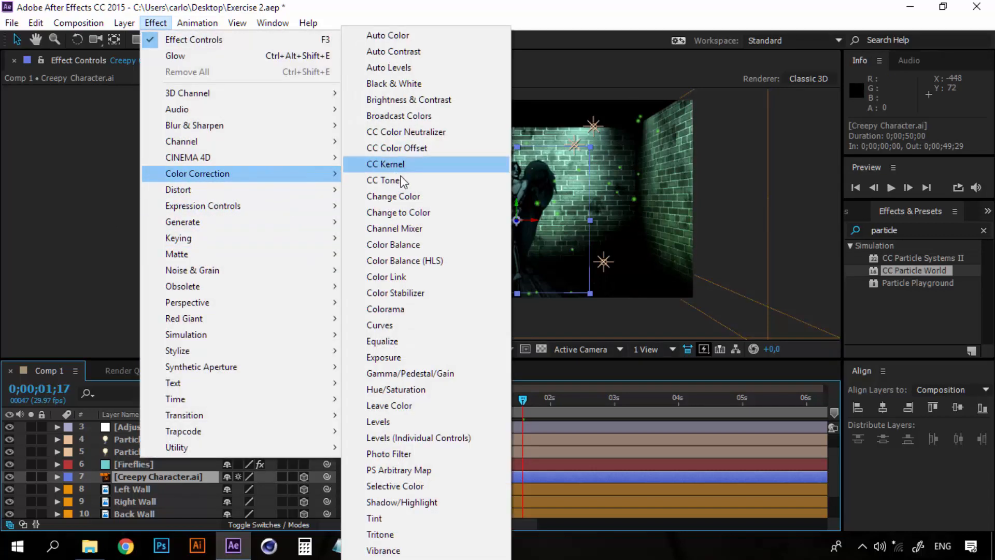
mouse_move(378, 422)
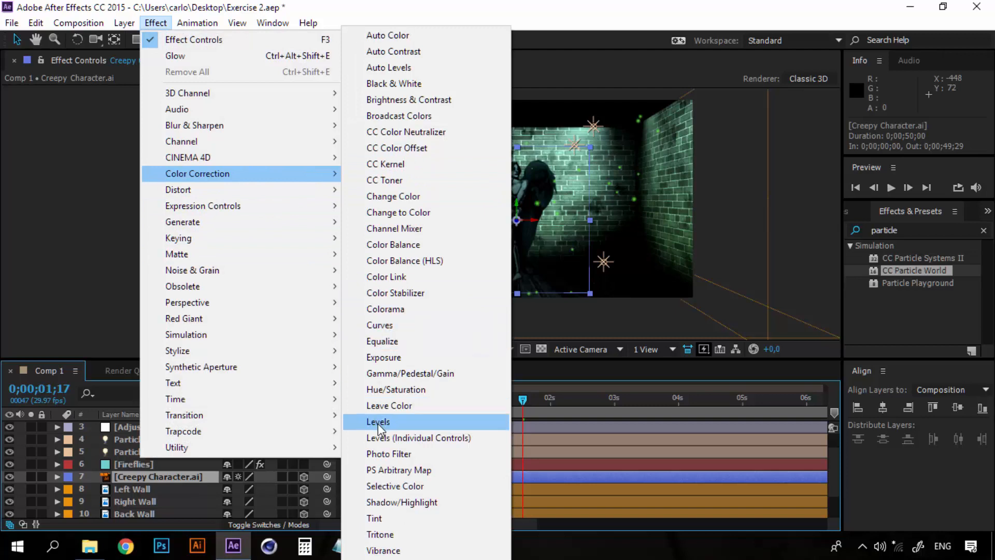
left_click(378, 422)
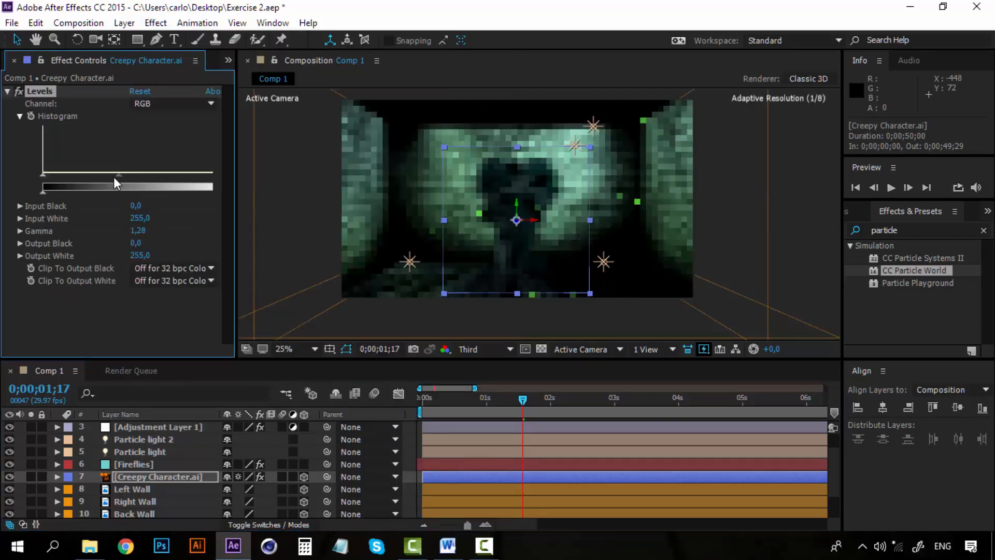
left_click_drag(101, 176, 108, 176)
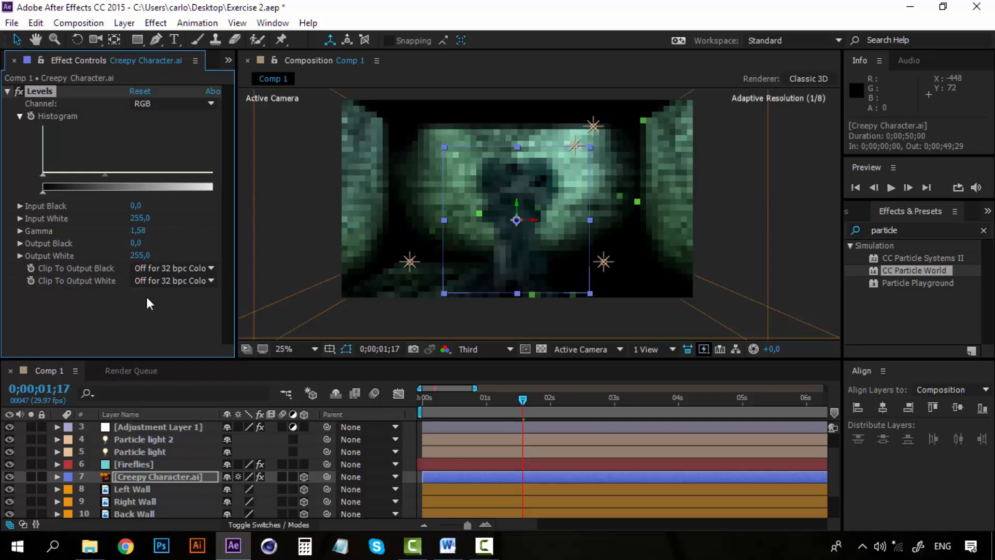
left_click(284, 348)
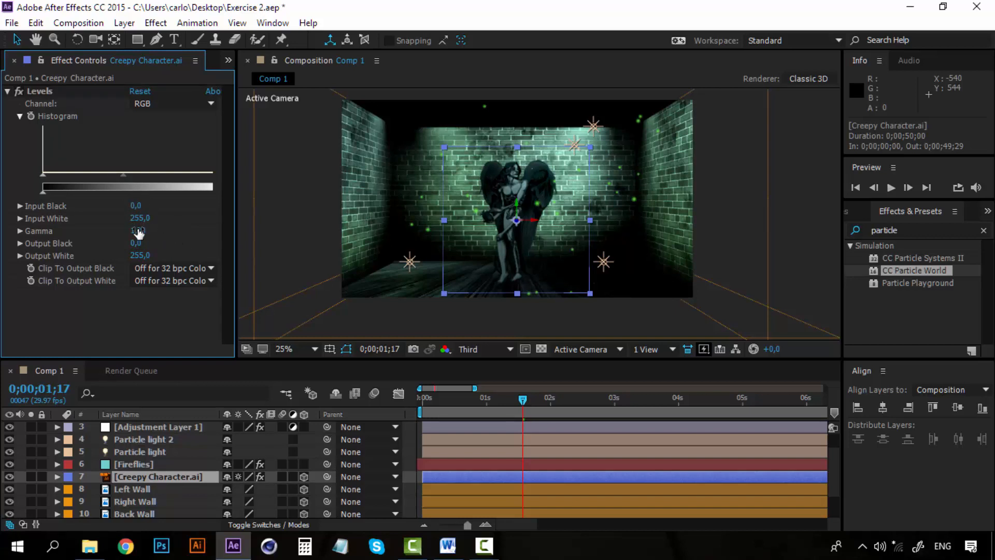
left_click_drag(138, 230, 146, 230)
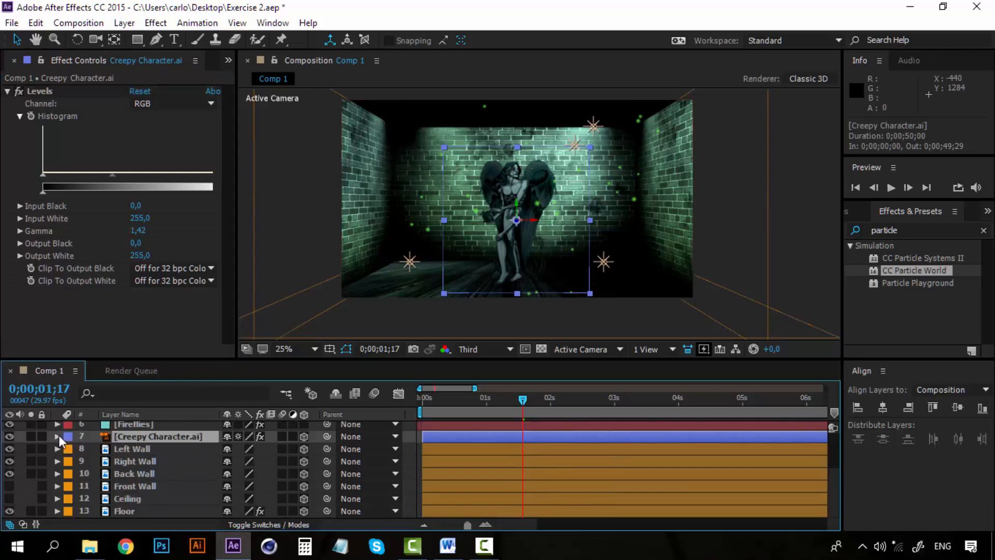
Step: Cycle Creepy Character's Casts Shadows option to On and move time back to the start
left_click(57, 436)
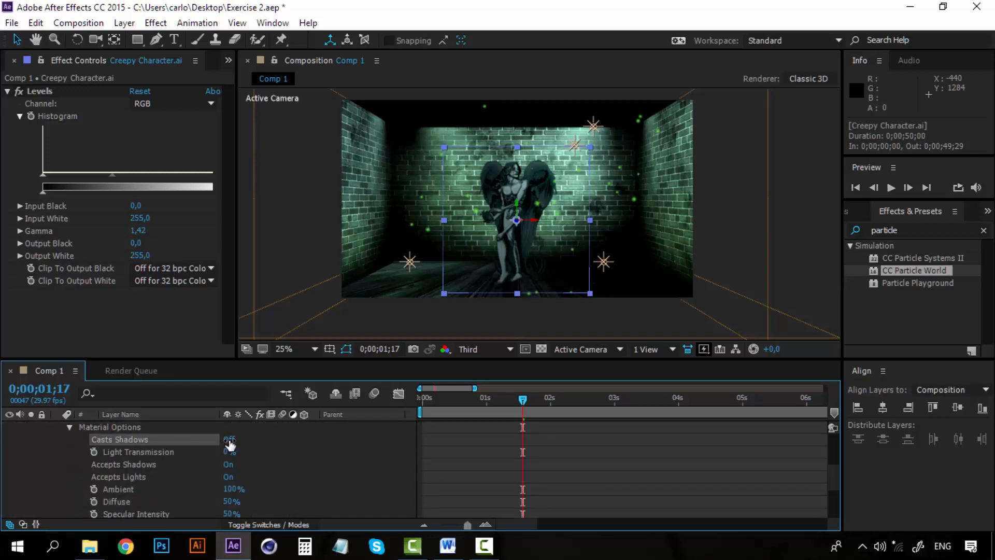
left_click(229, 439)
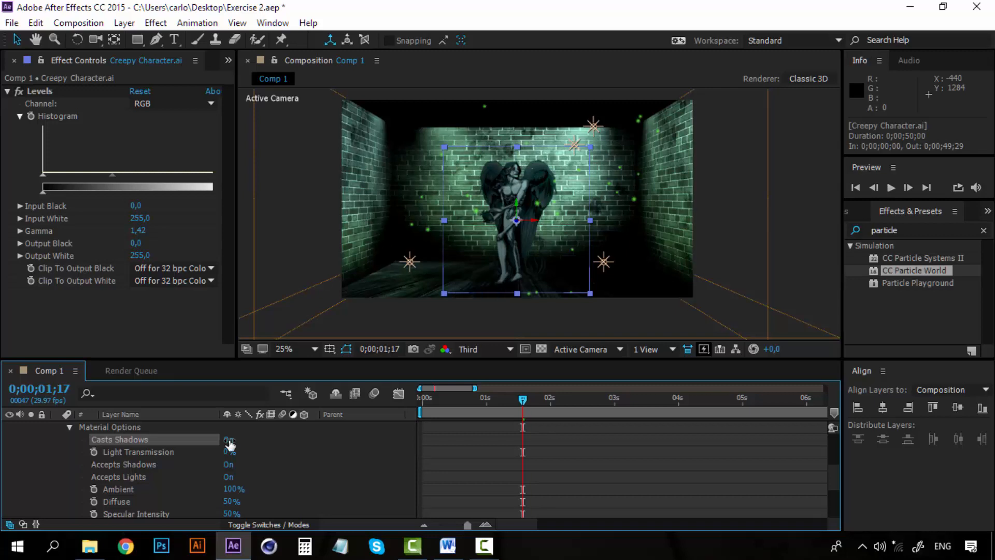
left_click(228, 439)
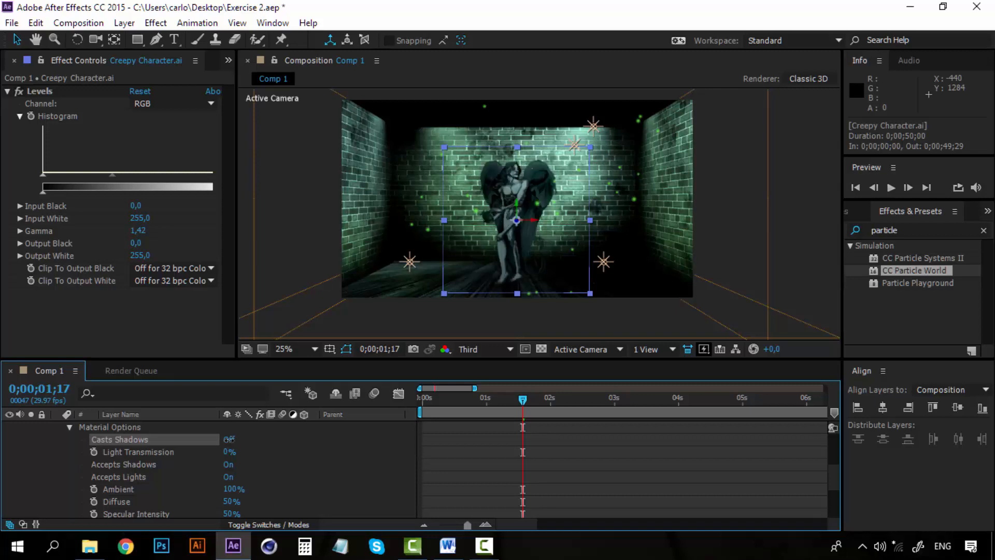
left_click(228, 439)
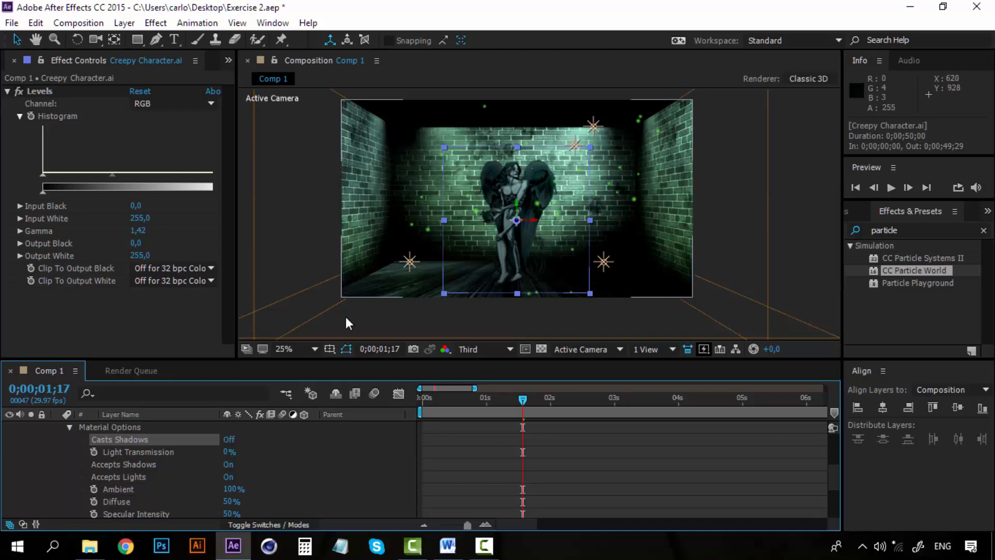
left_click(228, 439)
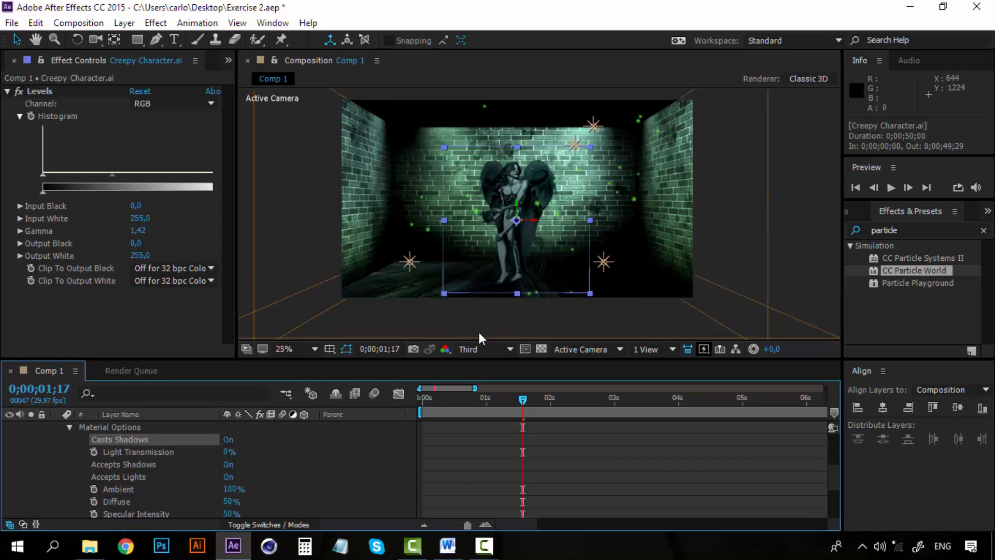
left_click_drag(523, 397, 489, 398)
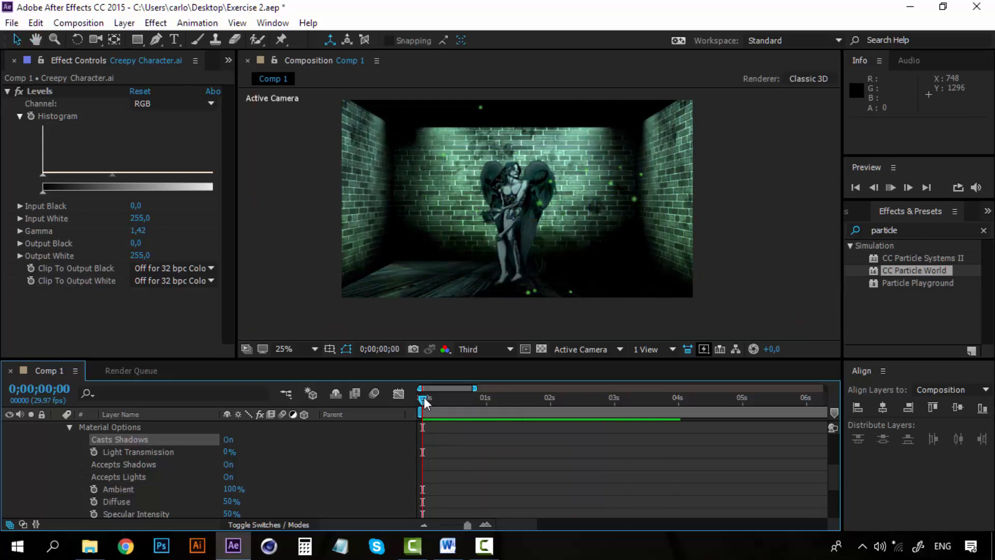
left_click(891, 187)
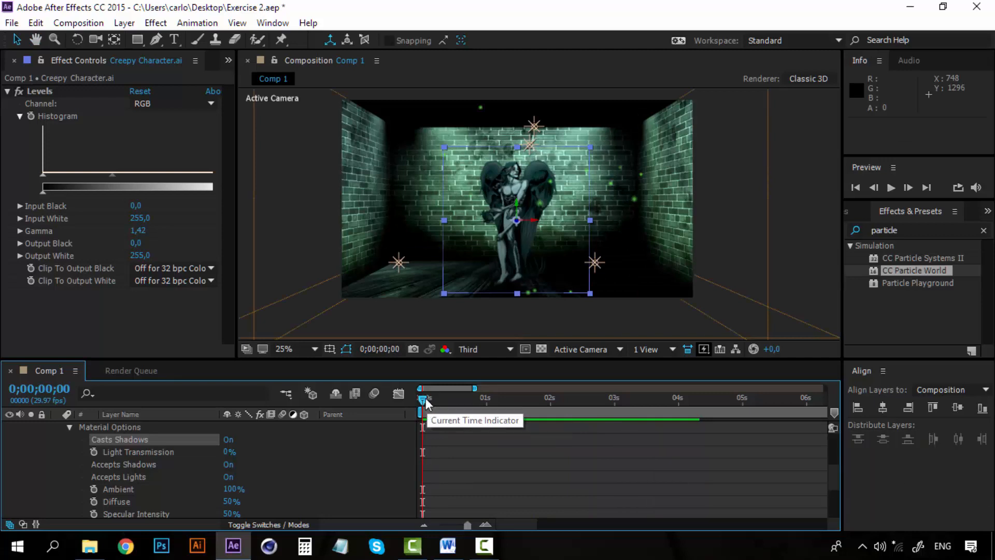
mouse_move(253, 461)
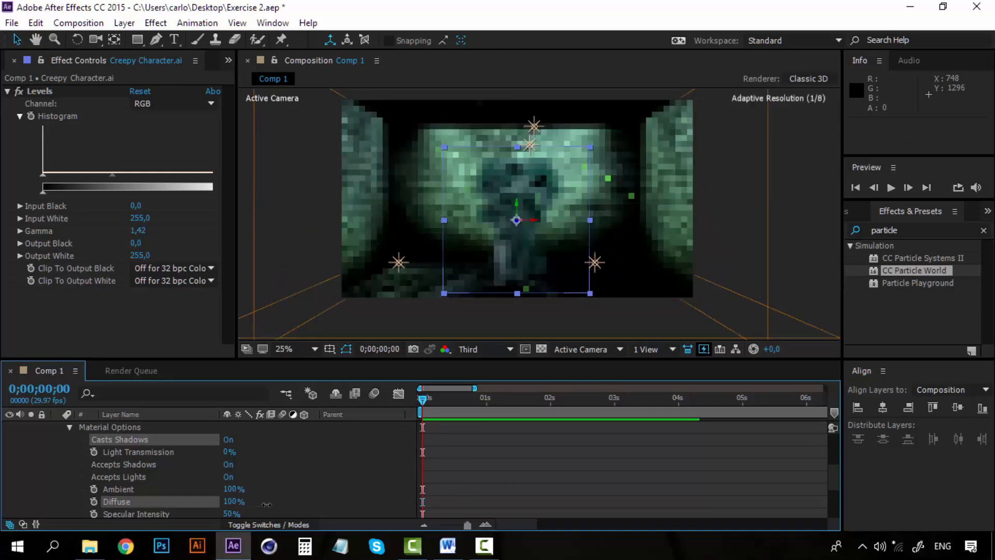
Step: Jump the playhead to the start to preview the character with 95% Diffuse
left_click(890, 187)
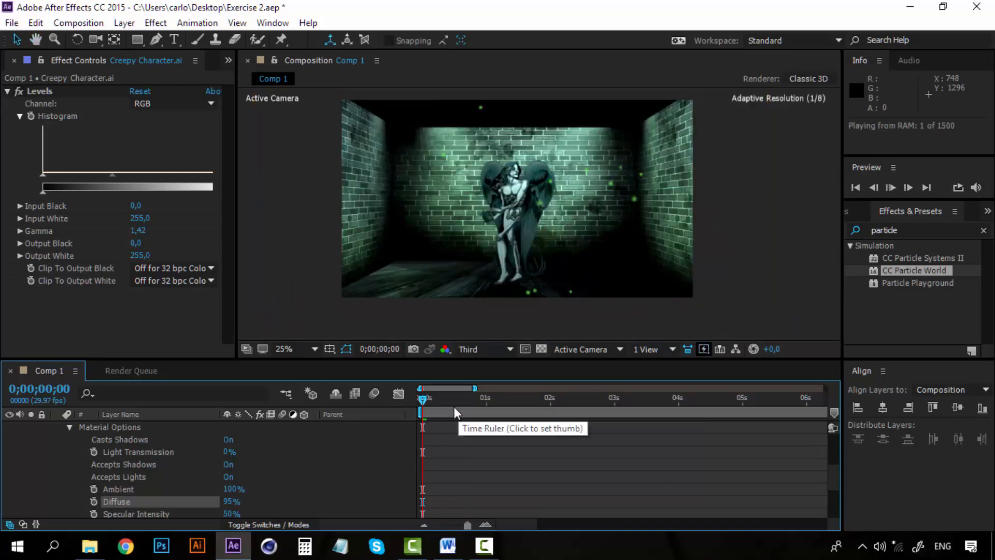